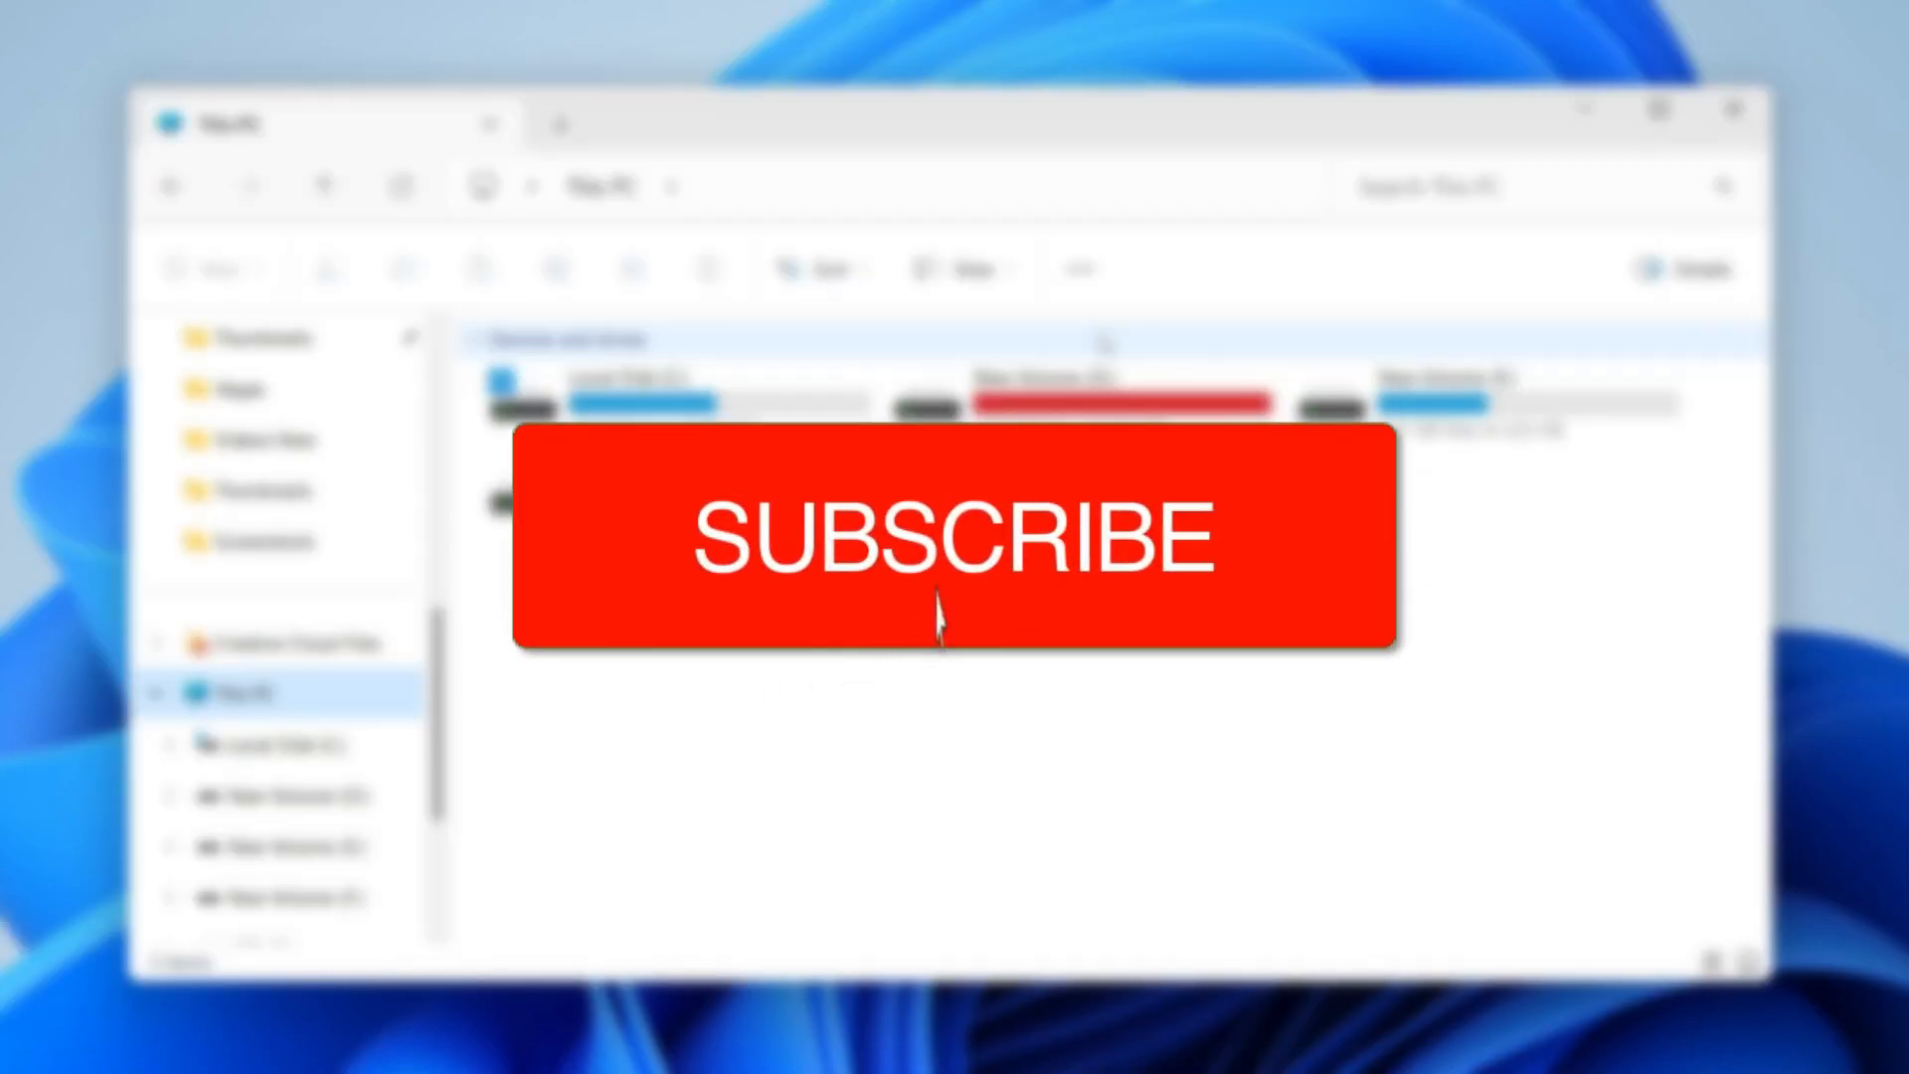
Close the File Explorer window to reveal the desktop
left_click(954, 536)
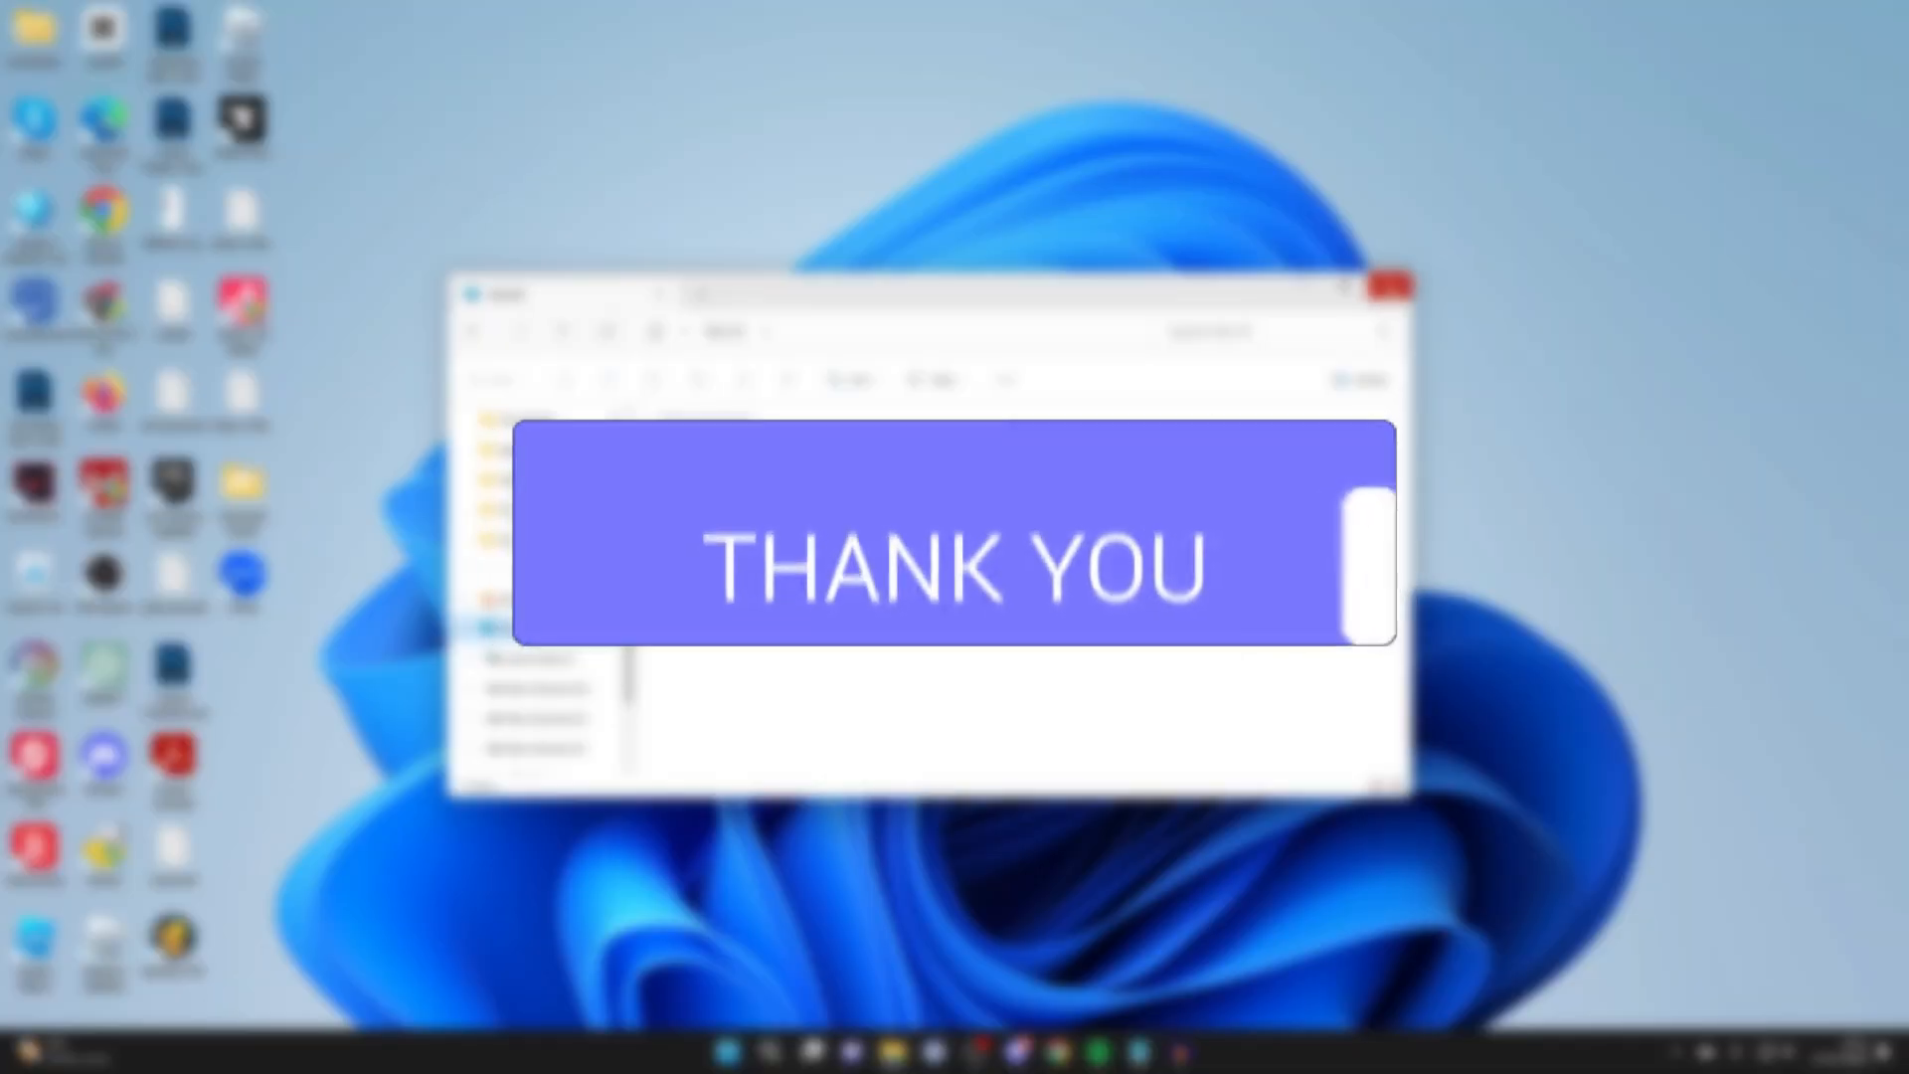
left_click(1387, 285)
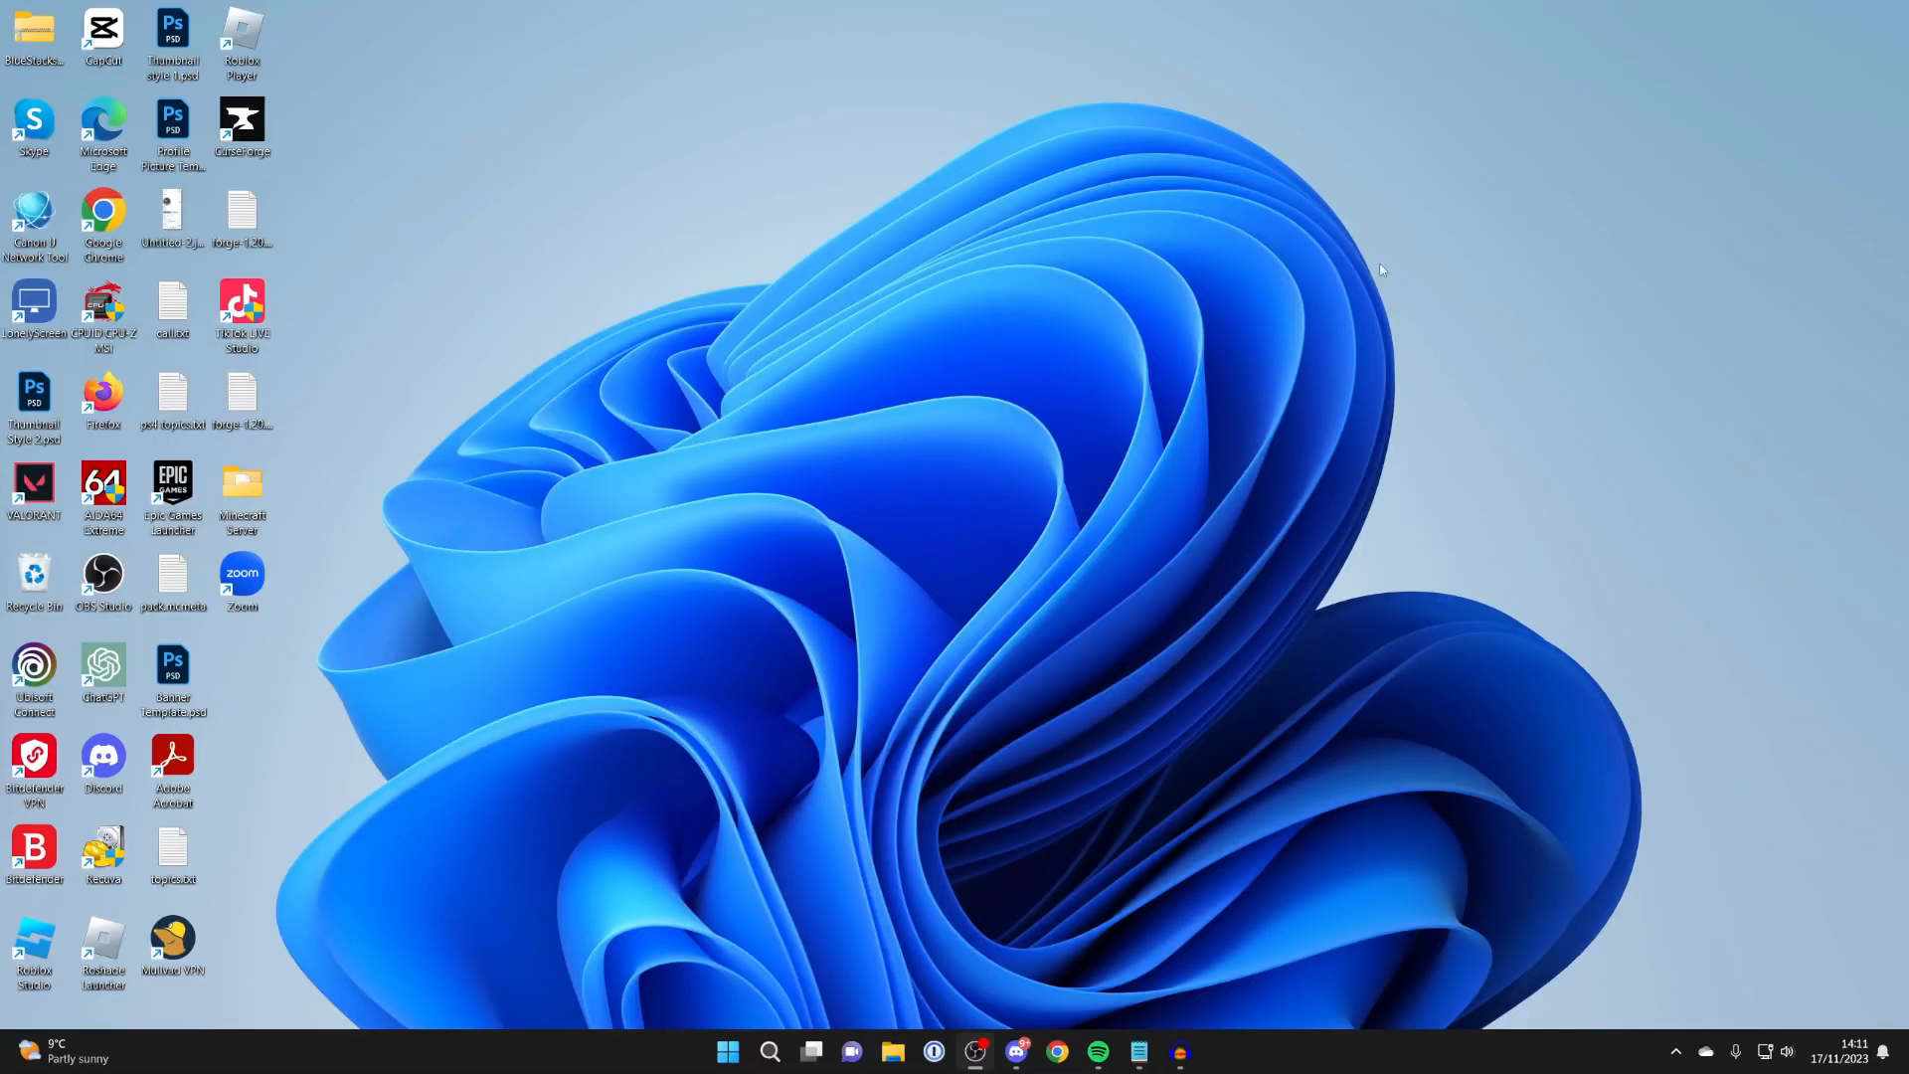
mouse_move(793, 1003)
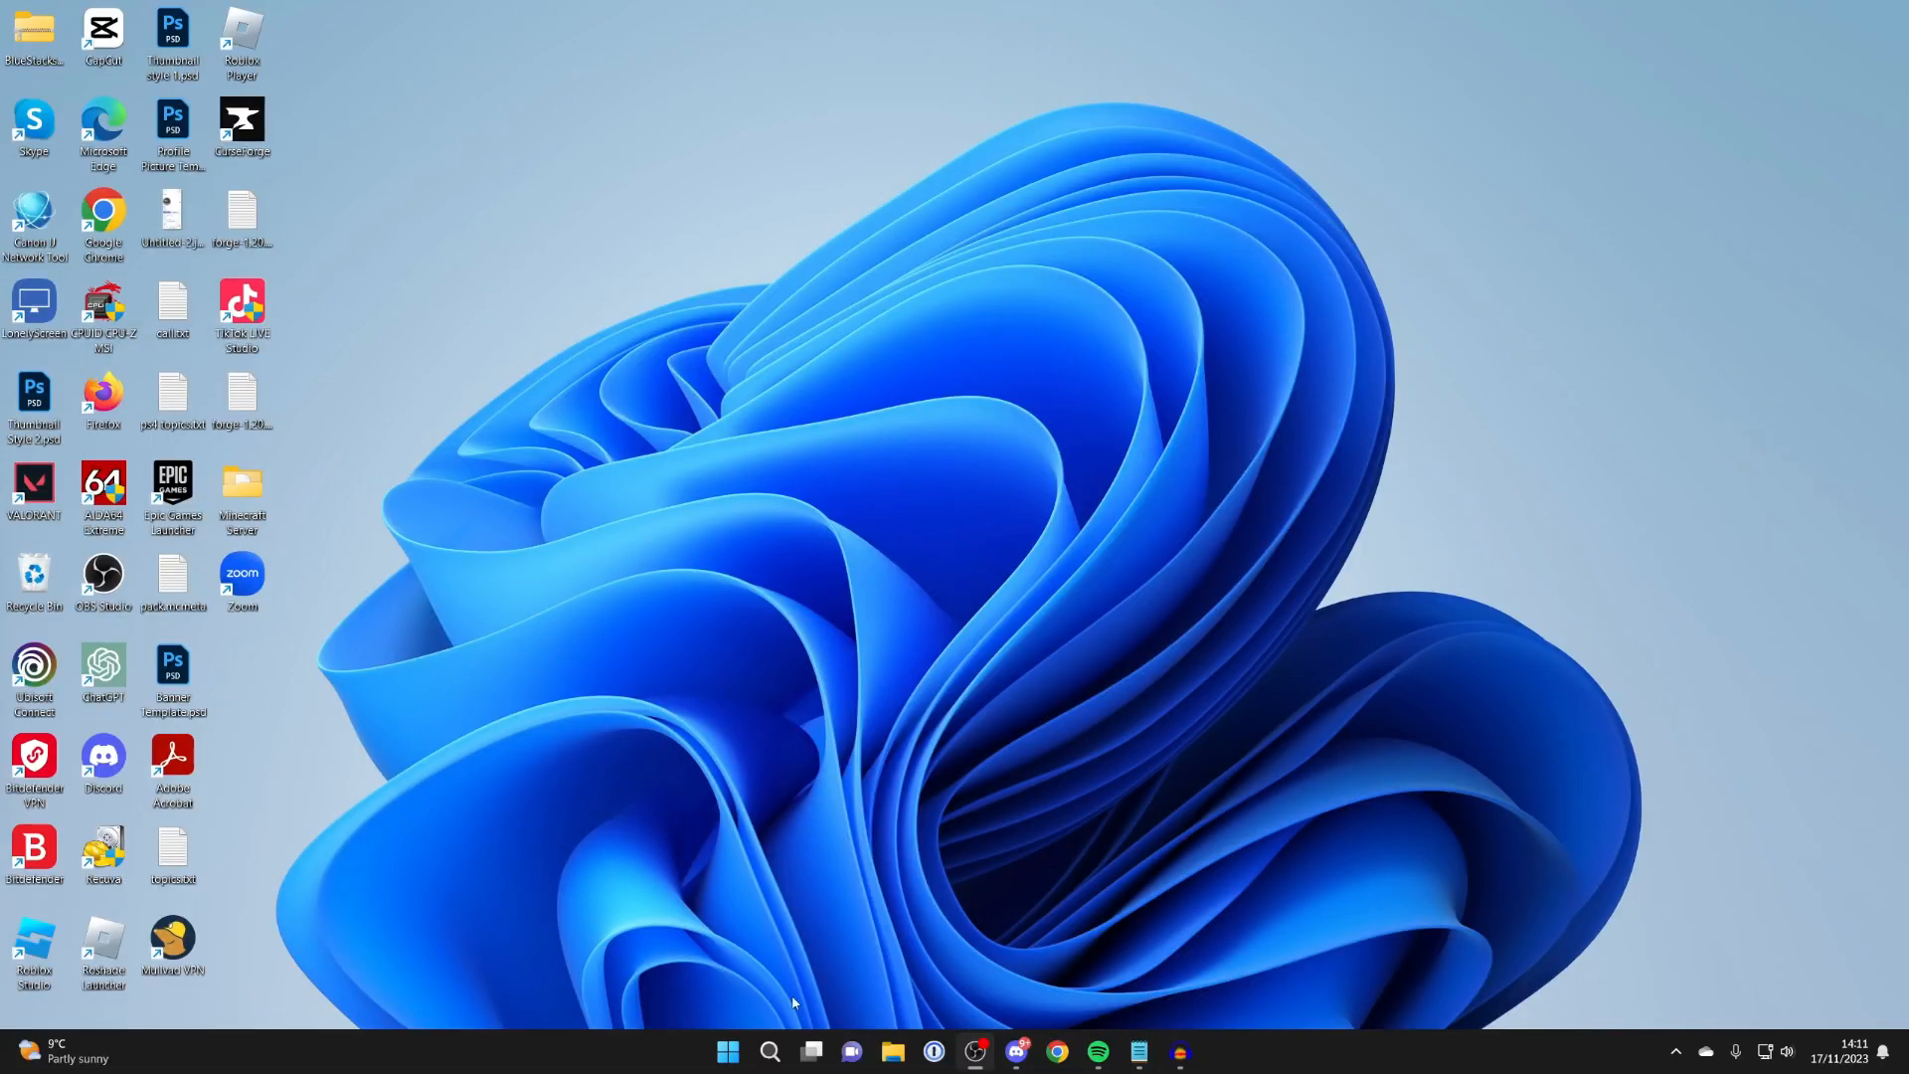
Search Windows for 'create and' to find Create and format hard disk partitions
left_click(771, 1061)
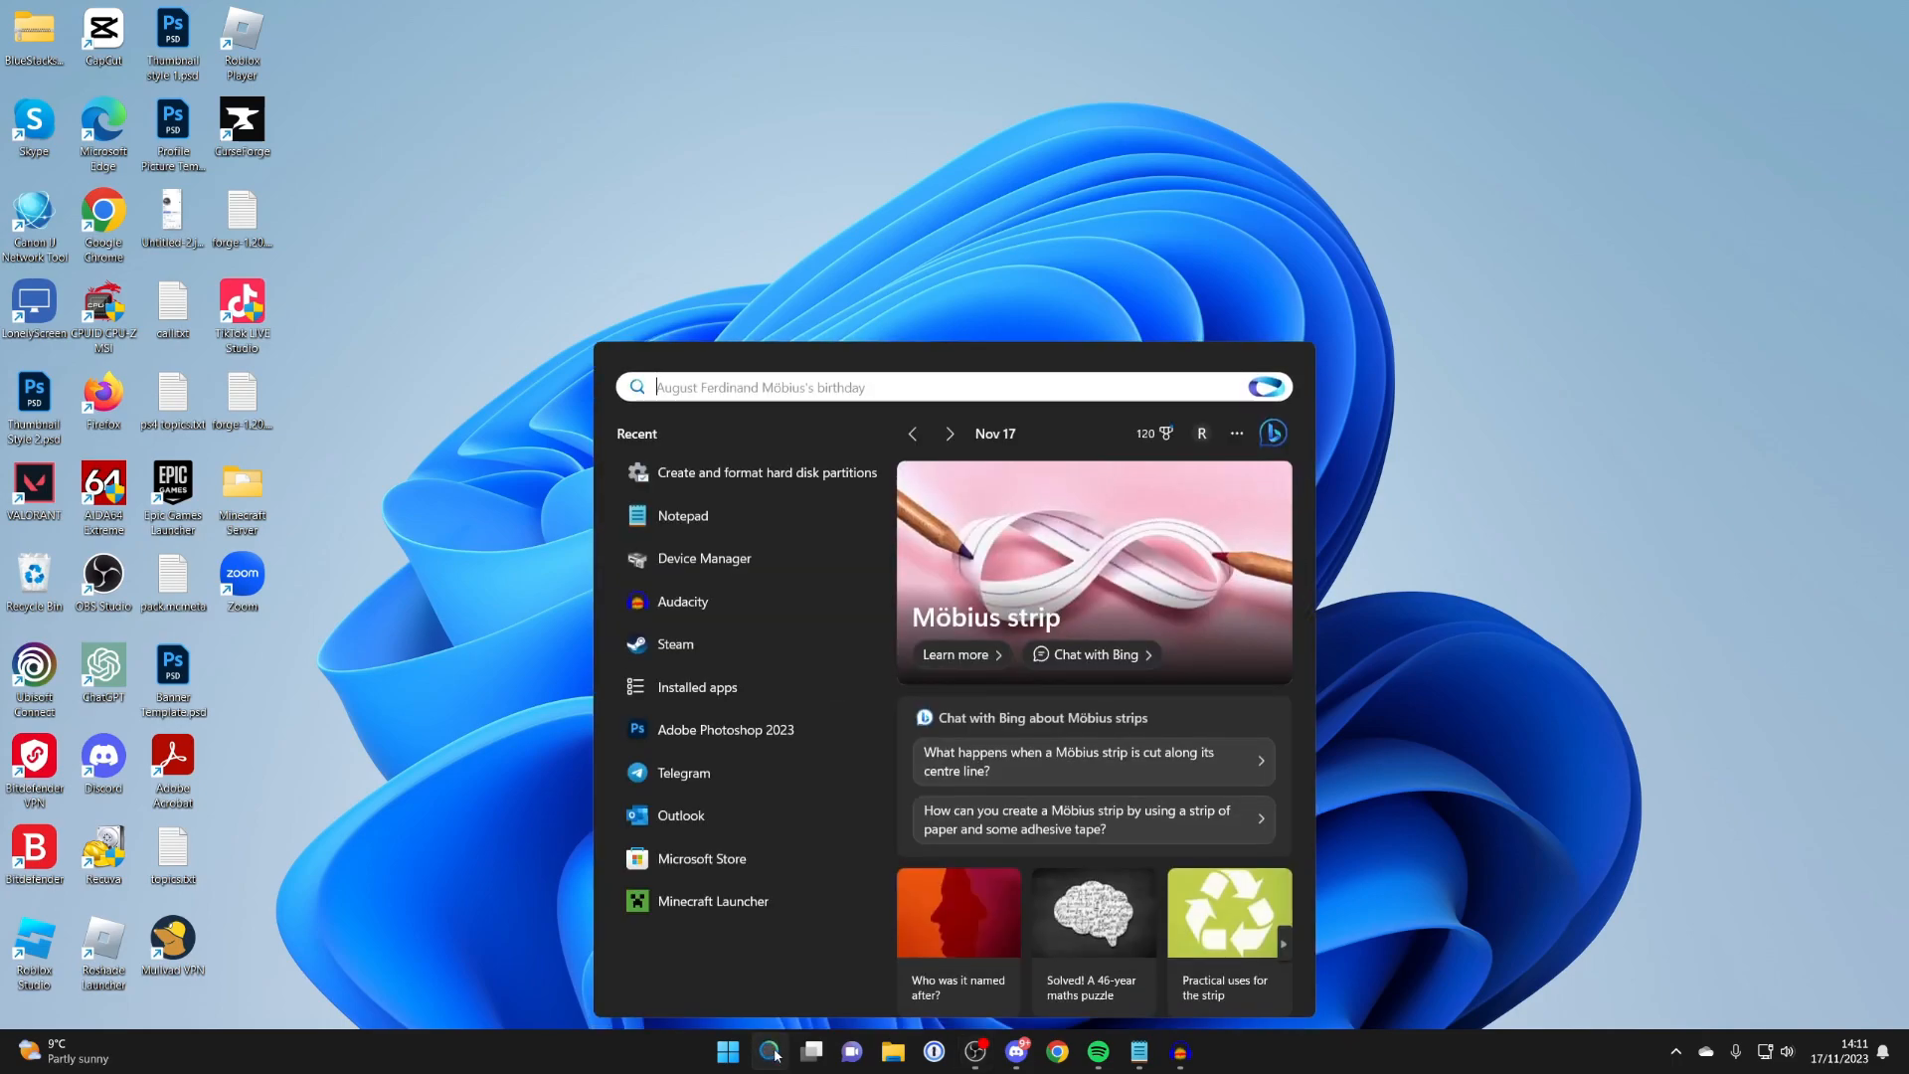
type("cre")
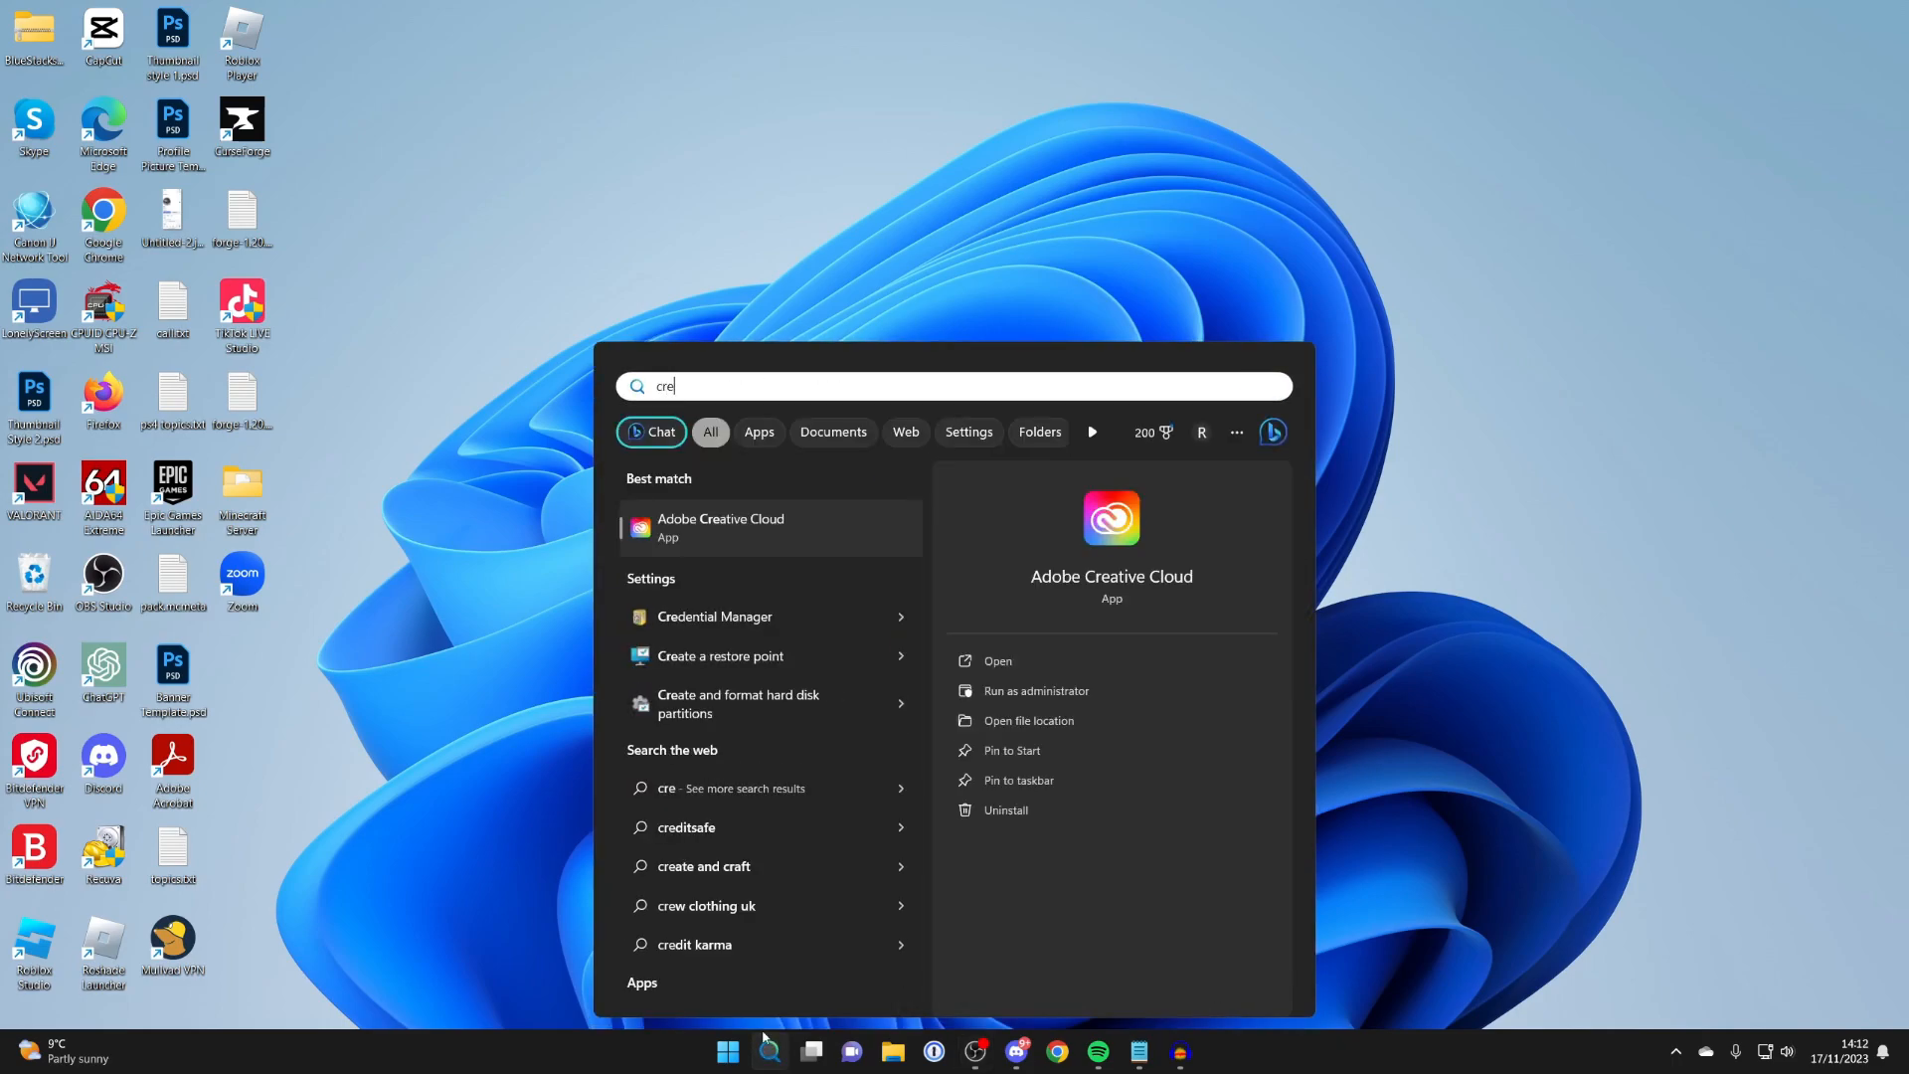
type("ate and")
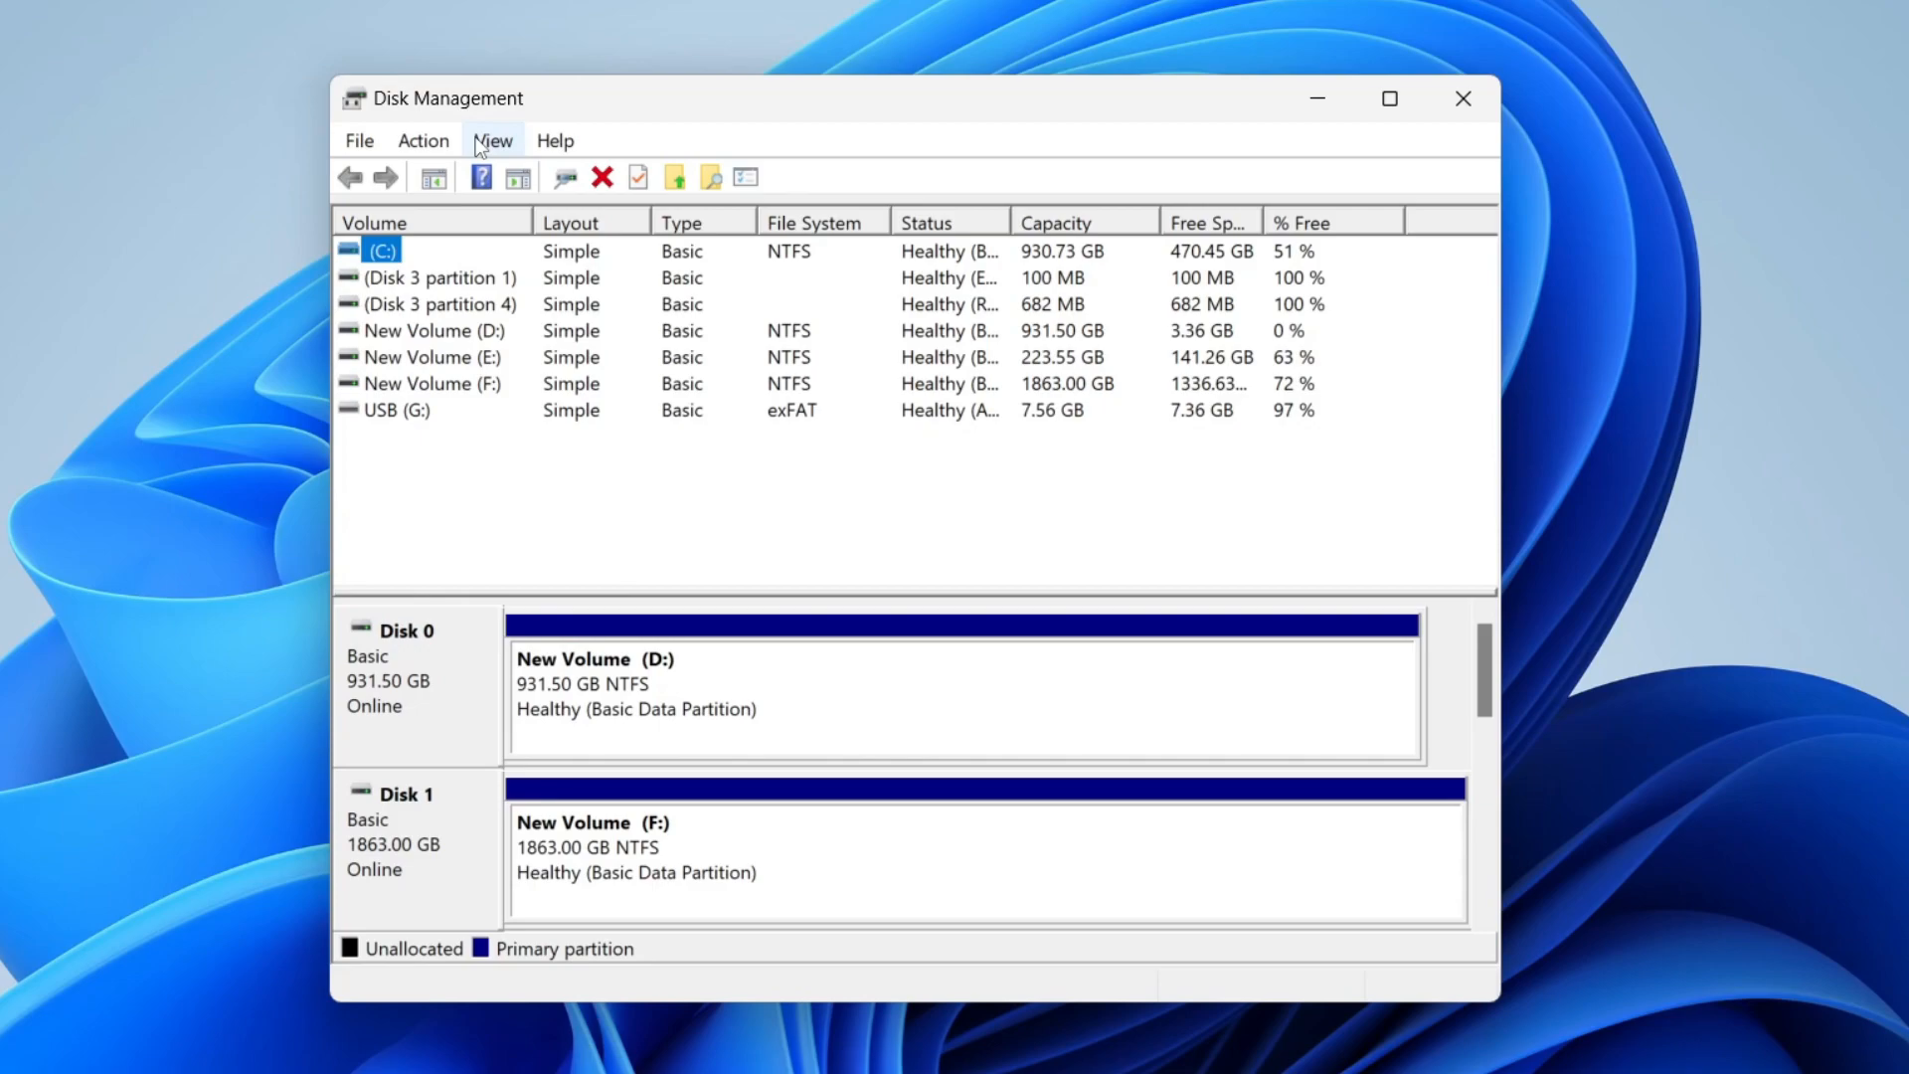
mouse_move(801, 228)
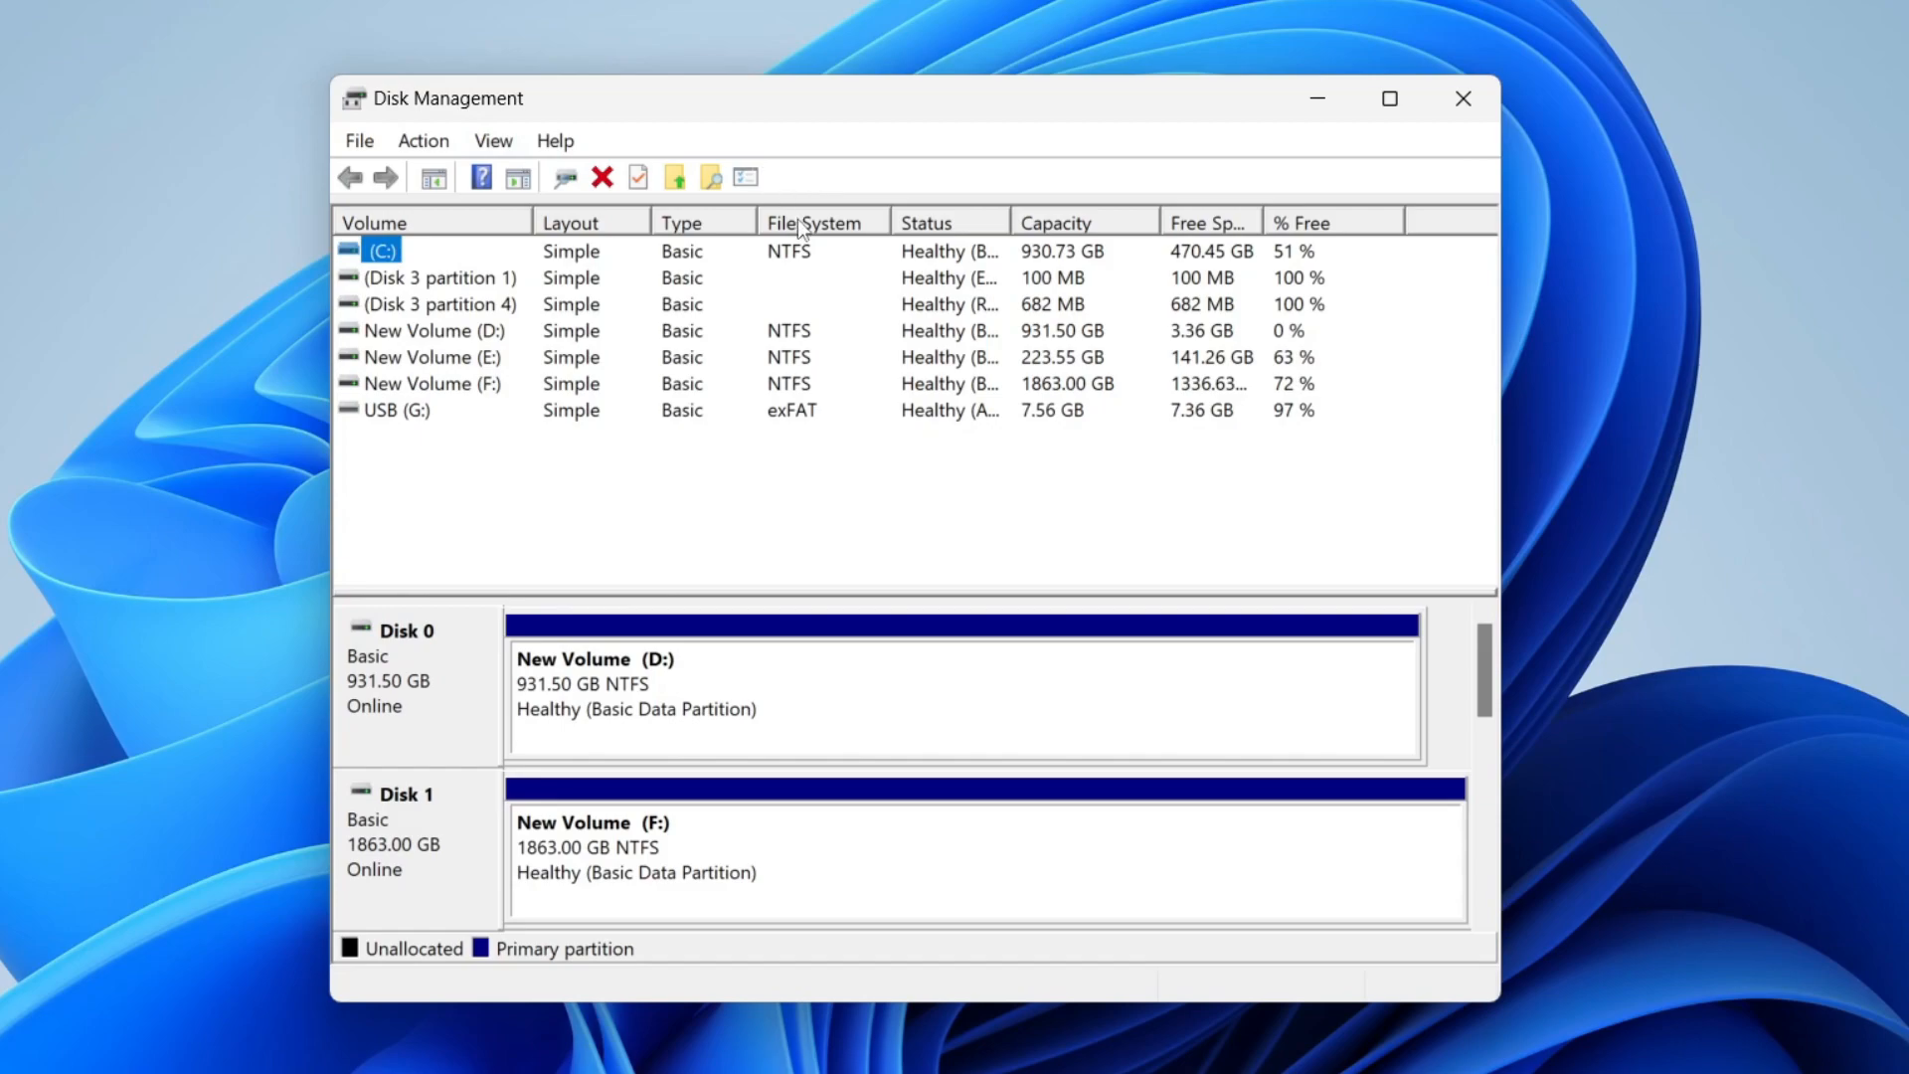
mouse_move(521, 252)
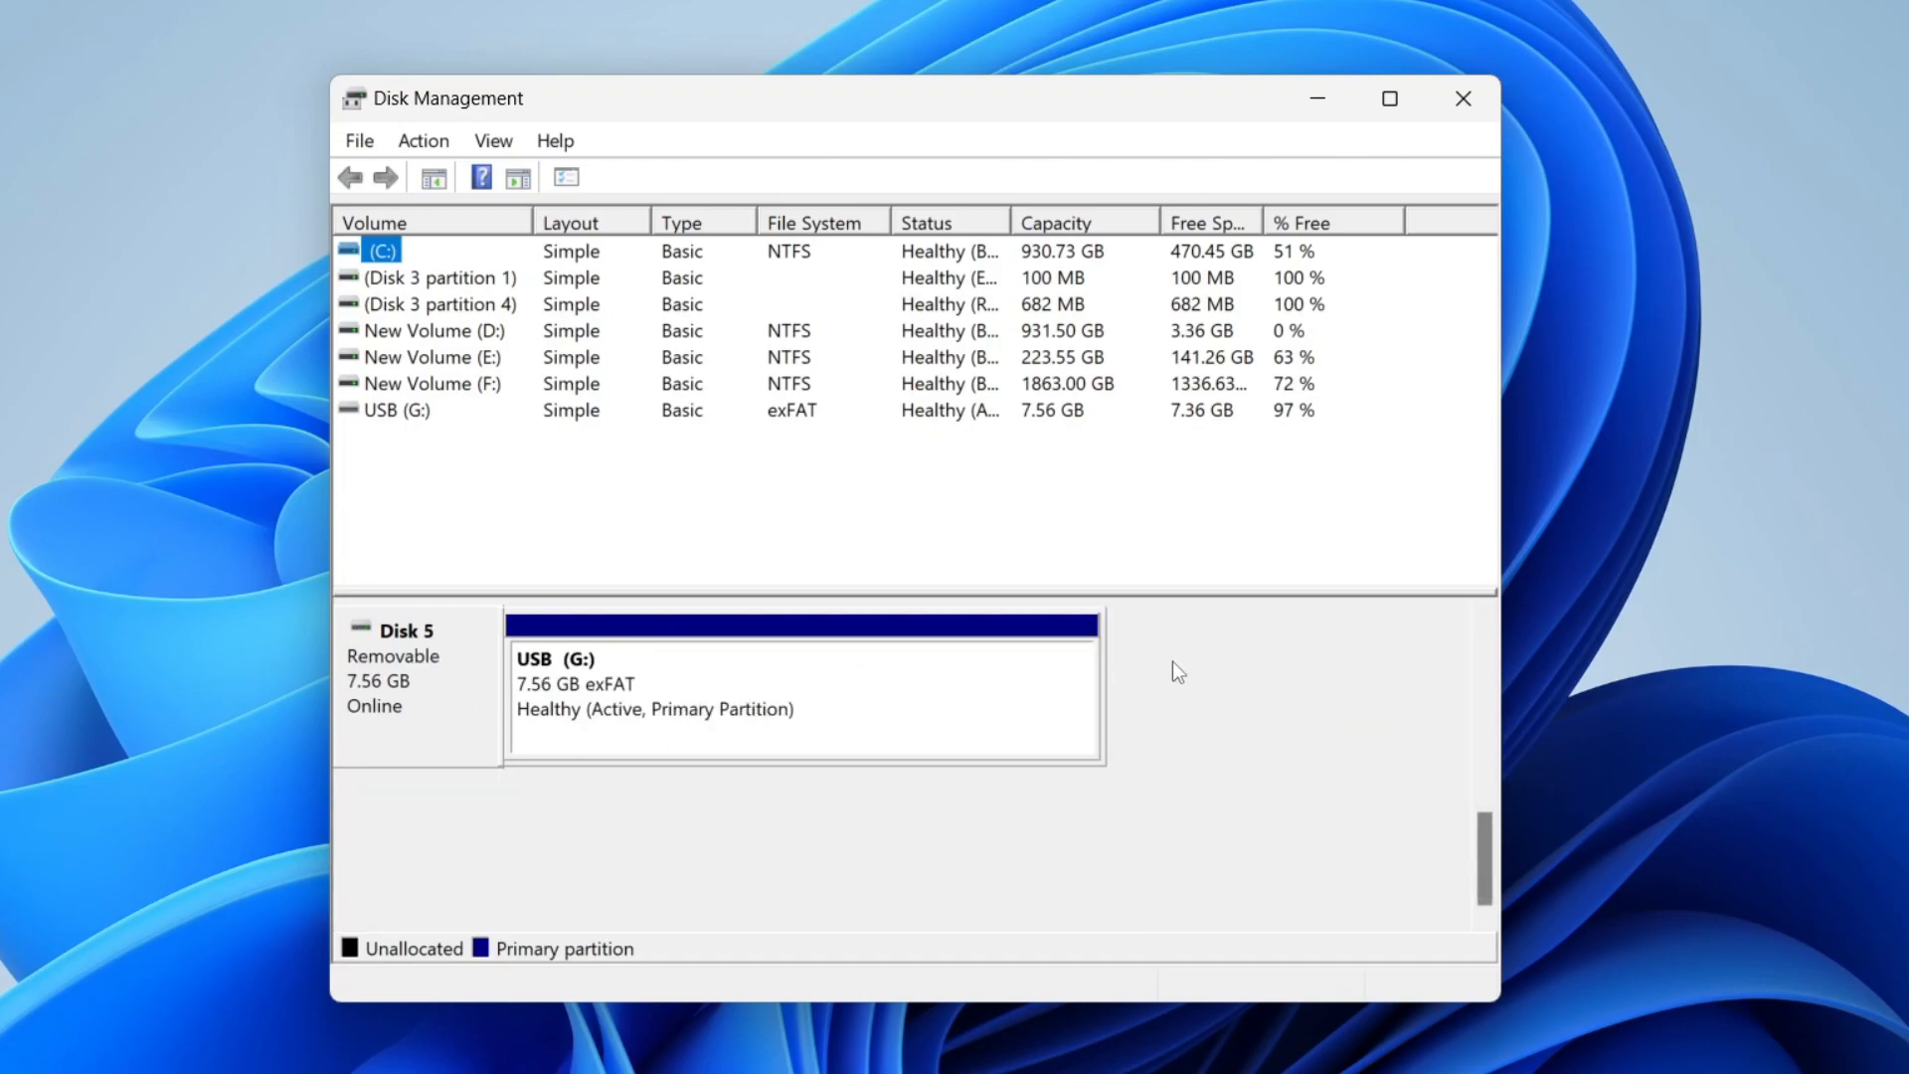
mouse_move(1085, 692)
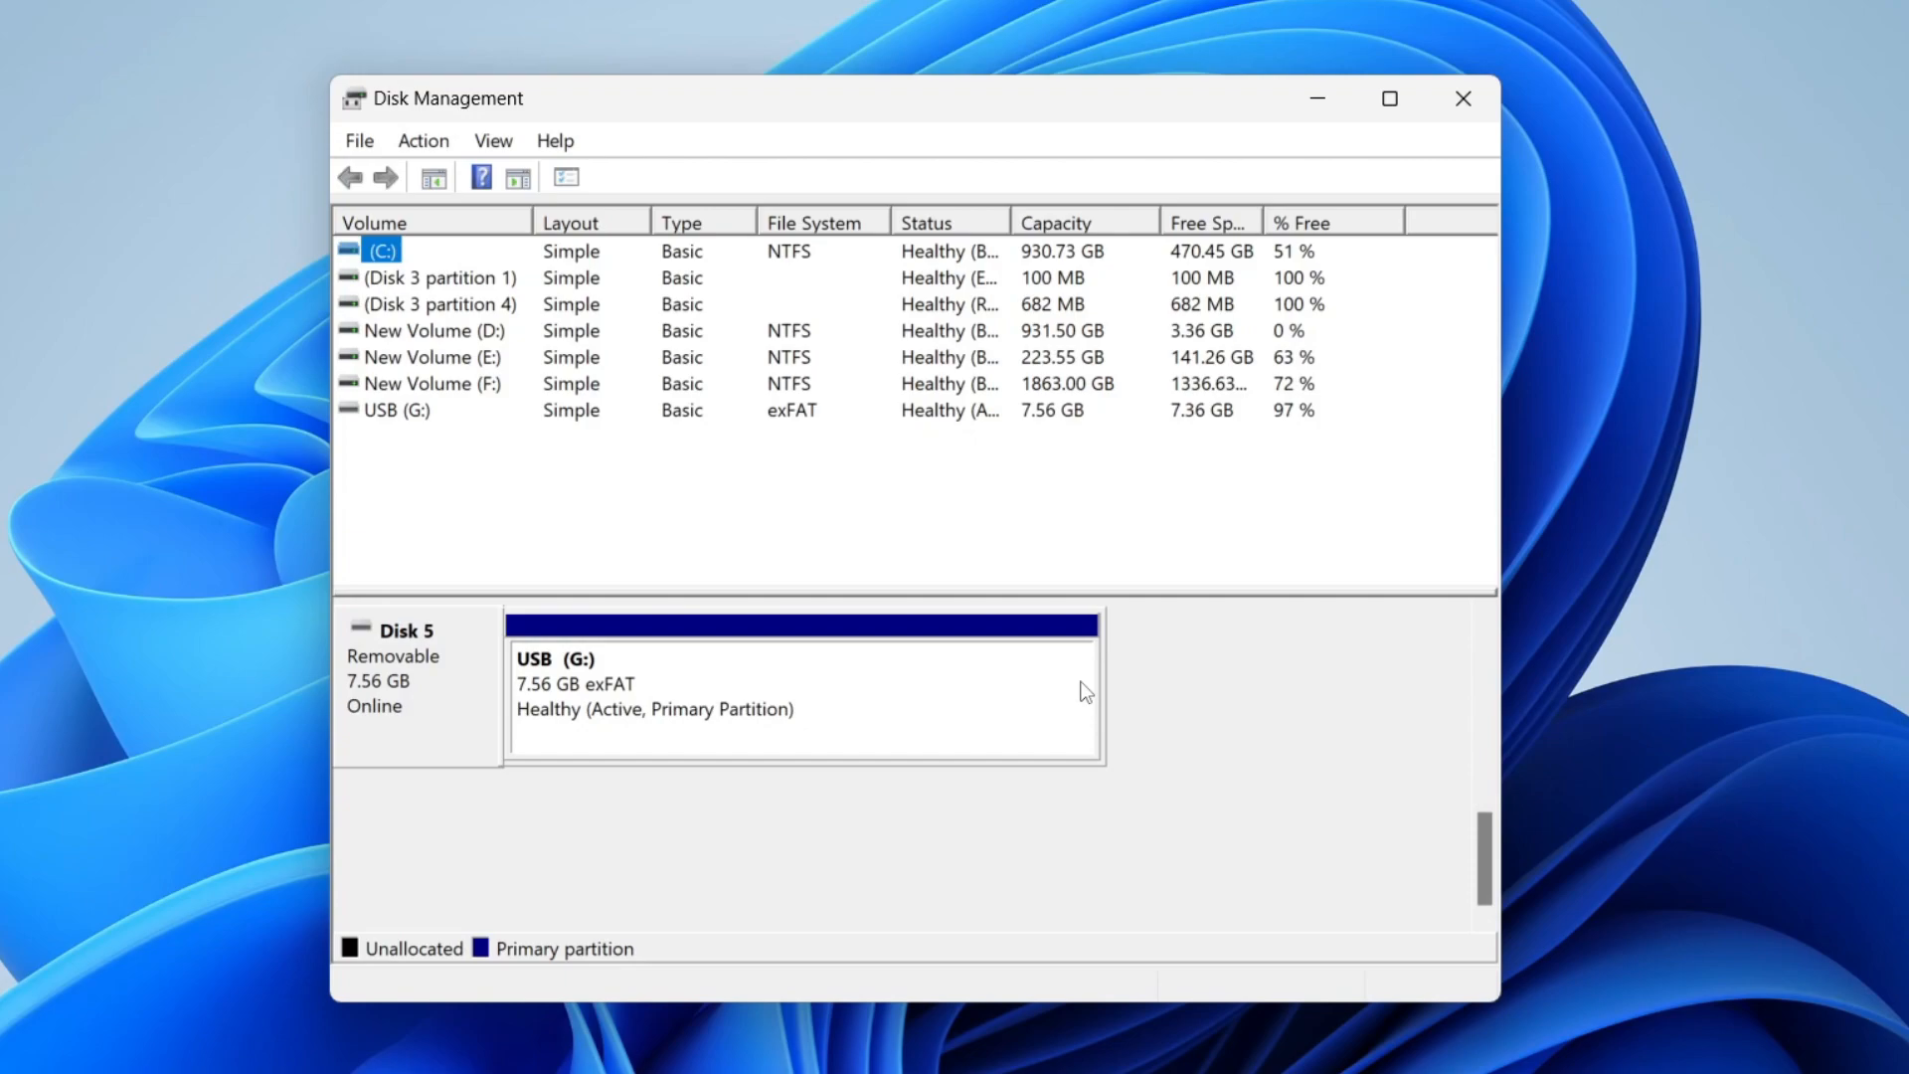
mouse_move(1486, 853)
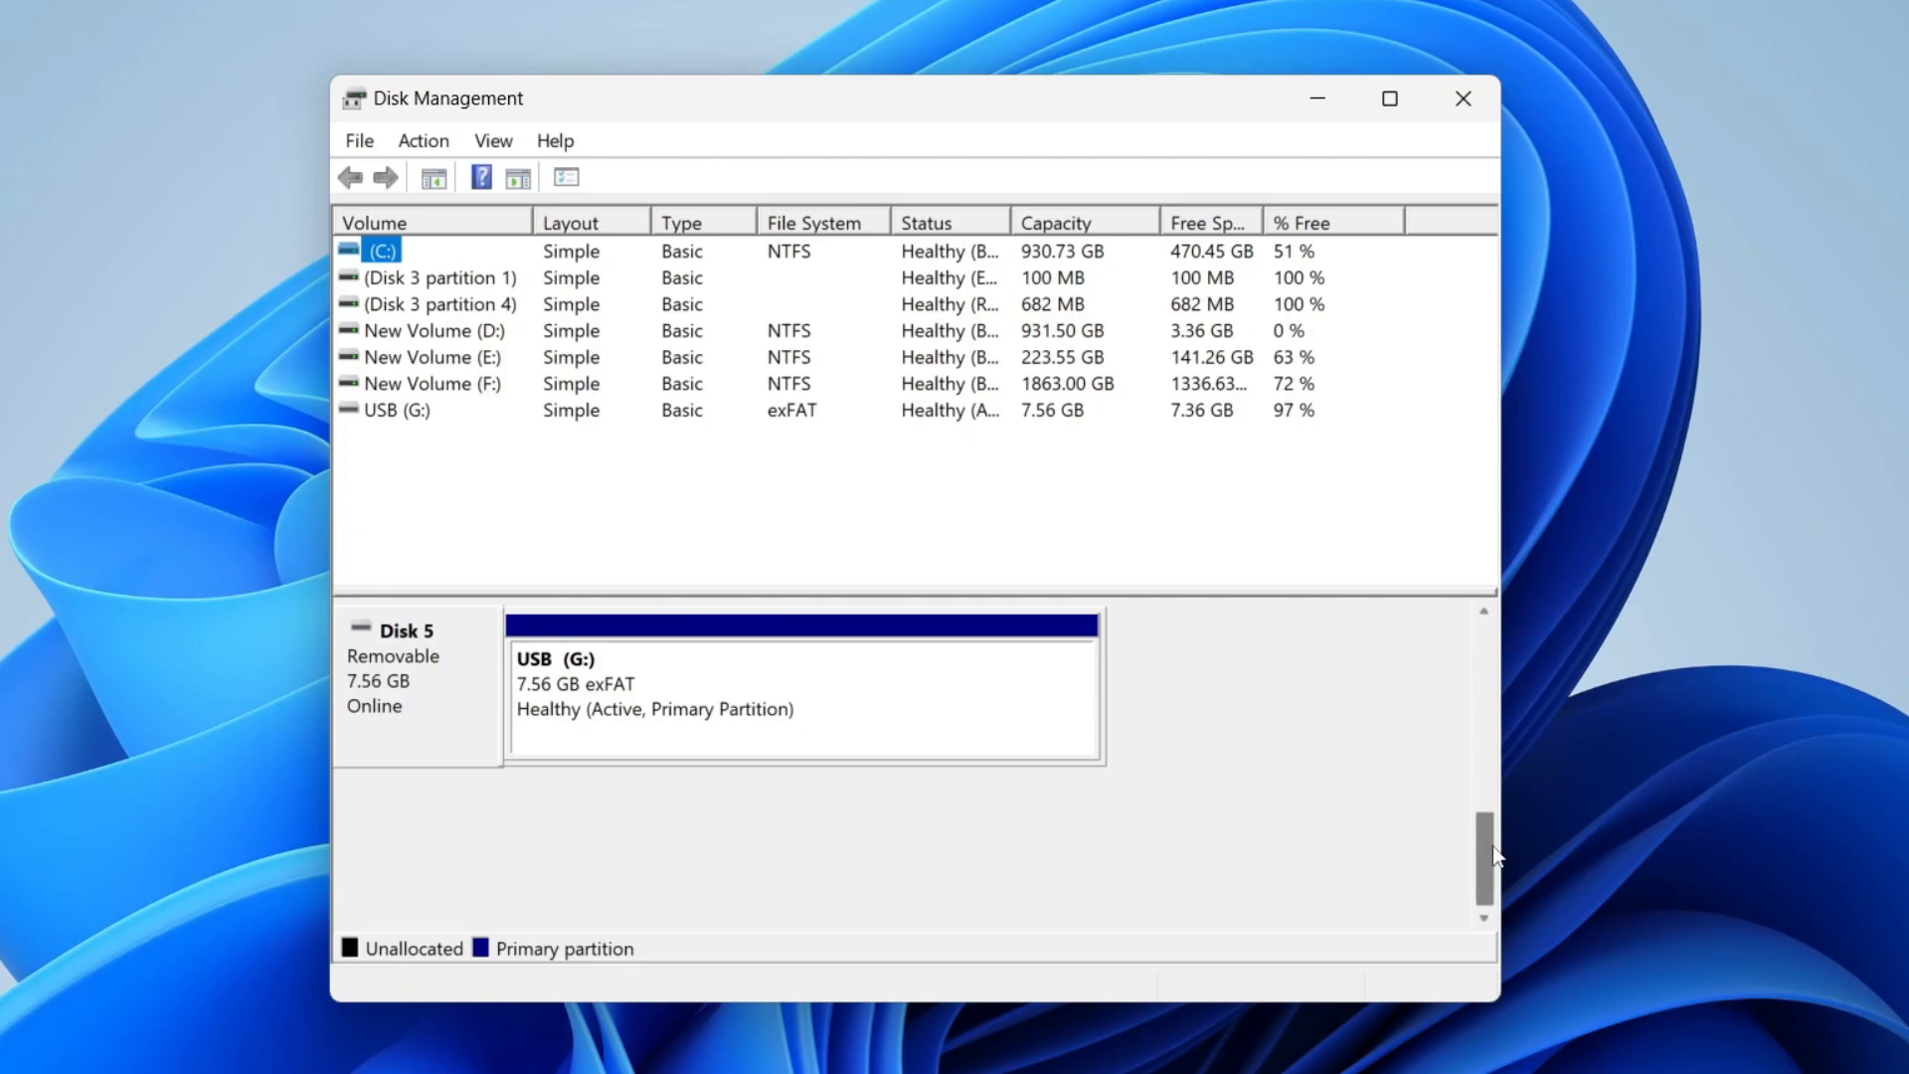
mouse_move(1477, 893)
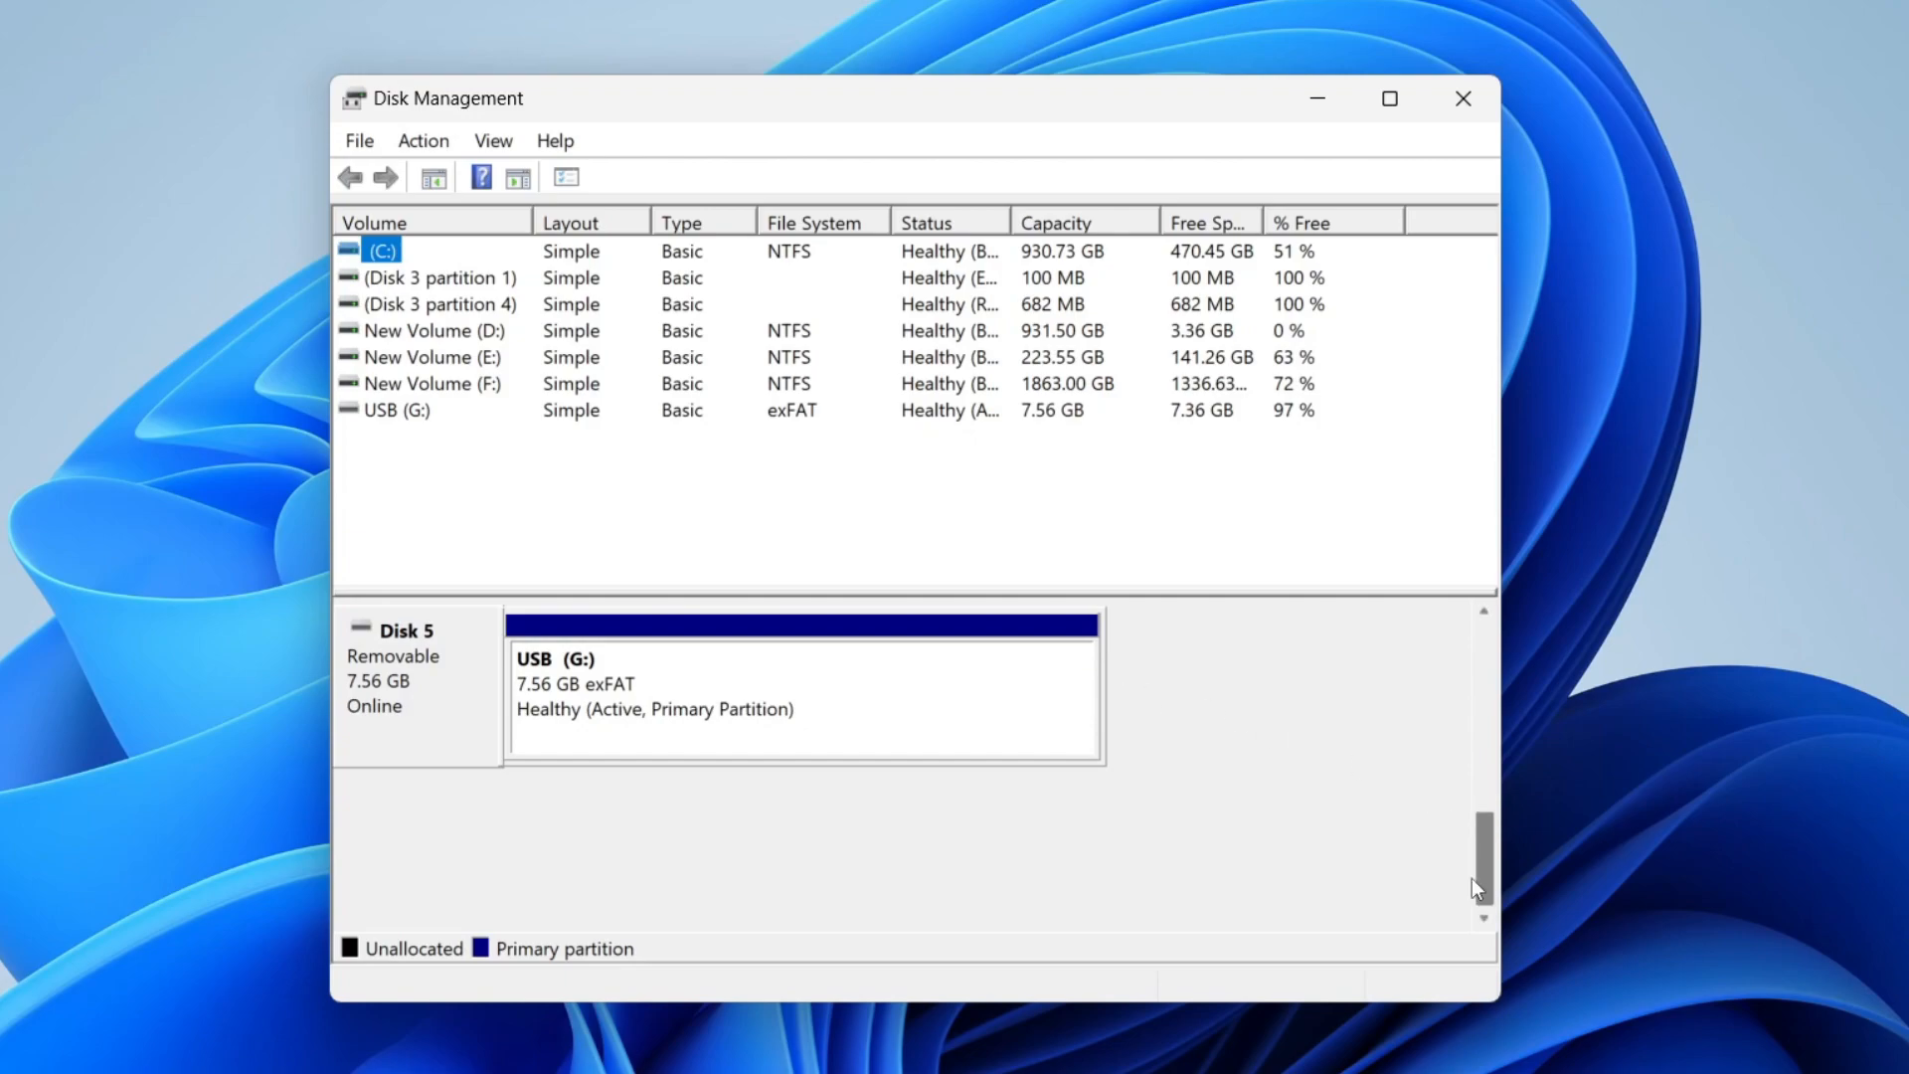
Scroll the Disk Management layout to review Disk 3 and the removable USB disk
scroll("up", 3)
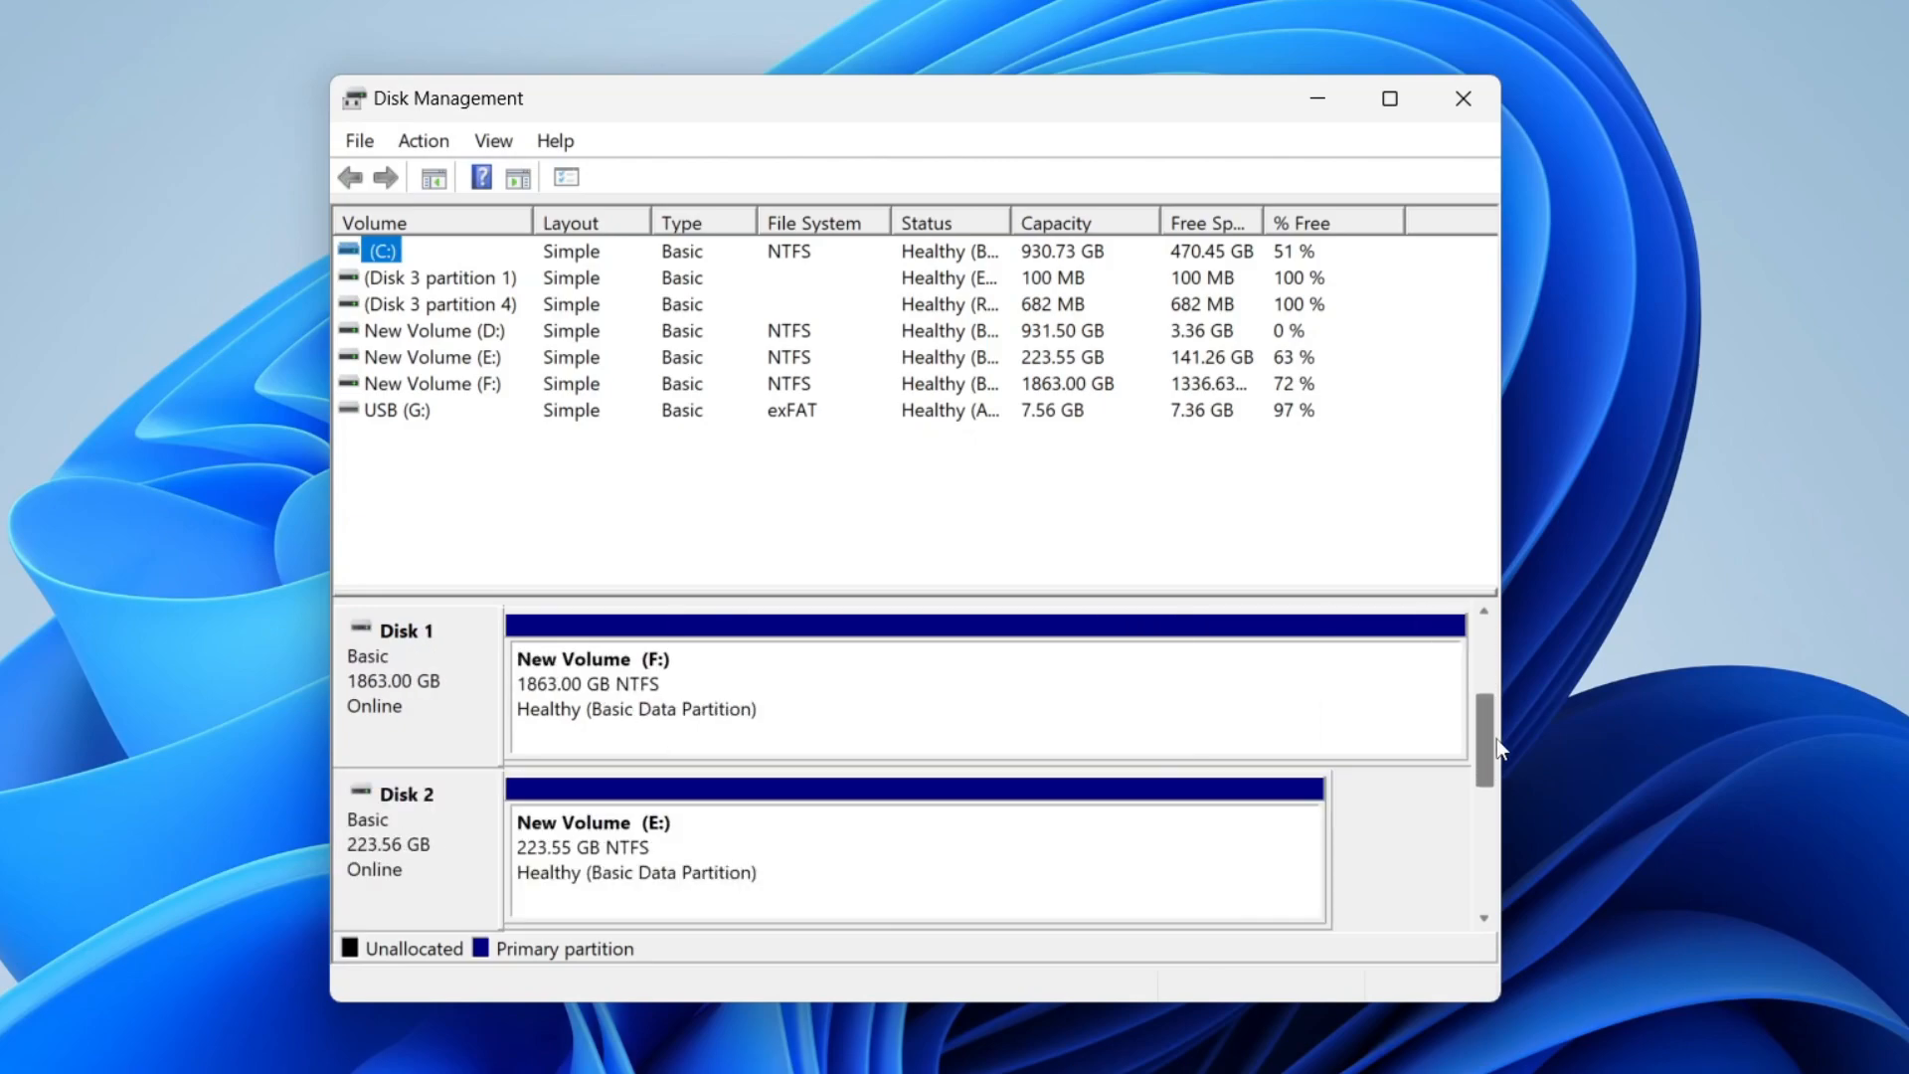
scroll("down", 3)
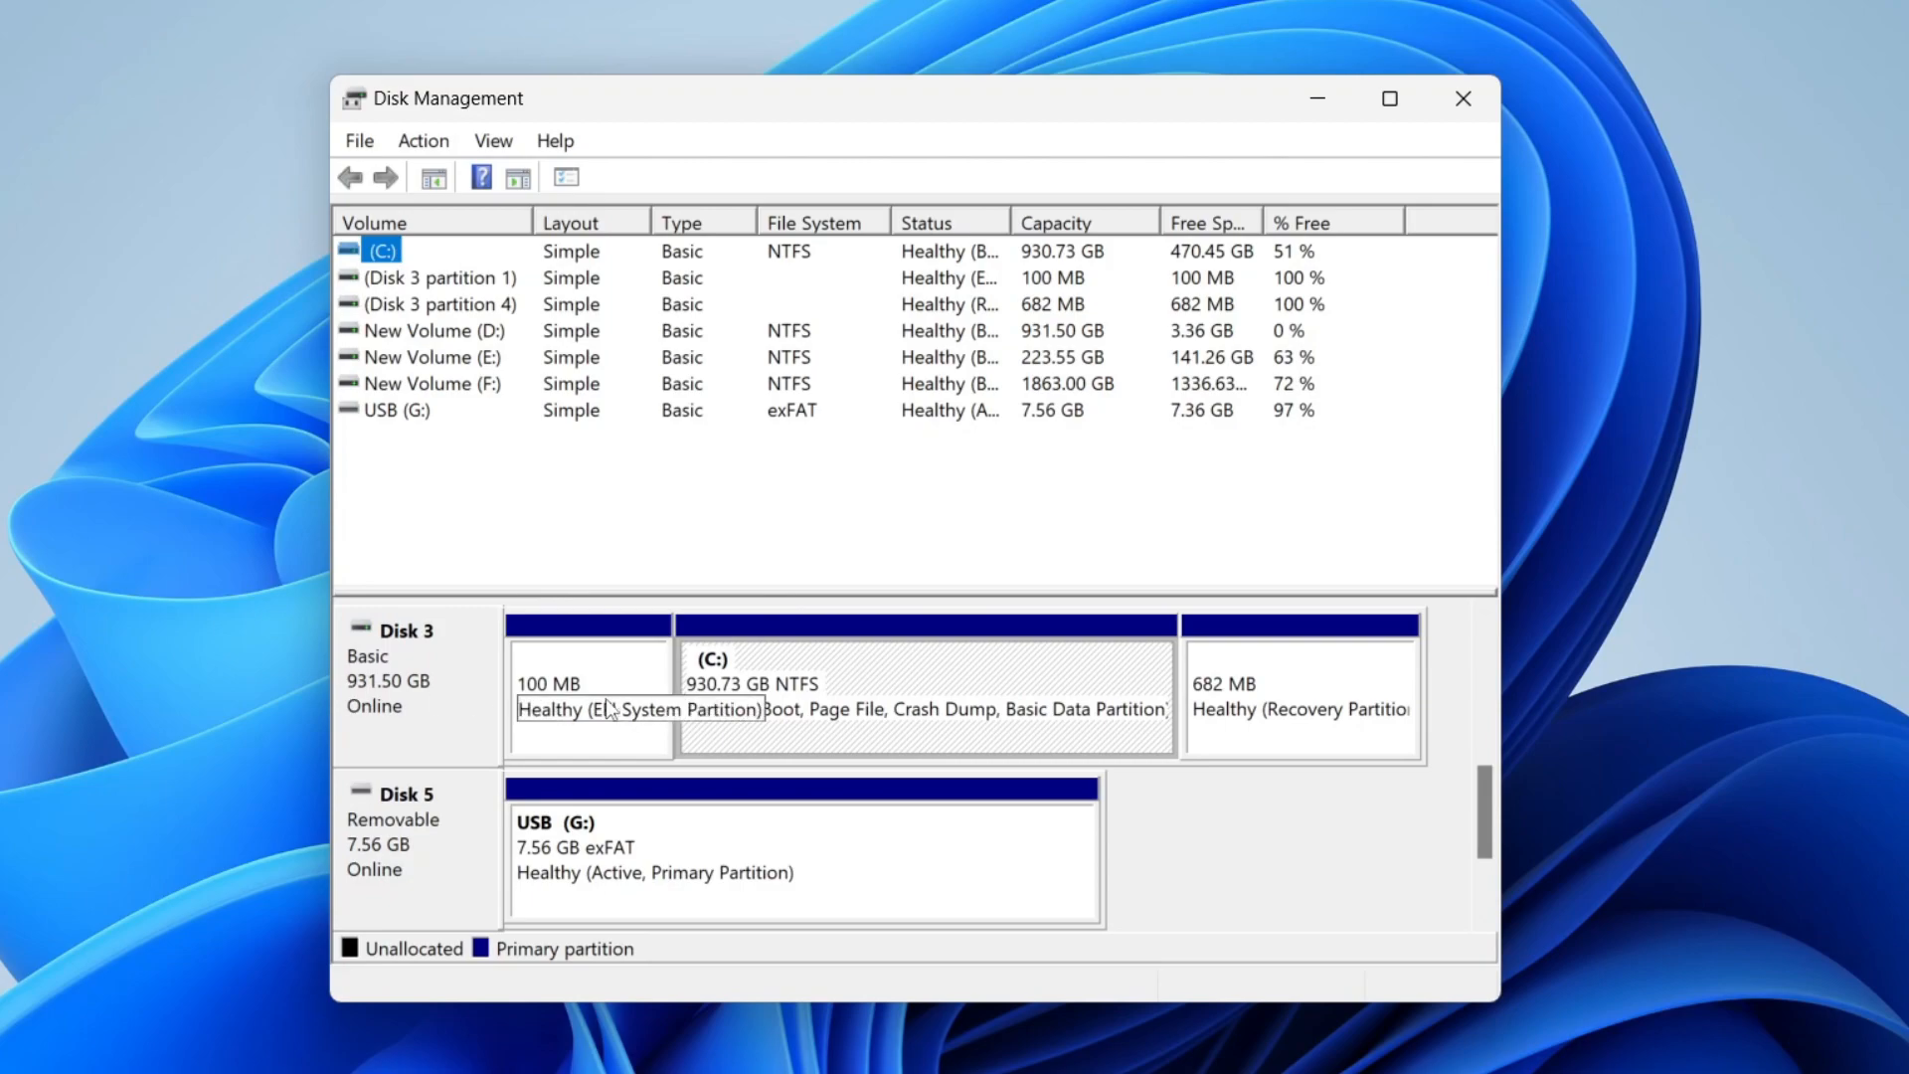
mouse_move(1229, 802)
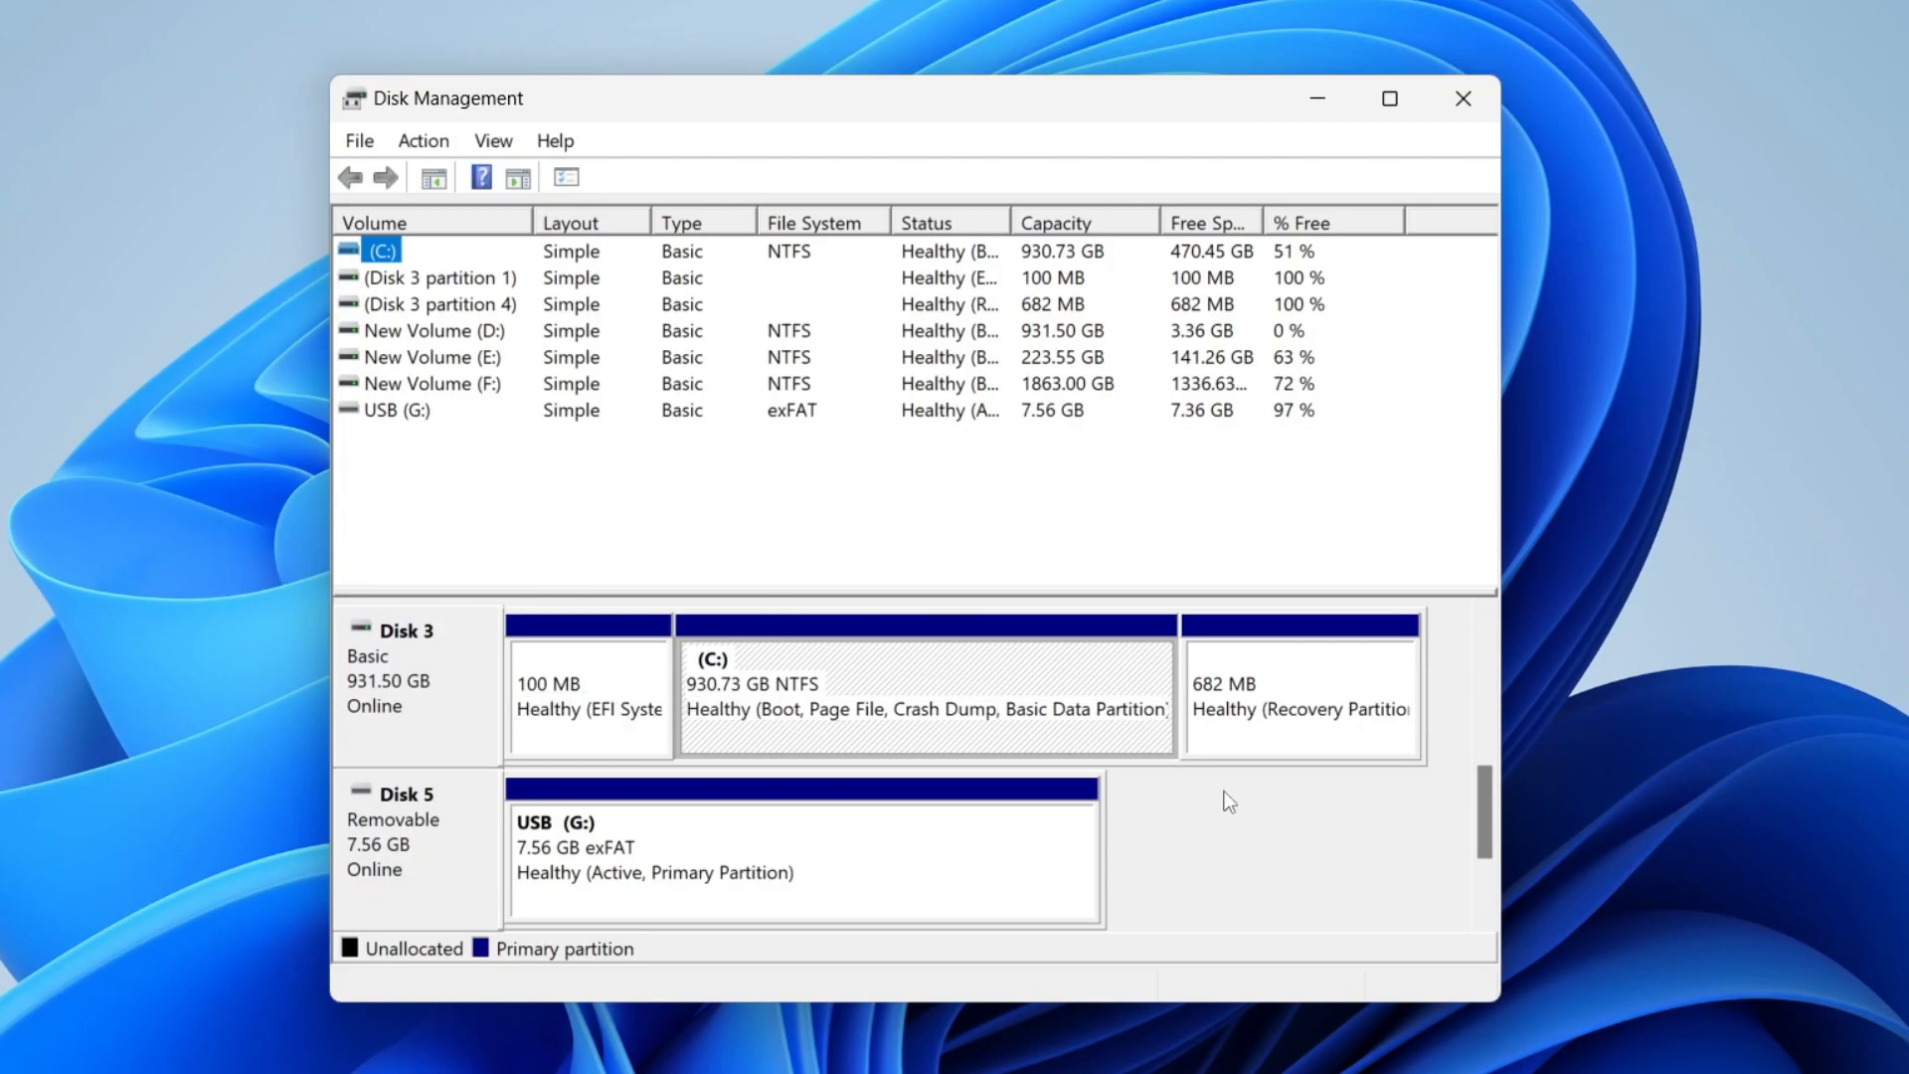
mouse_move(712, 874)
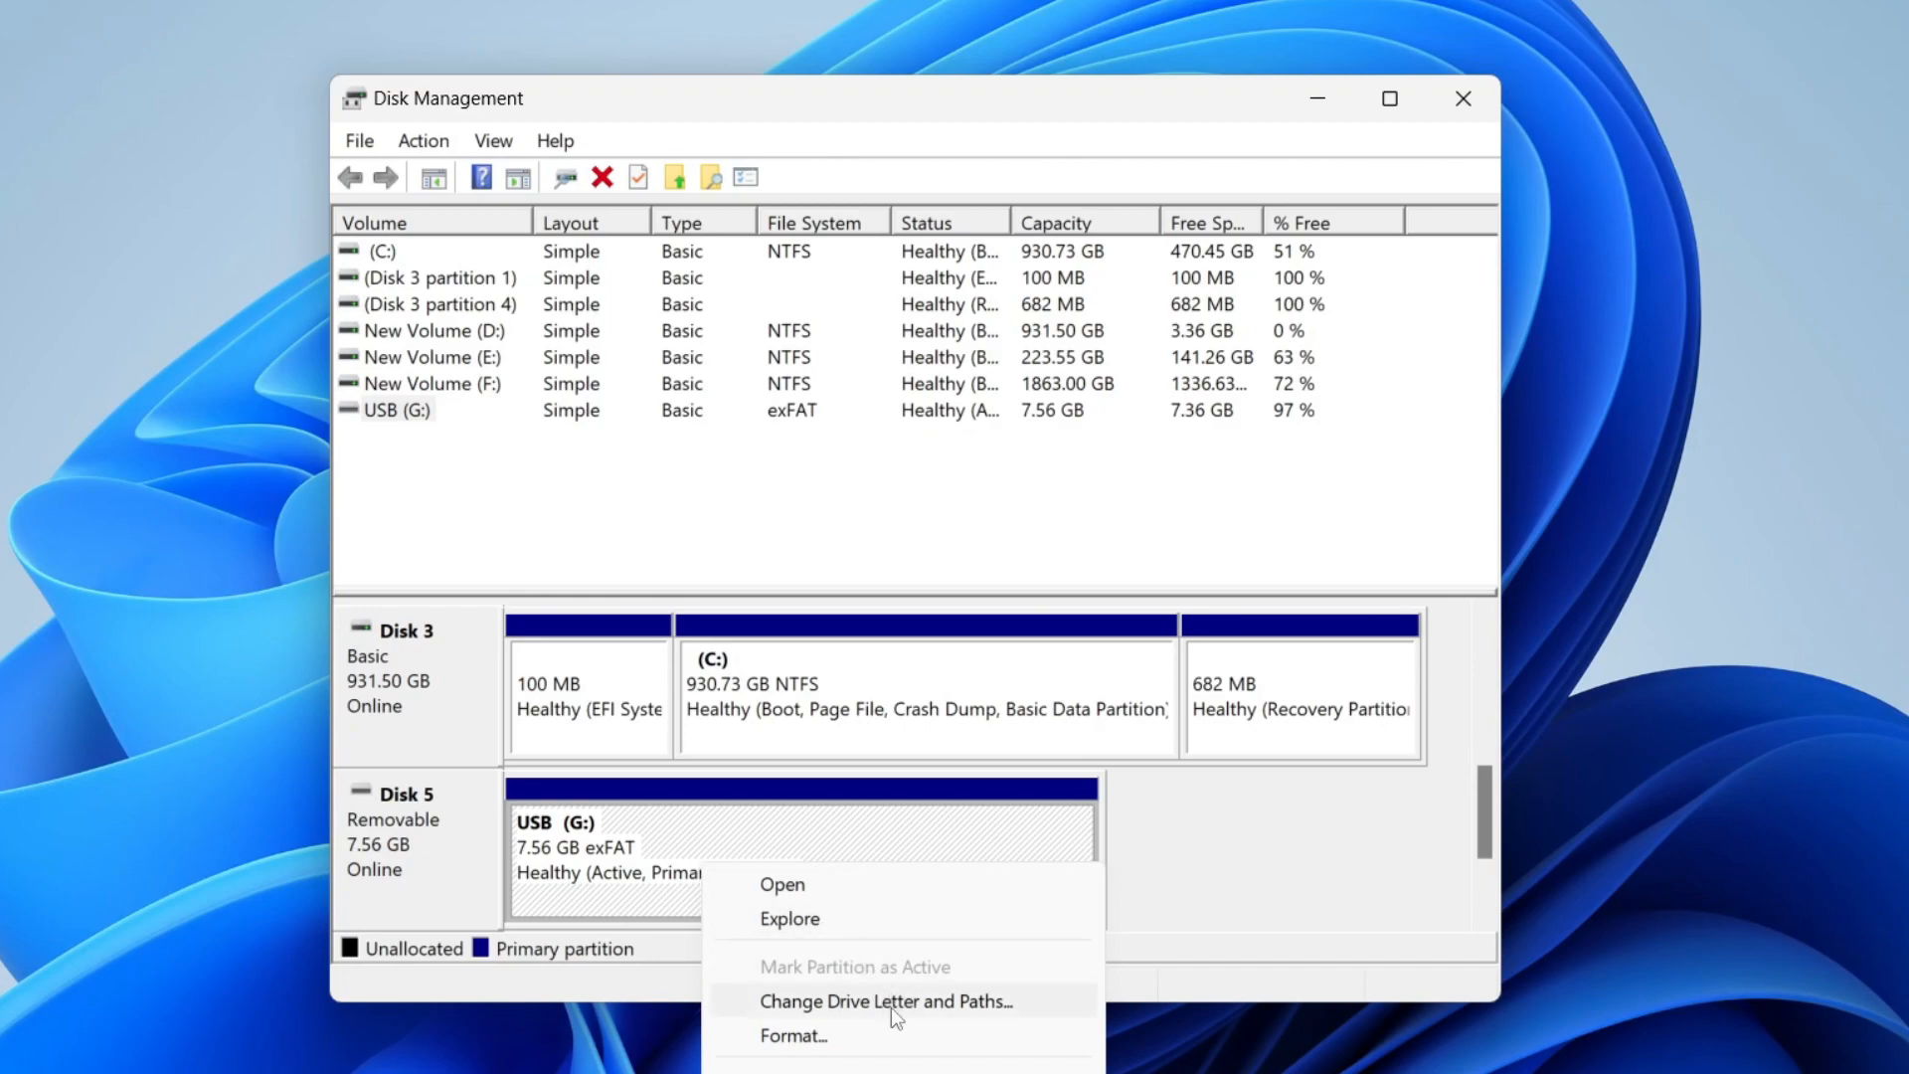
Remove drive letter G: from the USB volume and confirm the warning
left_click(885, 1002)
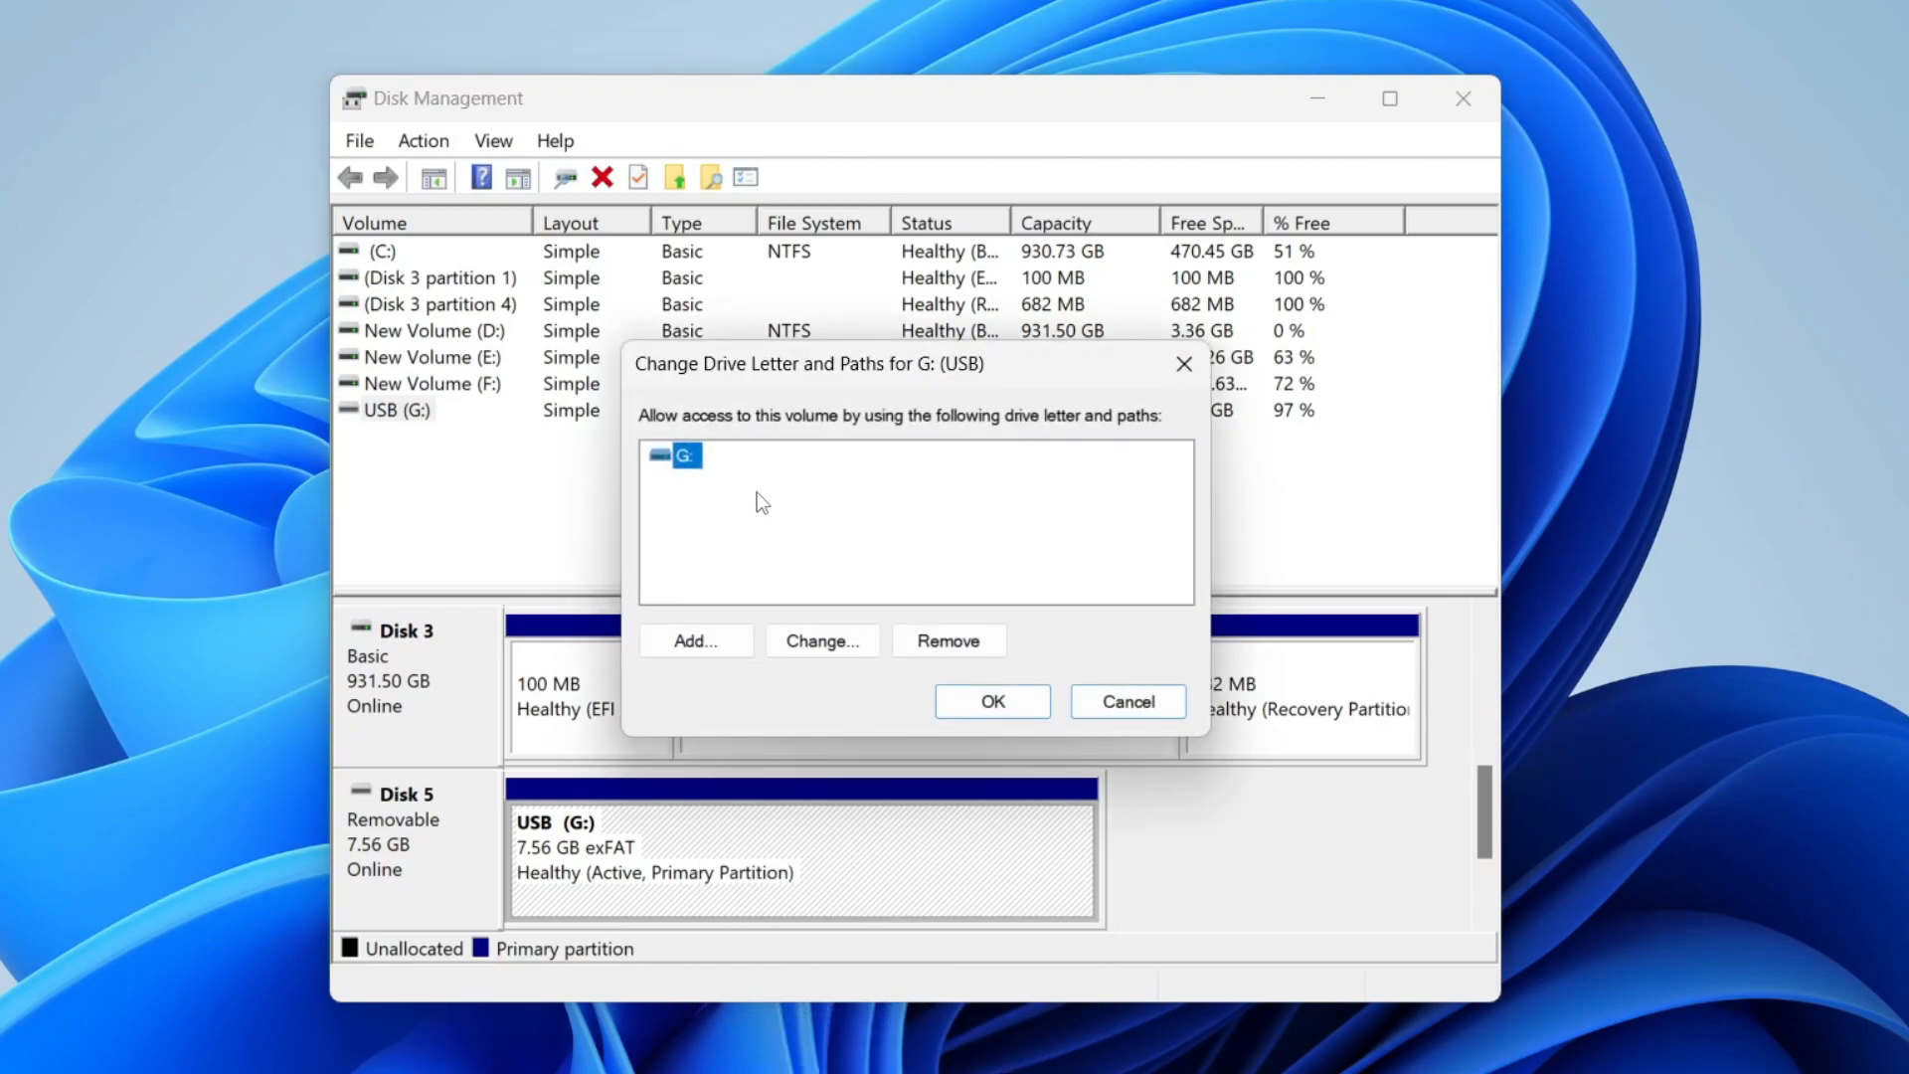
mouse_move(712, 439)
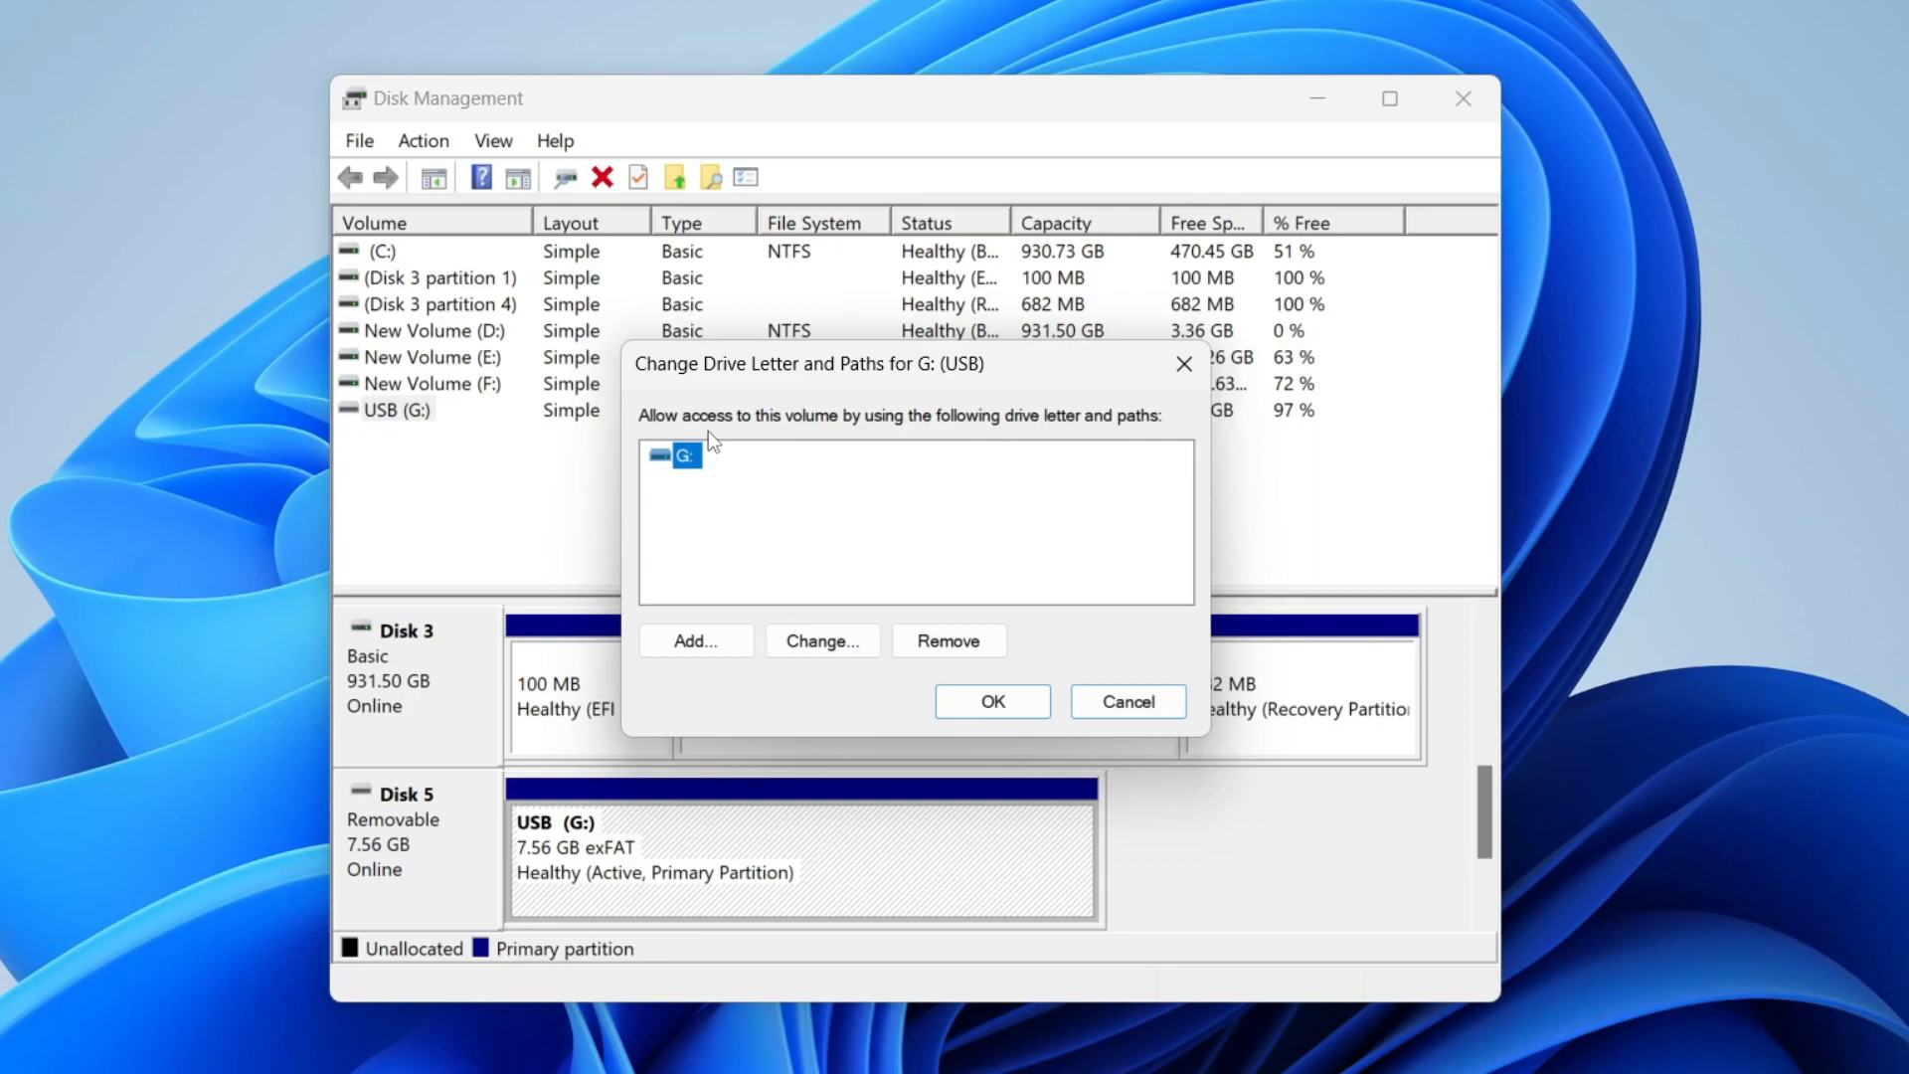
mouse_move(1072, 445)
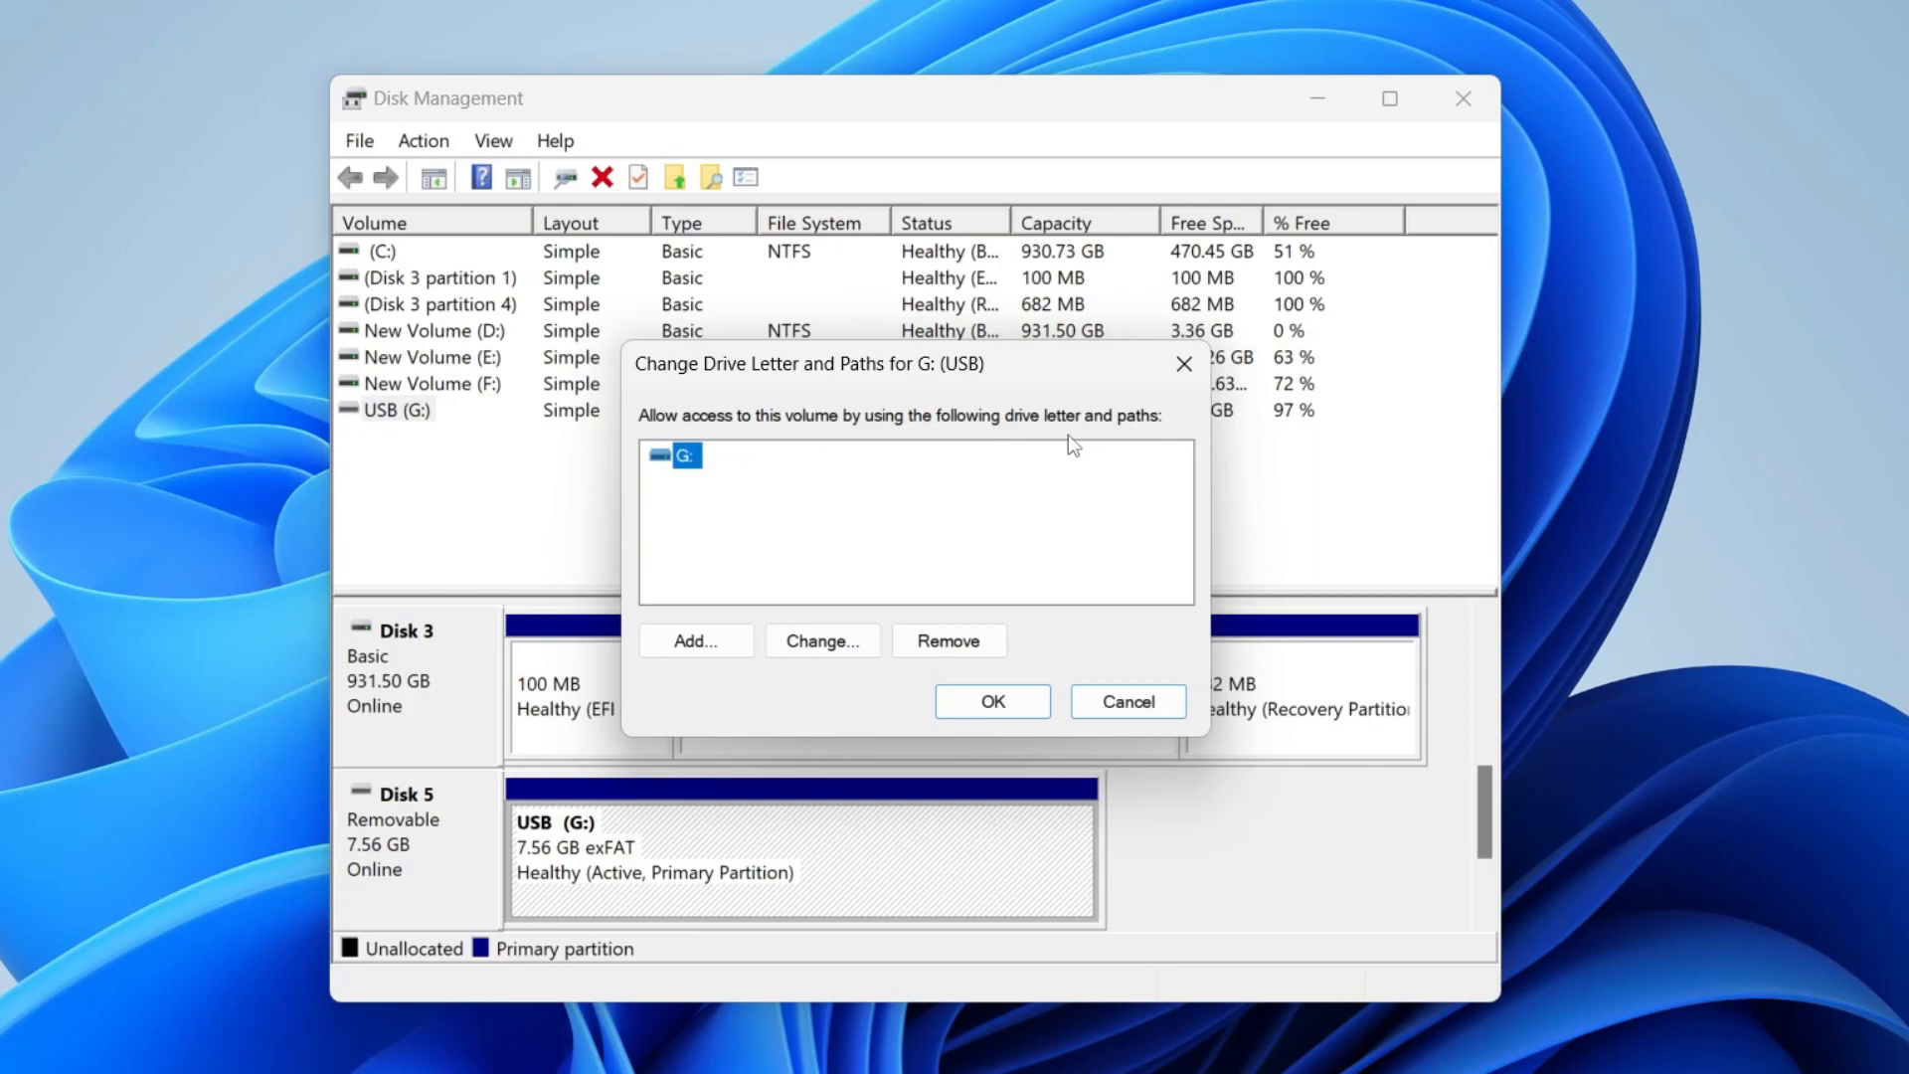
mouse_move(948, 641)
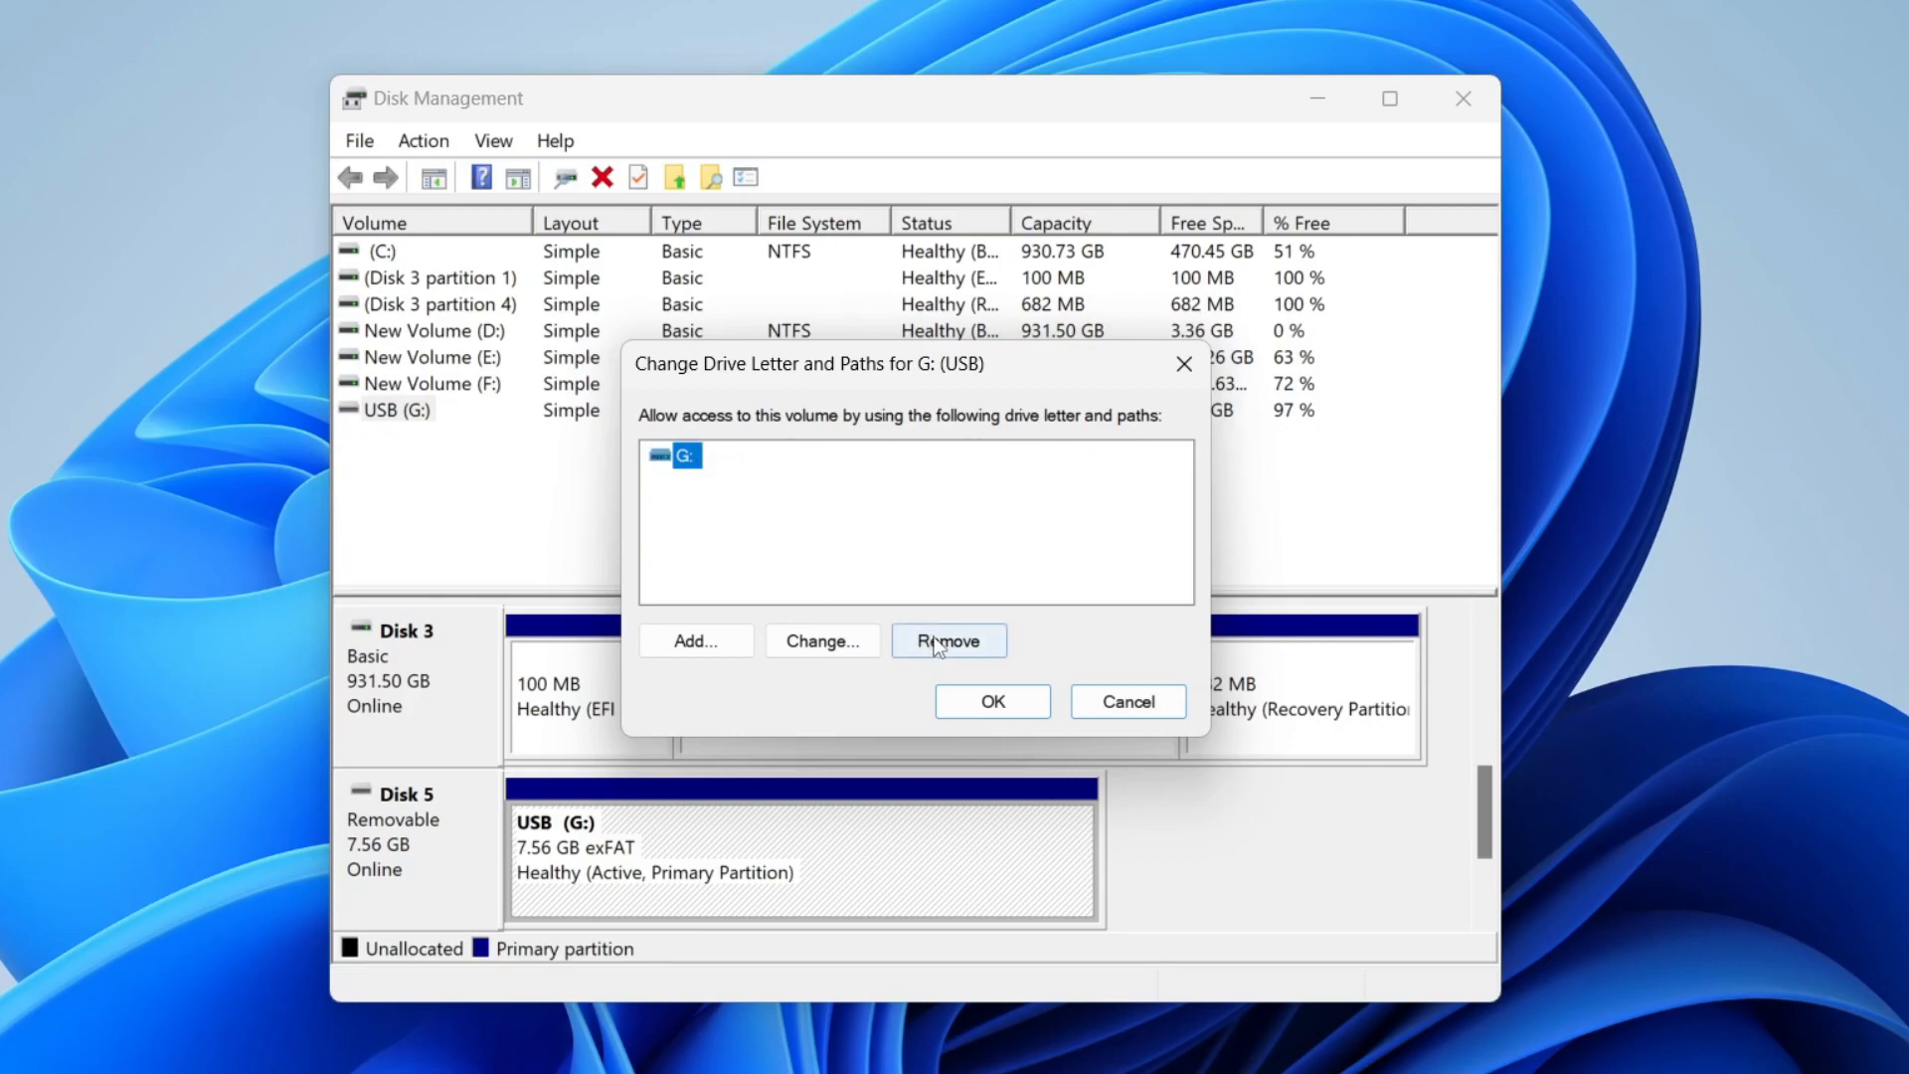
left_click(948, 641)
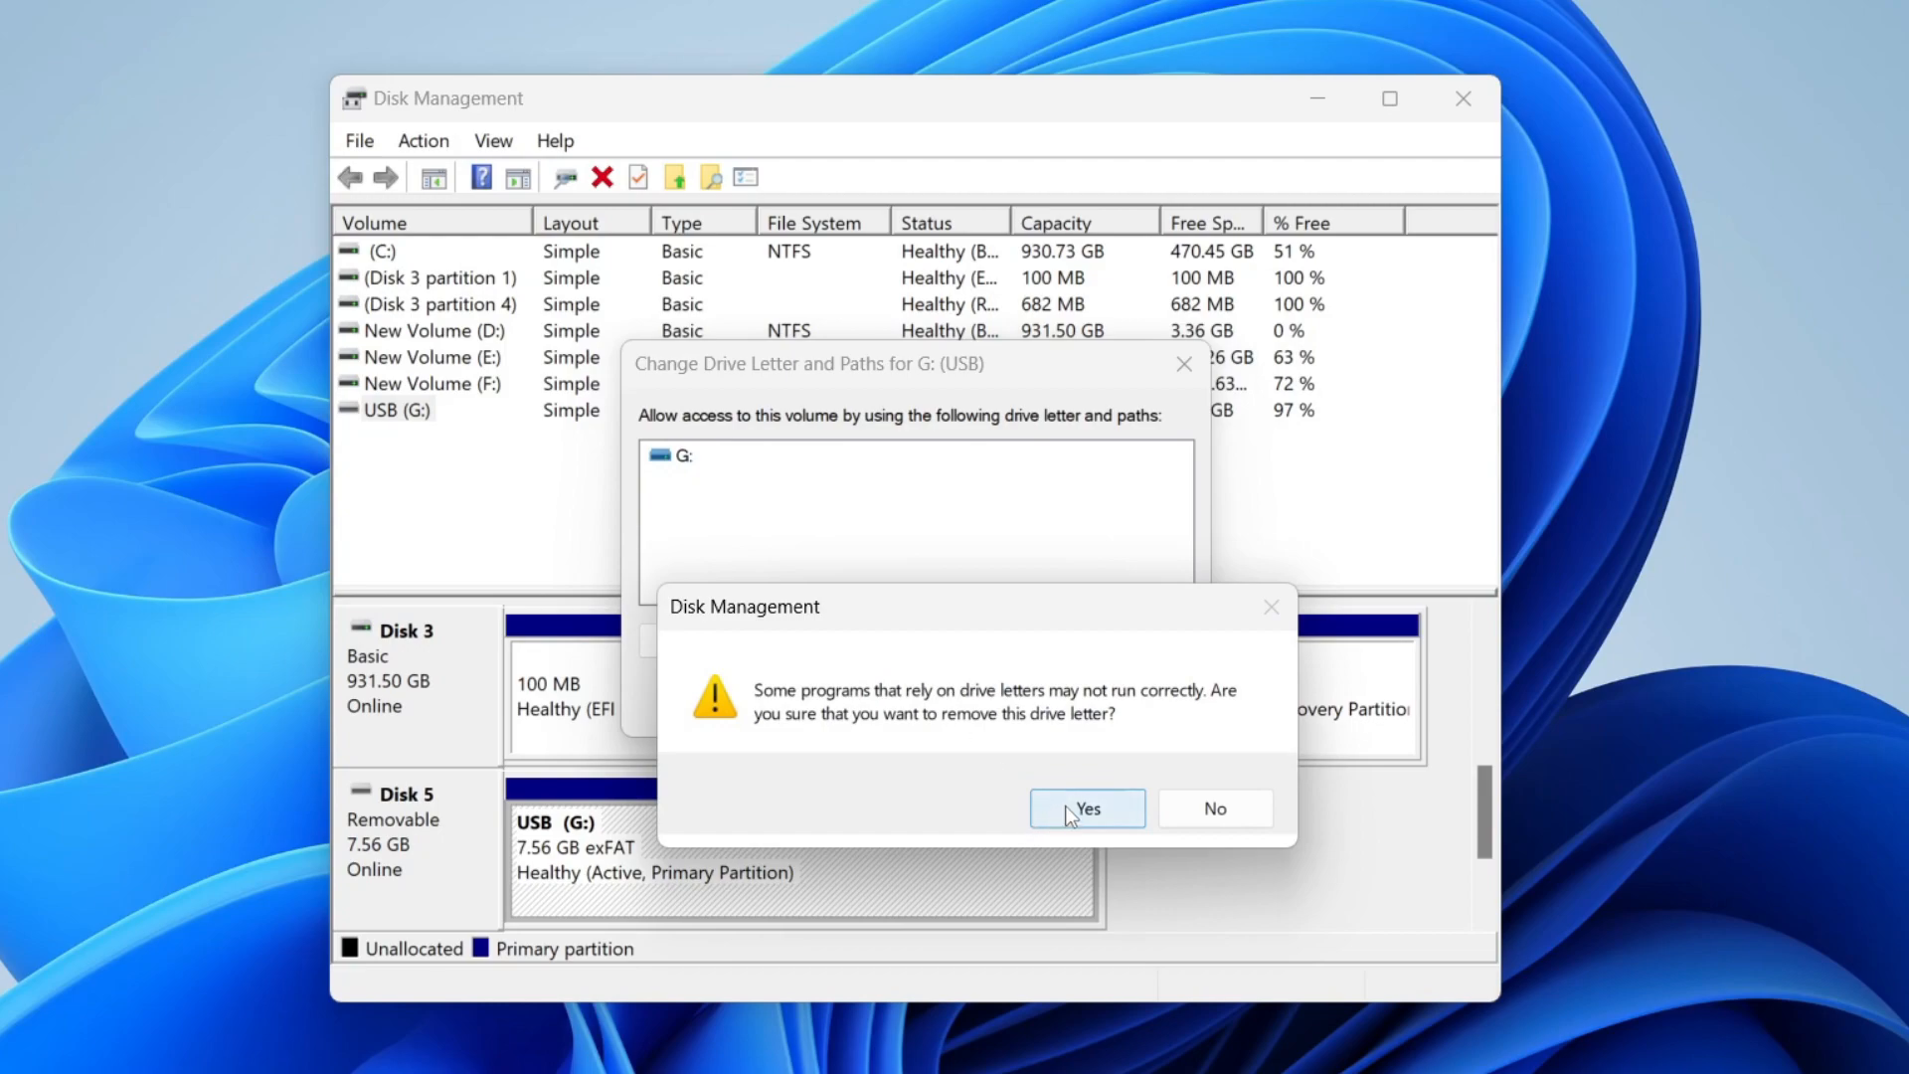
left_click(1086, 808)
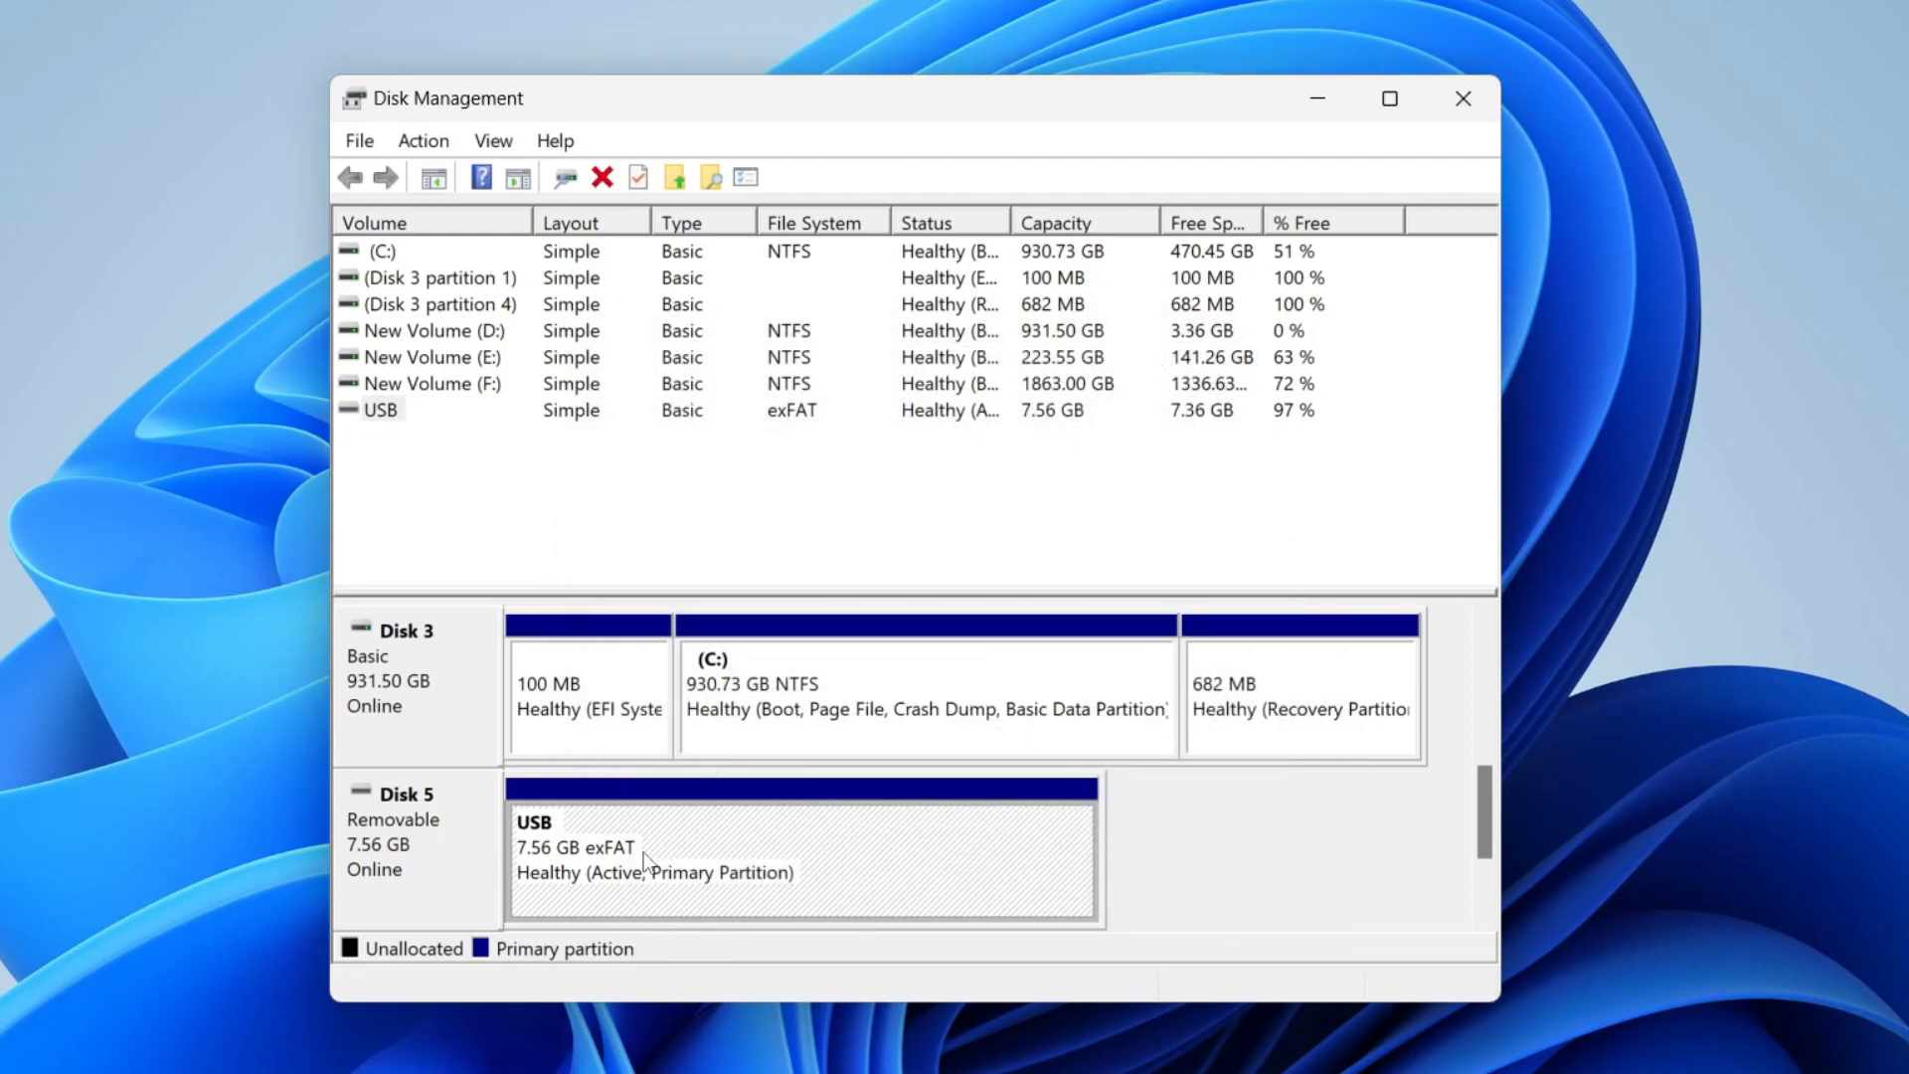
Add drive letter O to the USB volume via Change Drive Letter and Paths
right_click(651, 847)
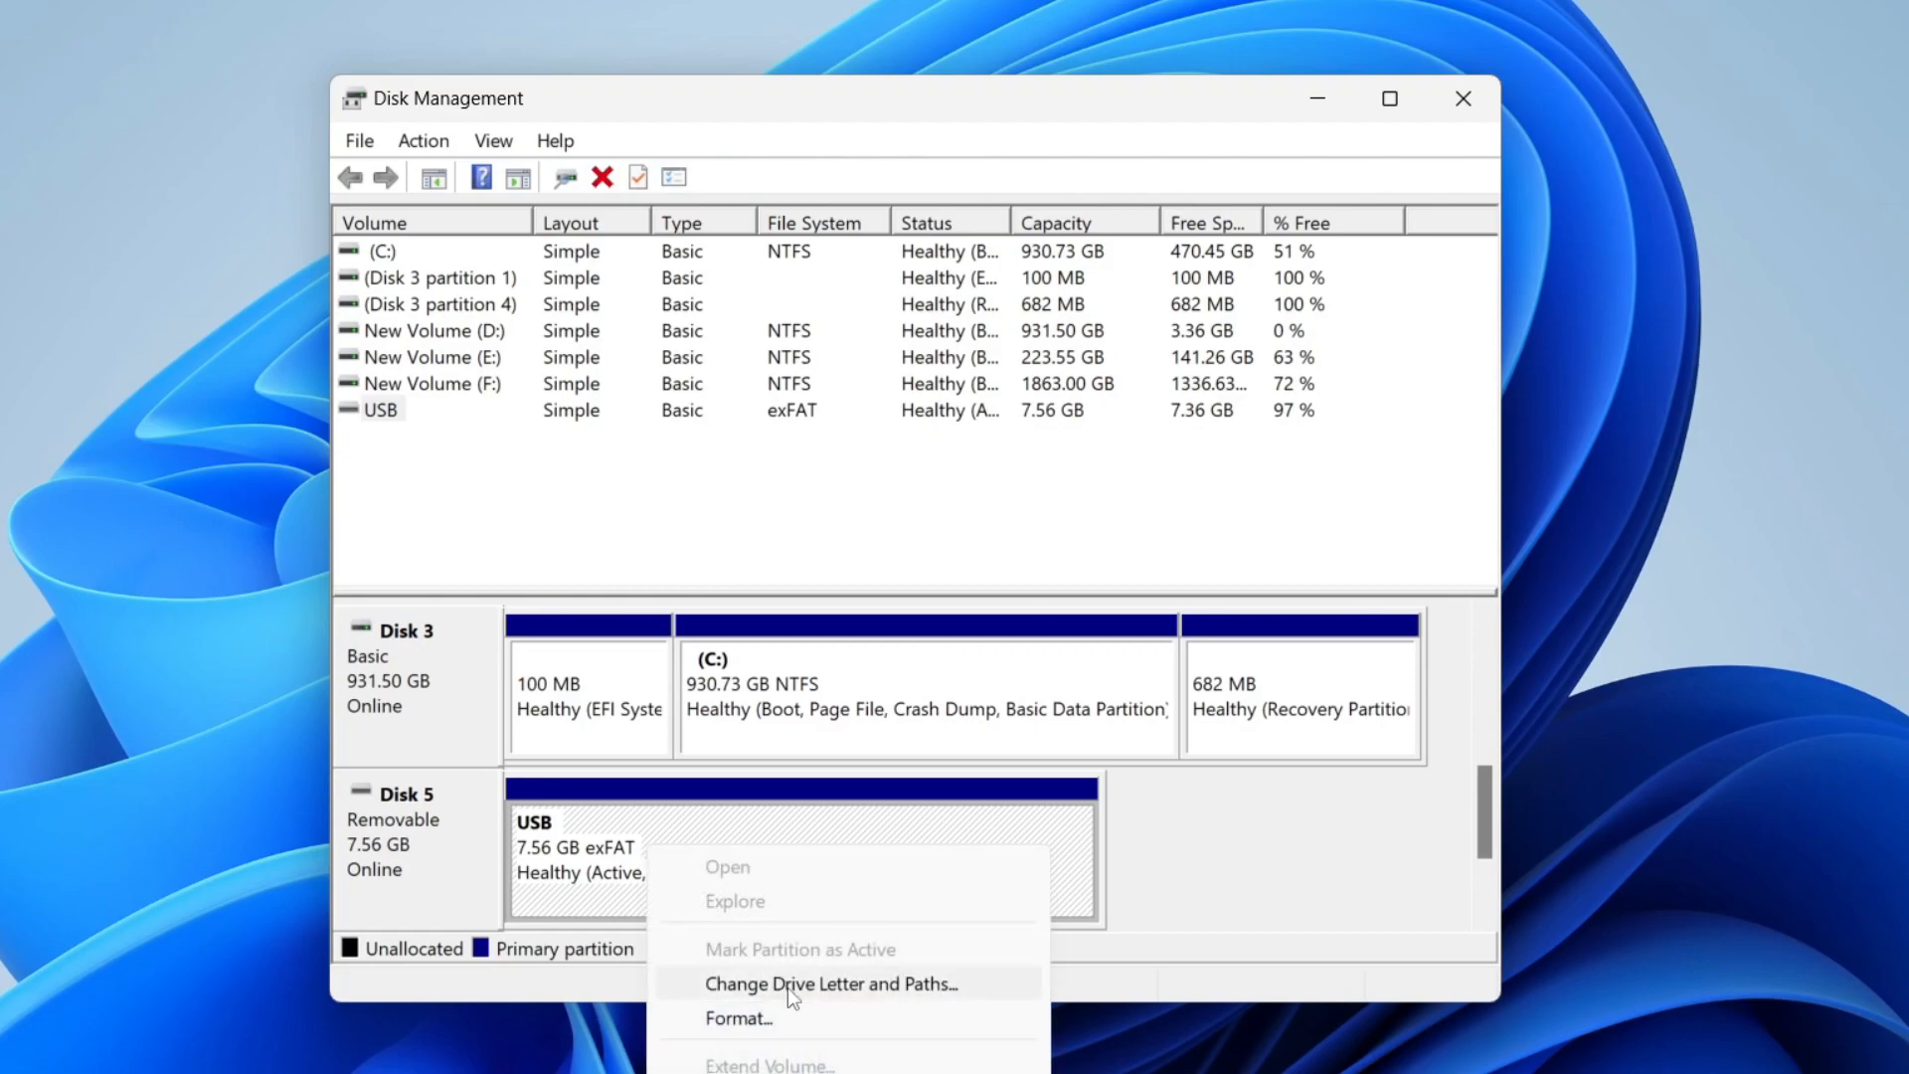
left_click(830, 984)
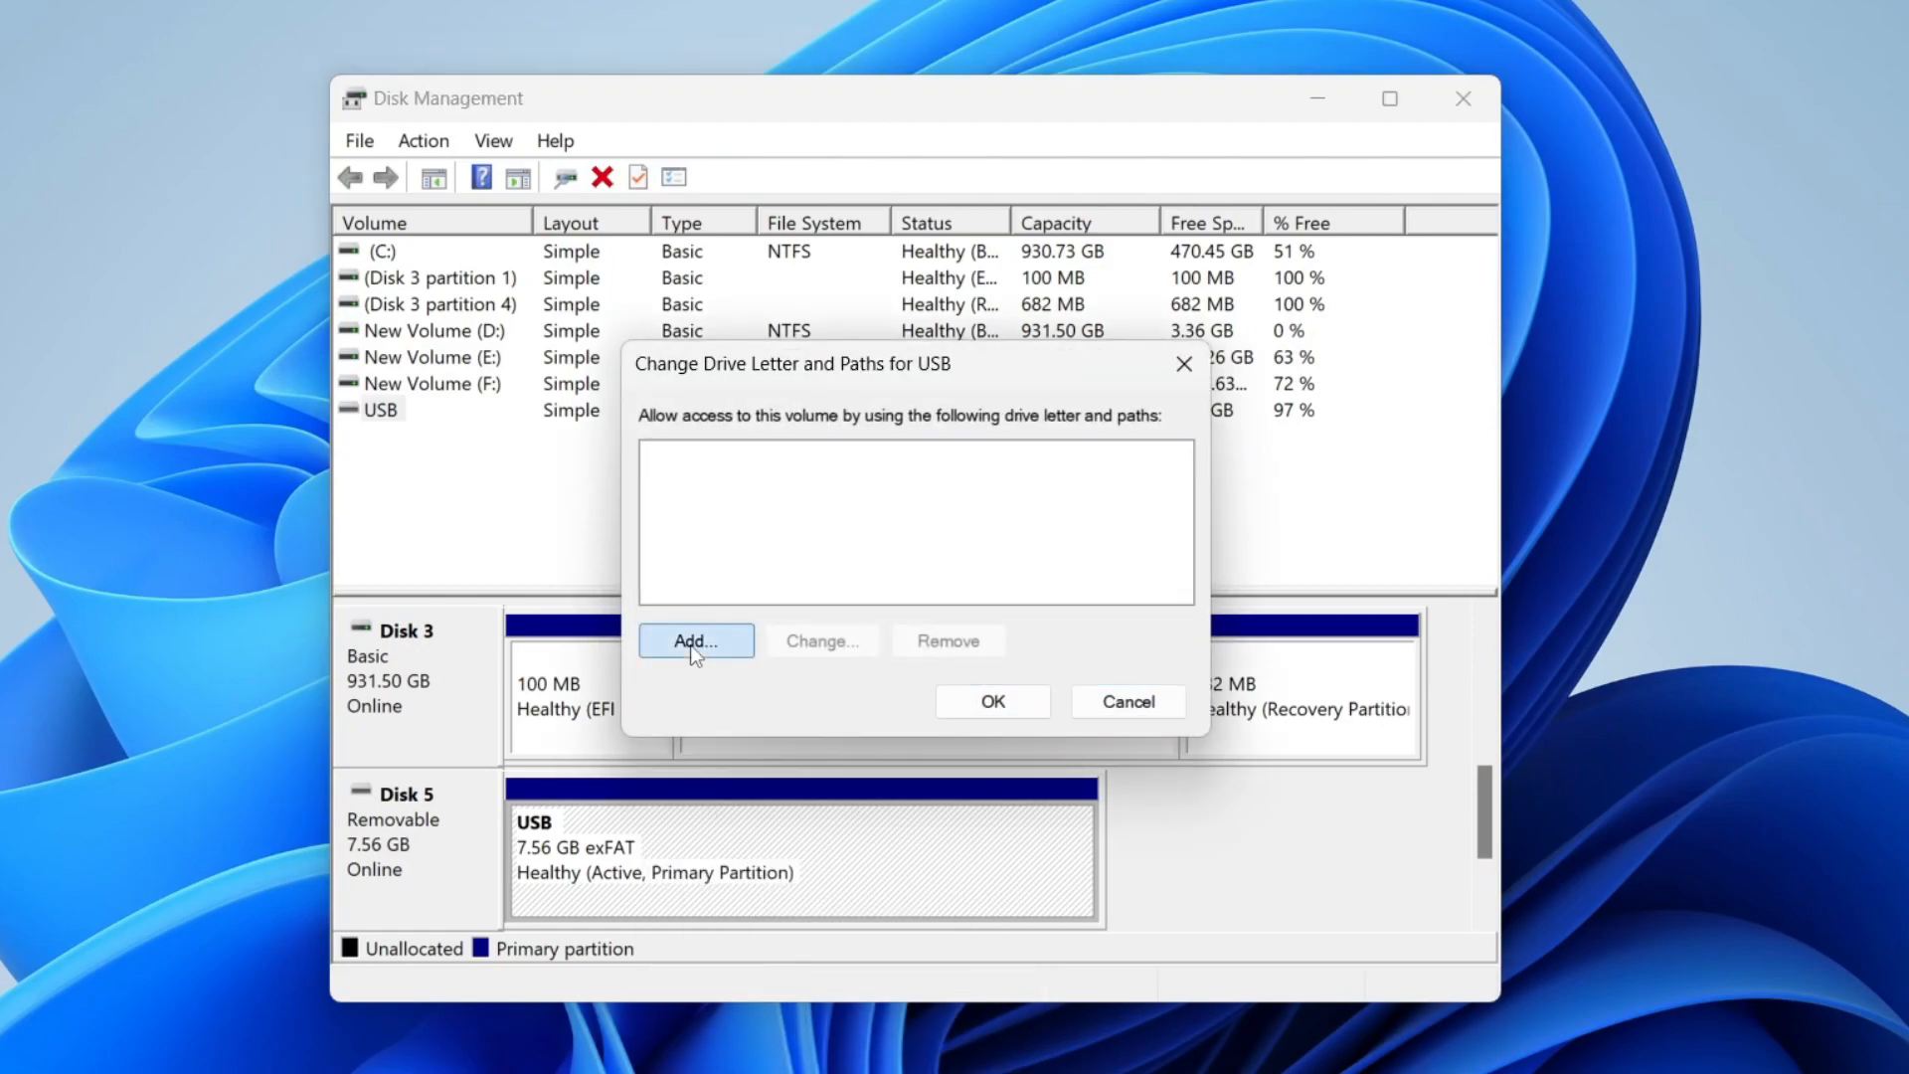
left_click(695, 641)
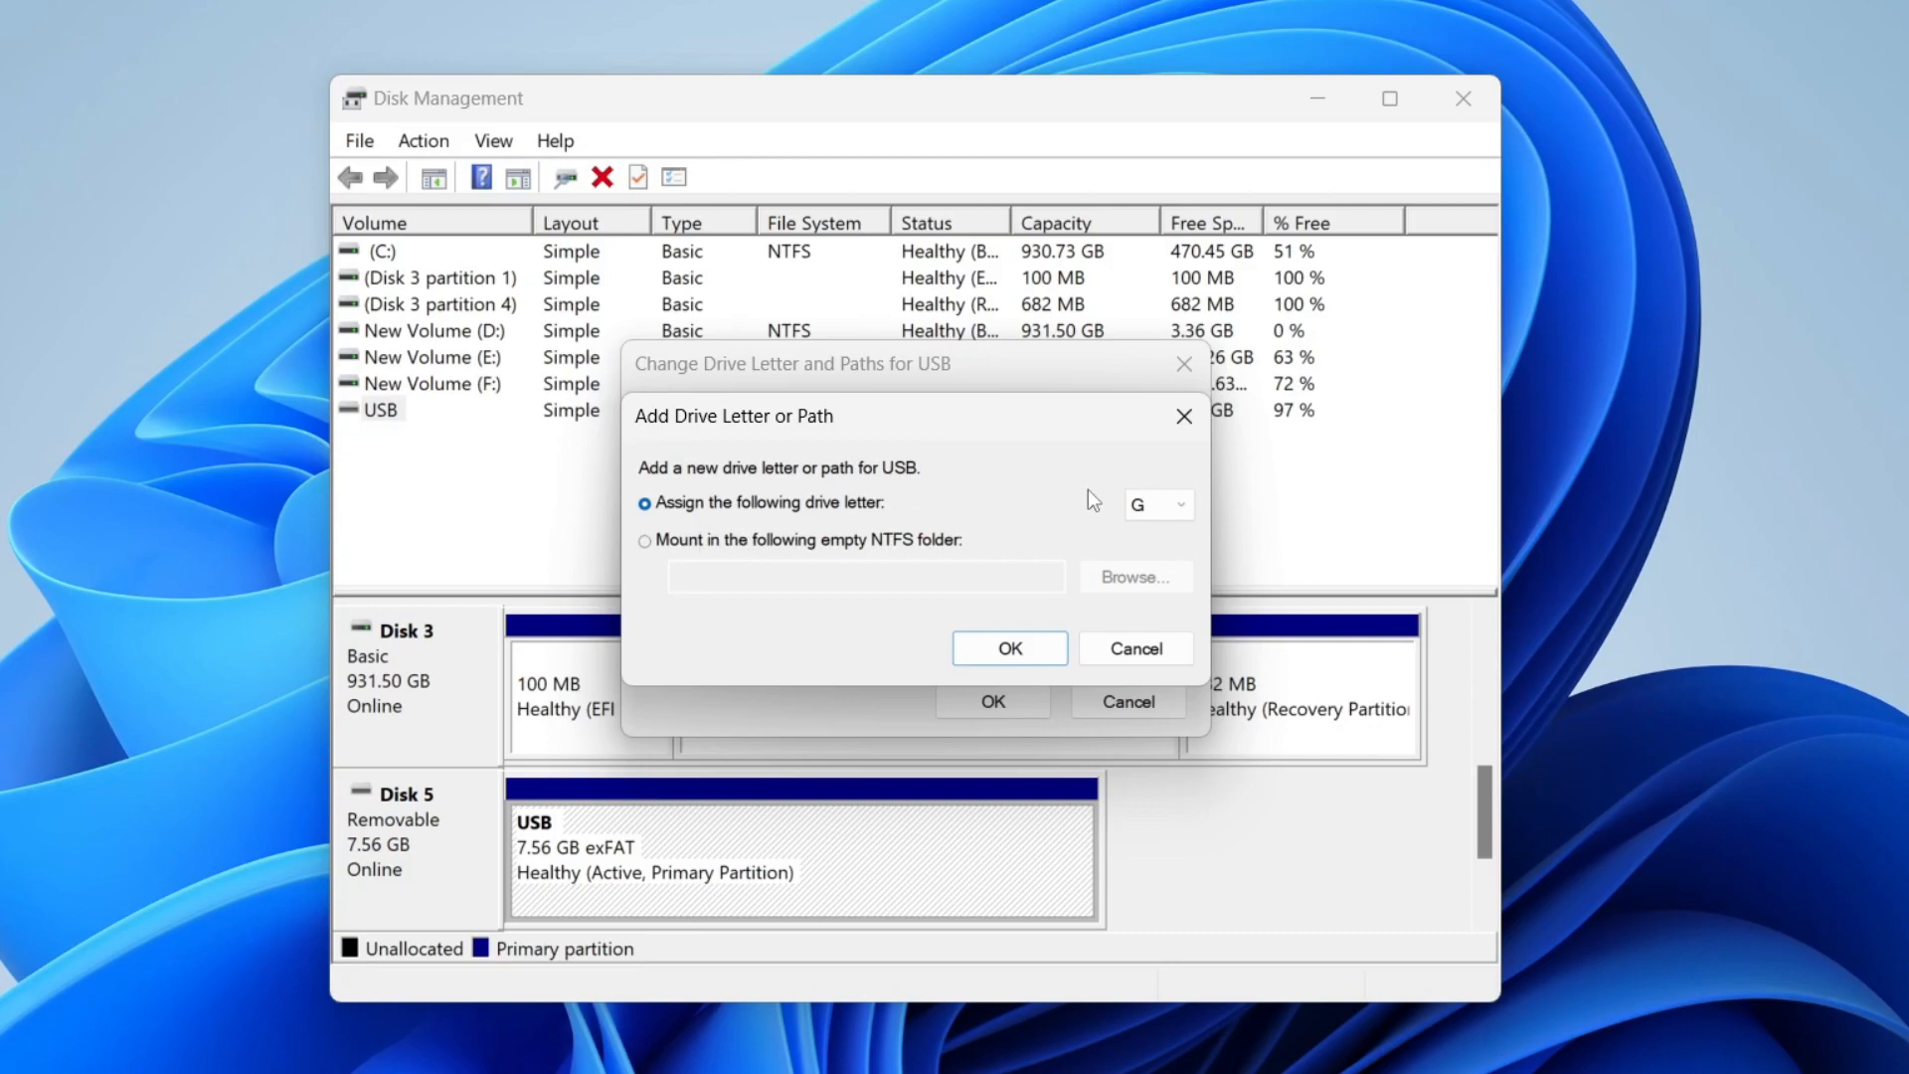
left_click(1176, 503)
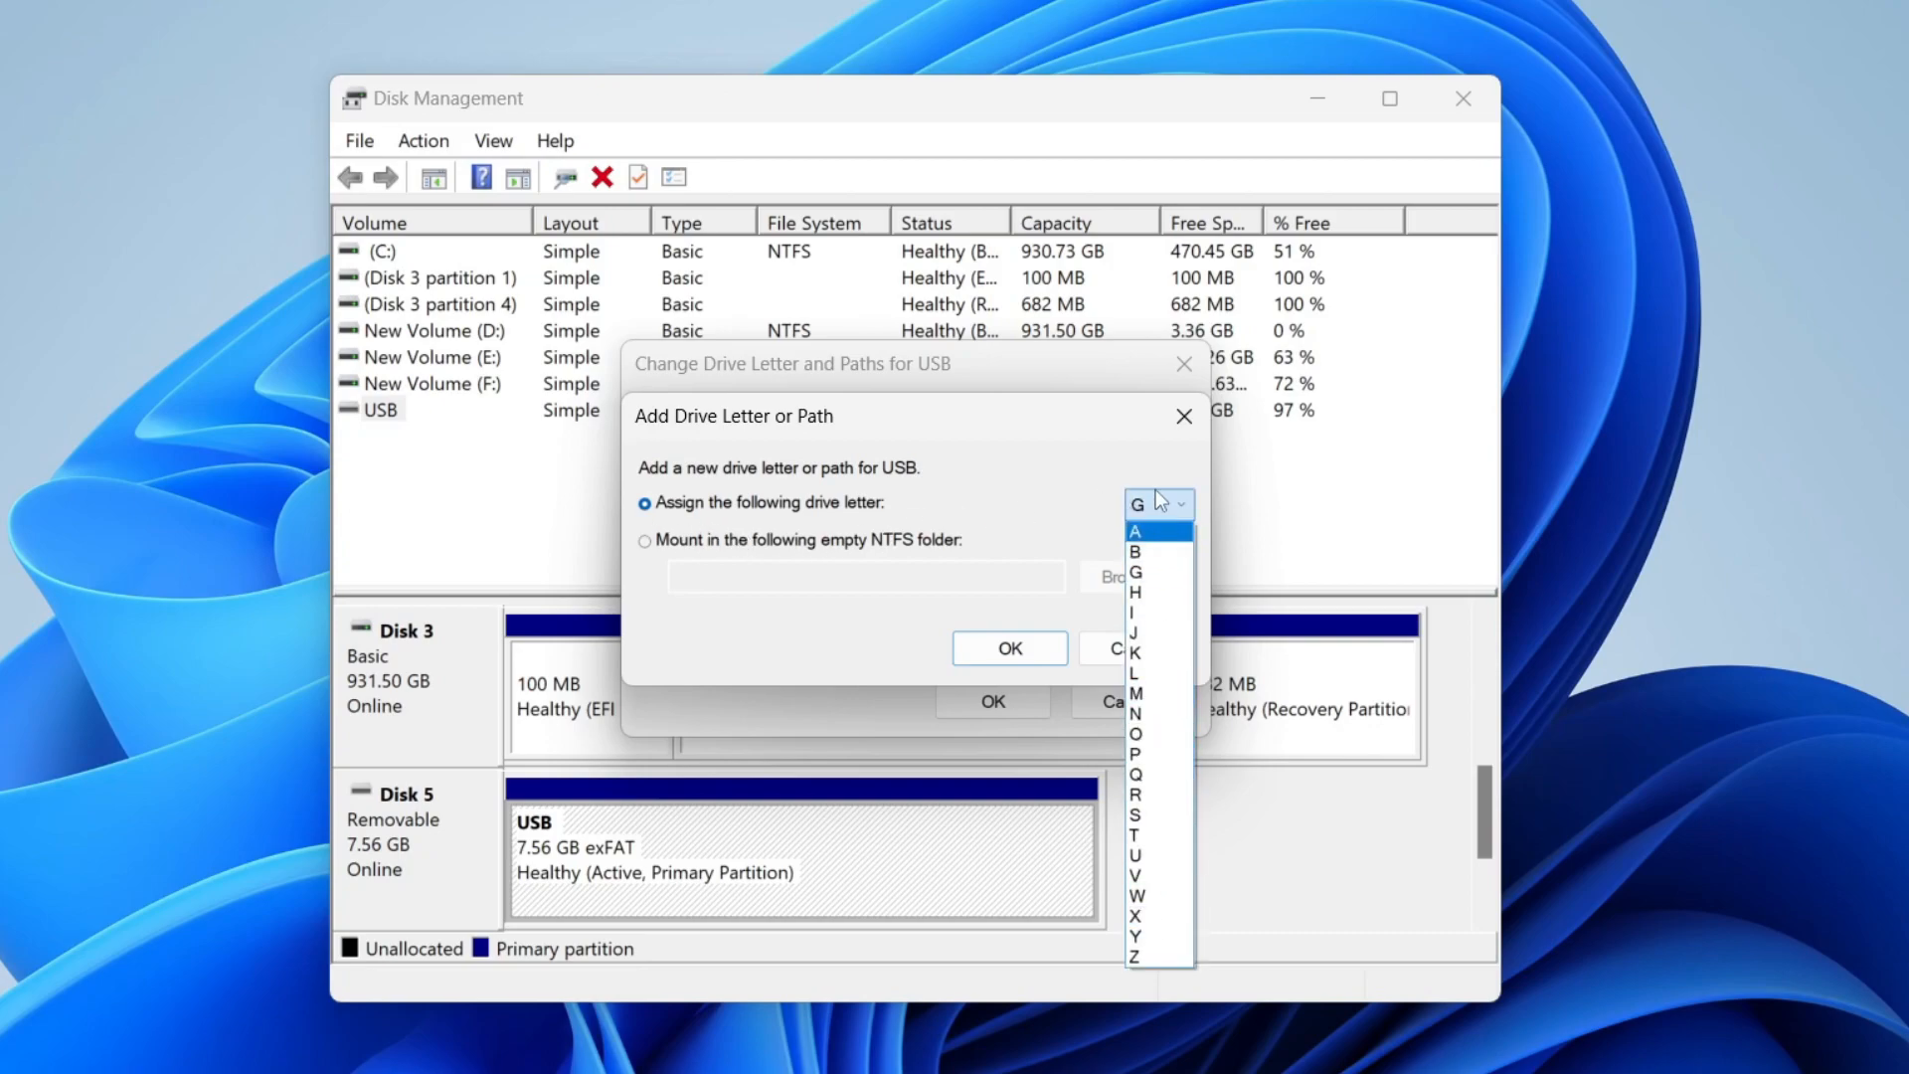
mouse_move(1138, 734)
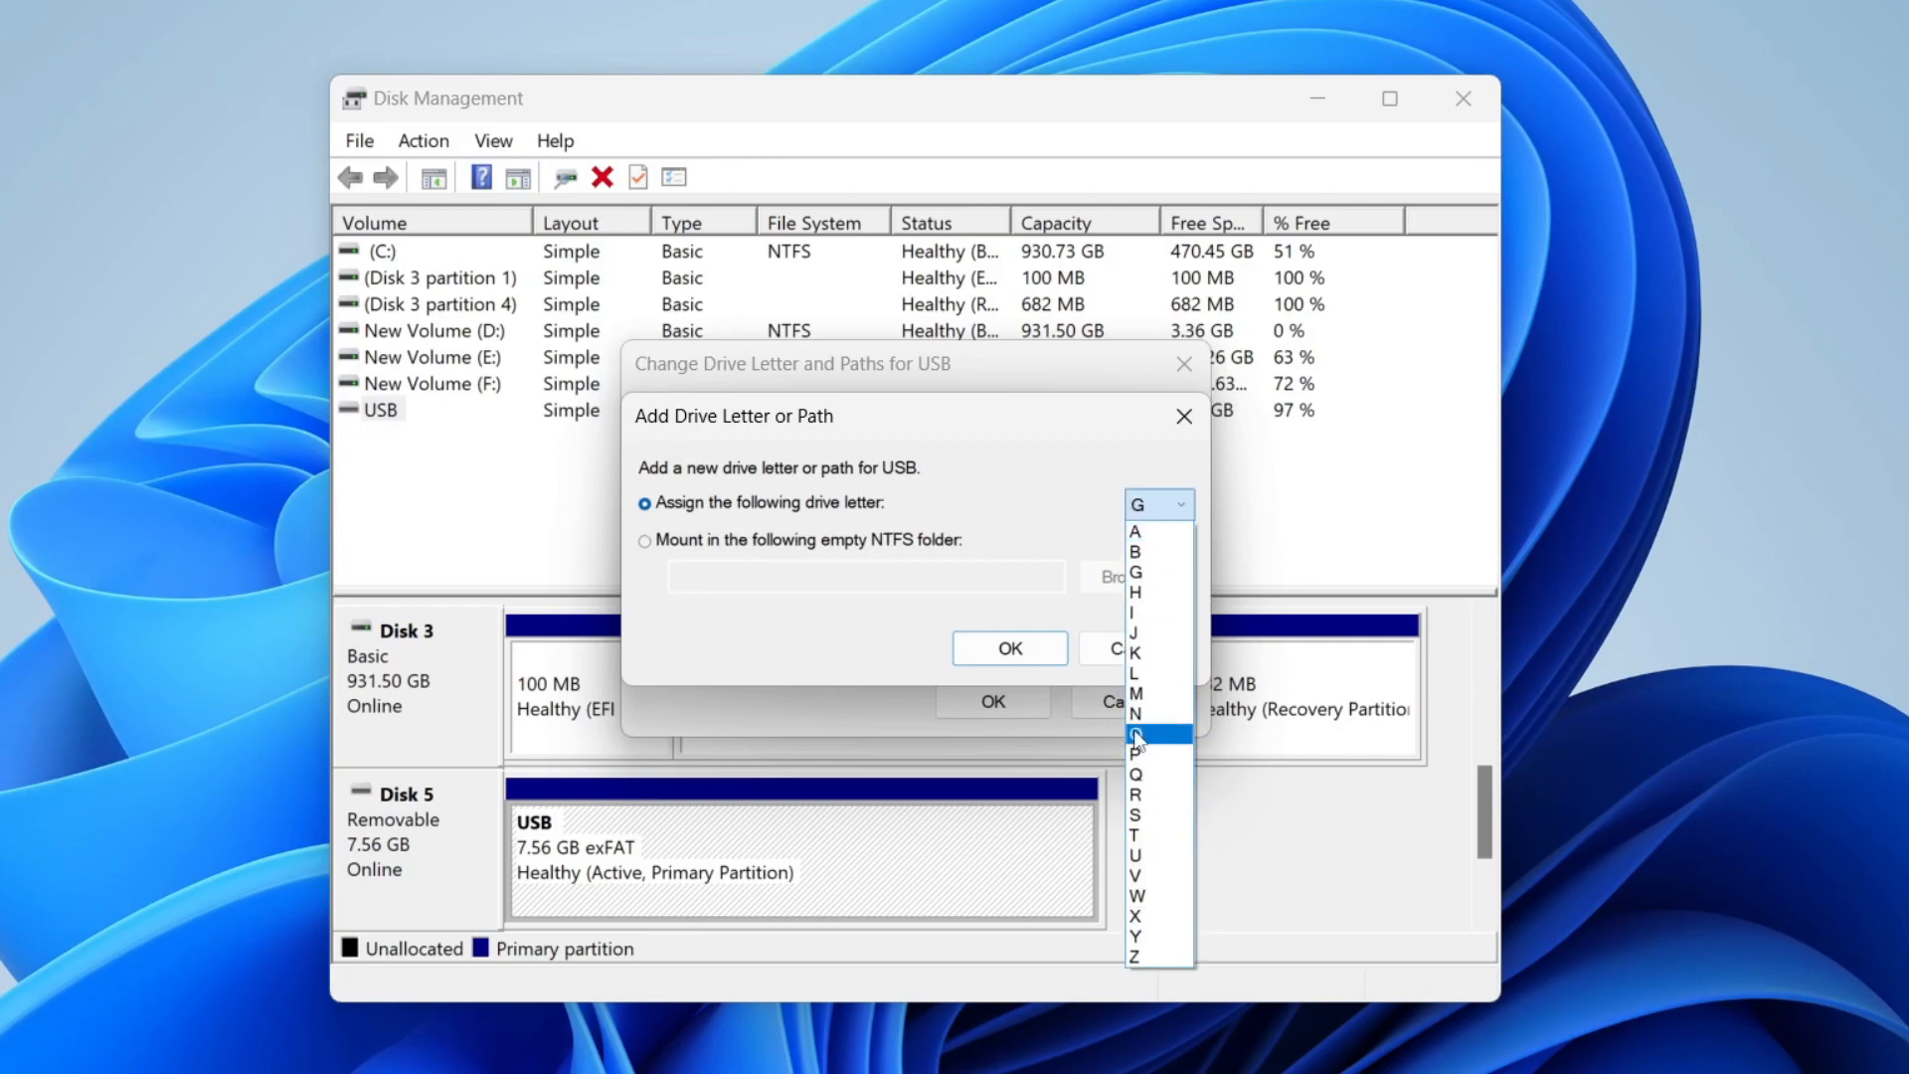
left_click(1136, 733)
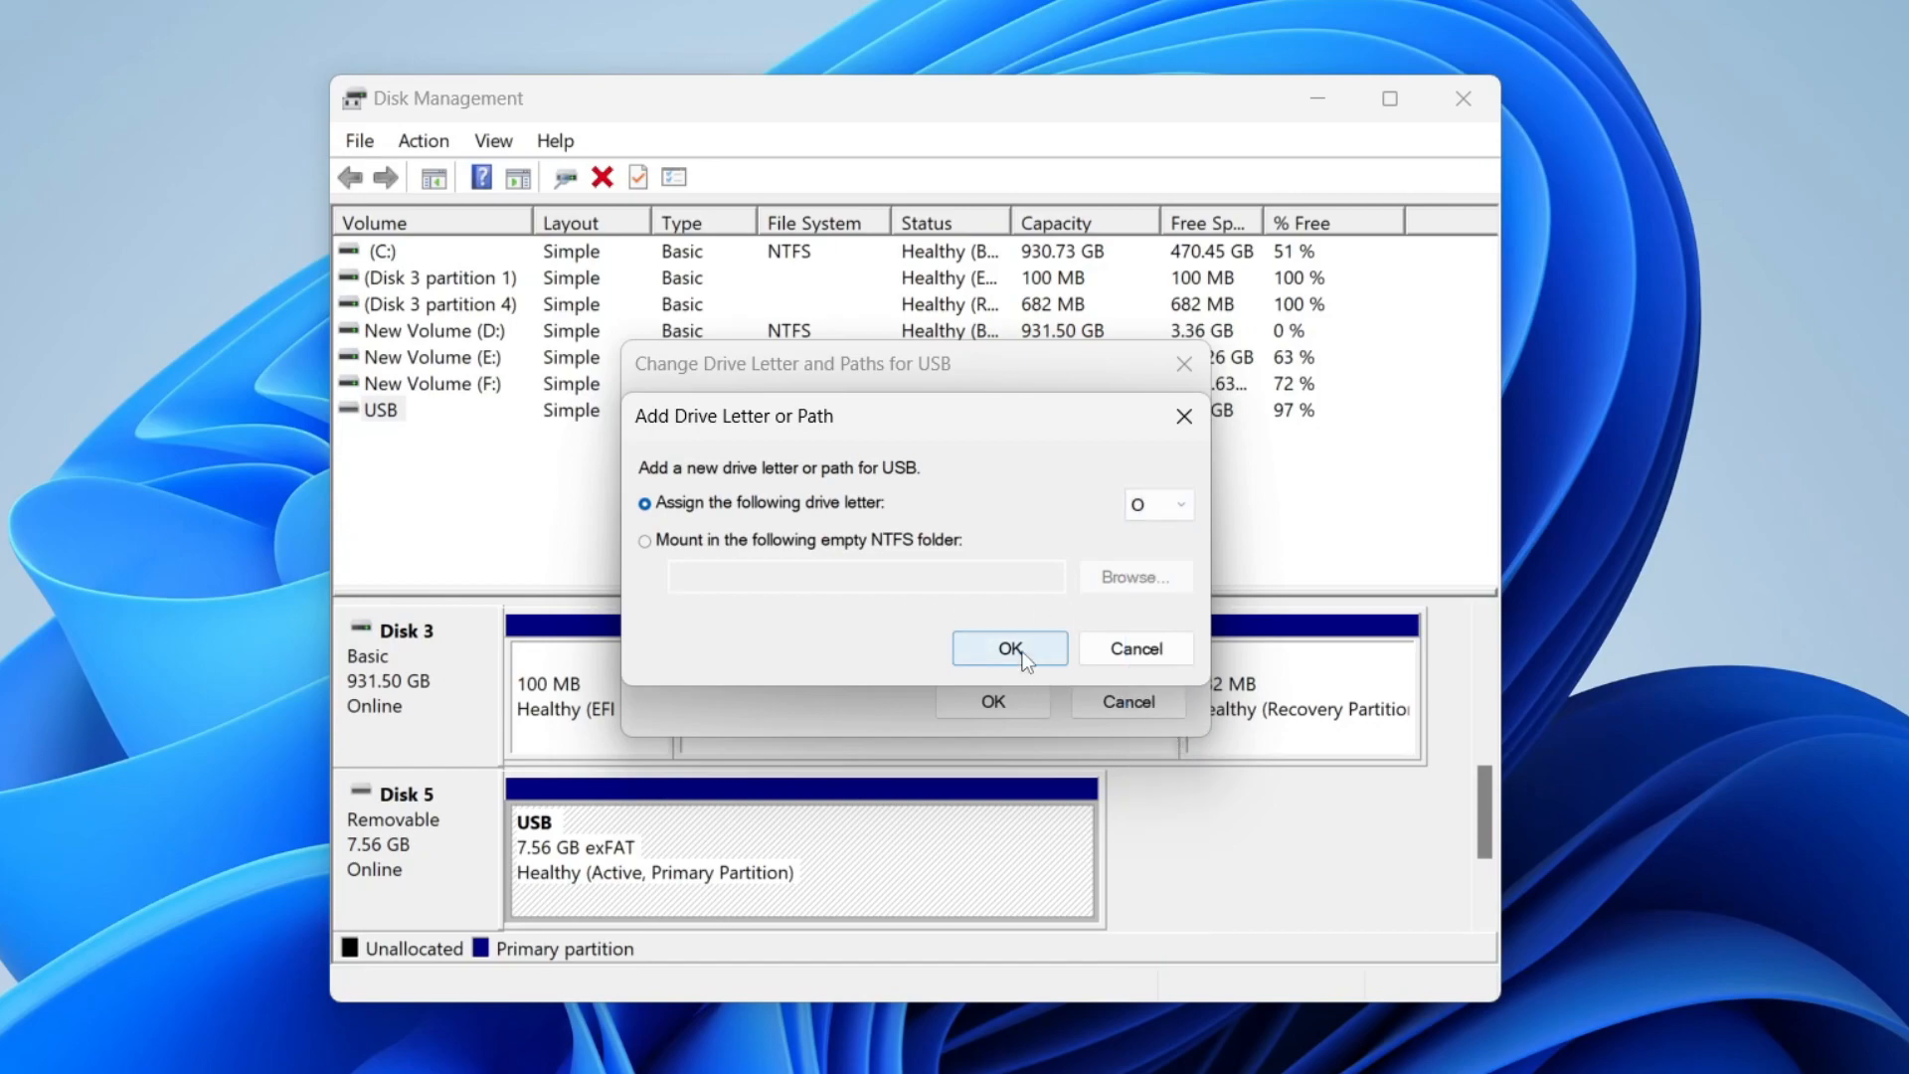
left_click(1009, 647)
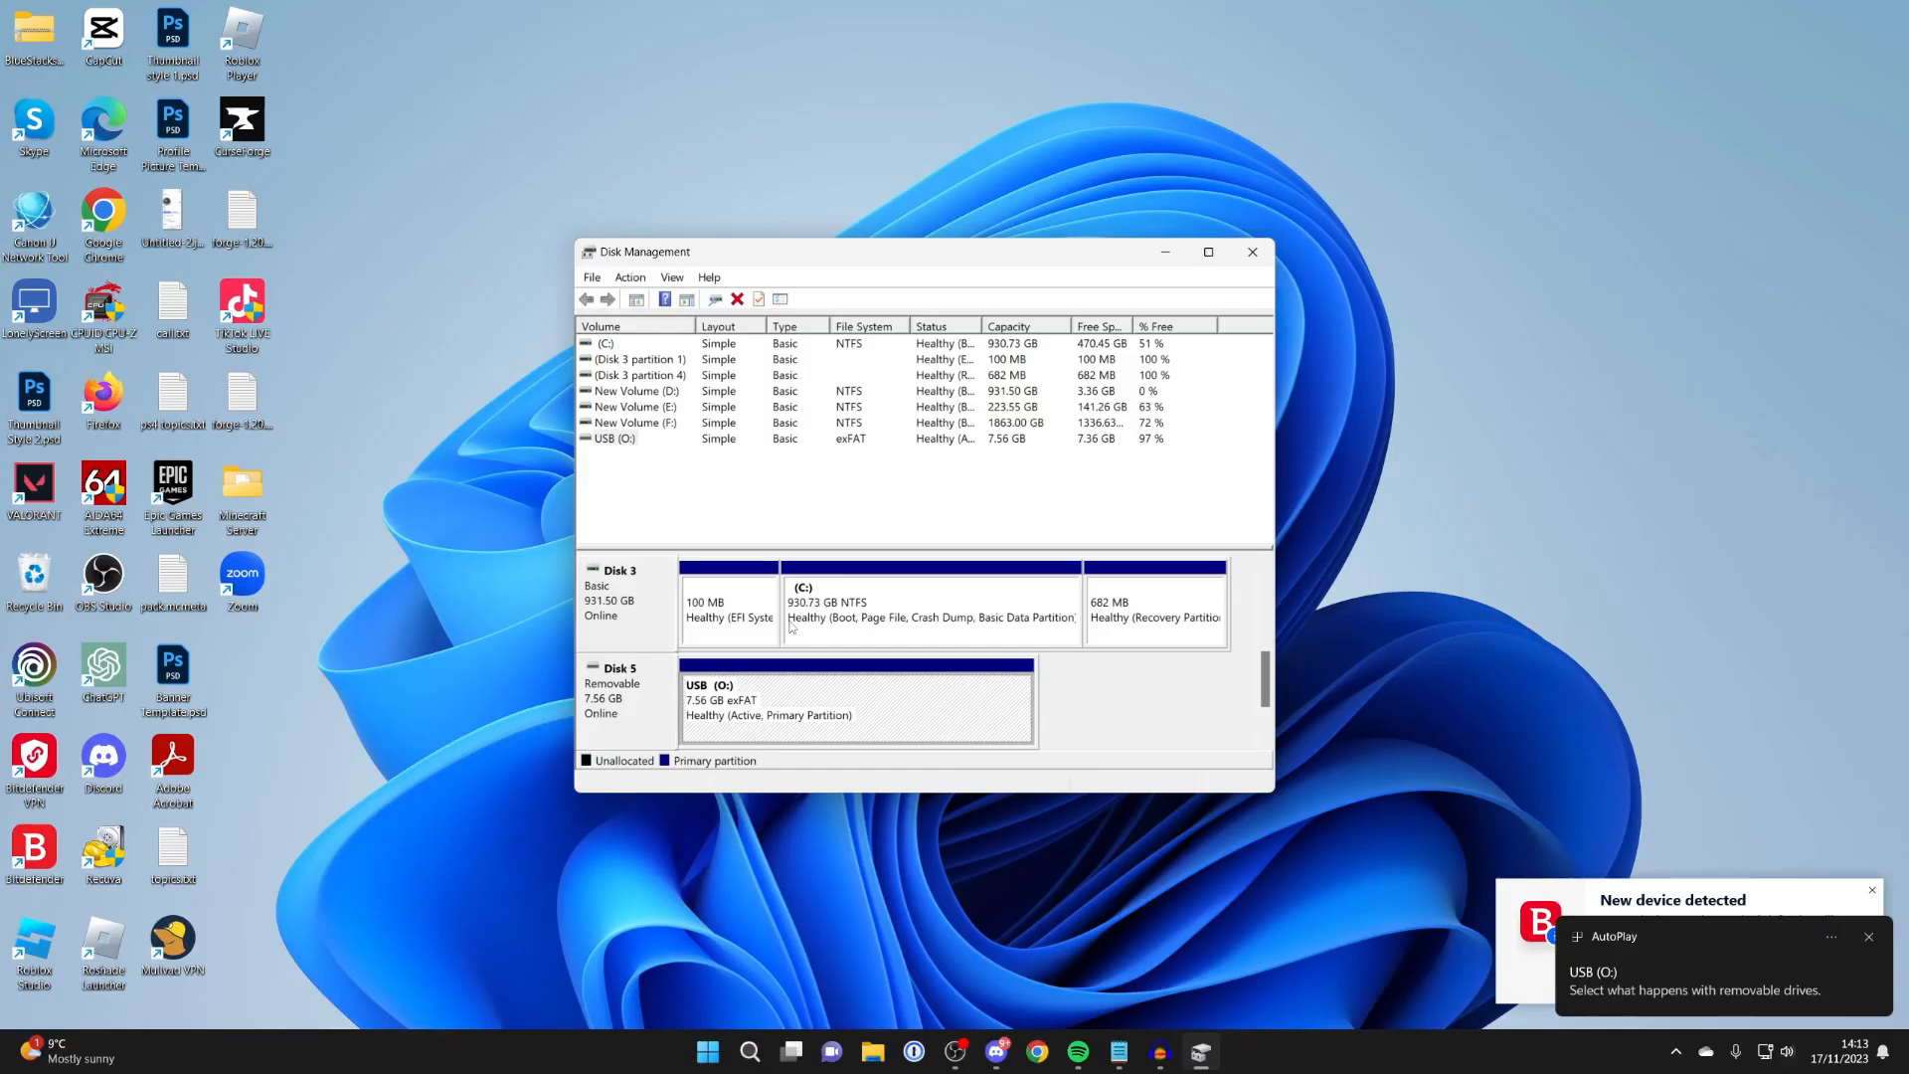
mouse_move(1627, 1010)
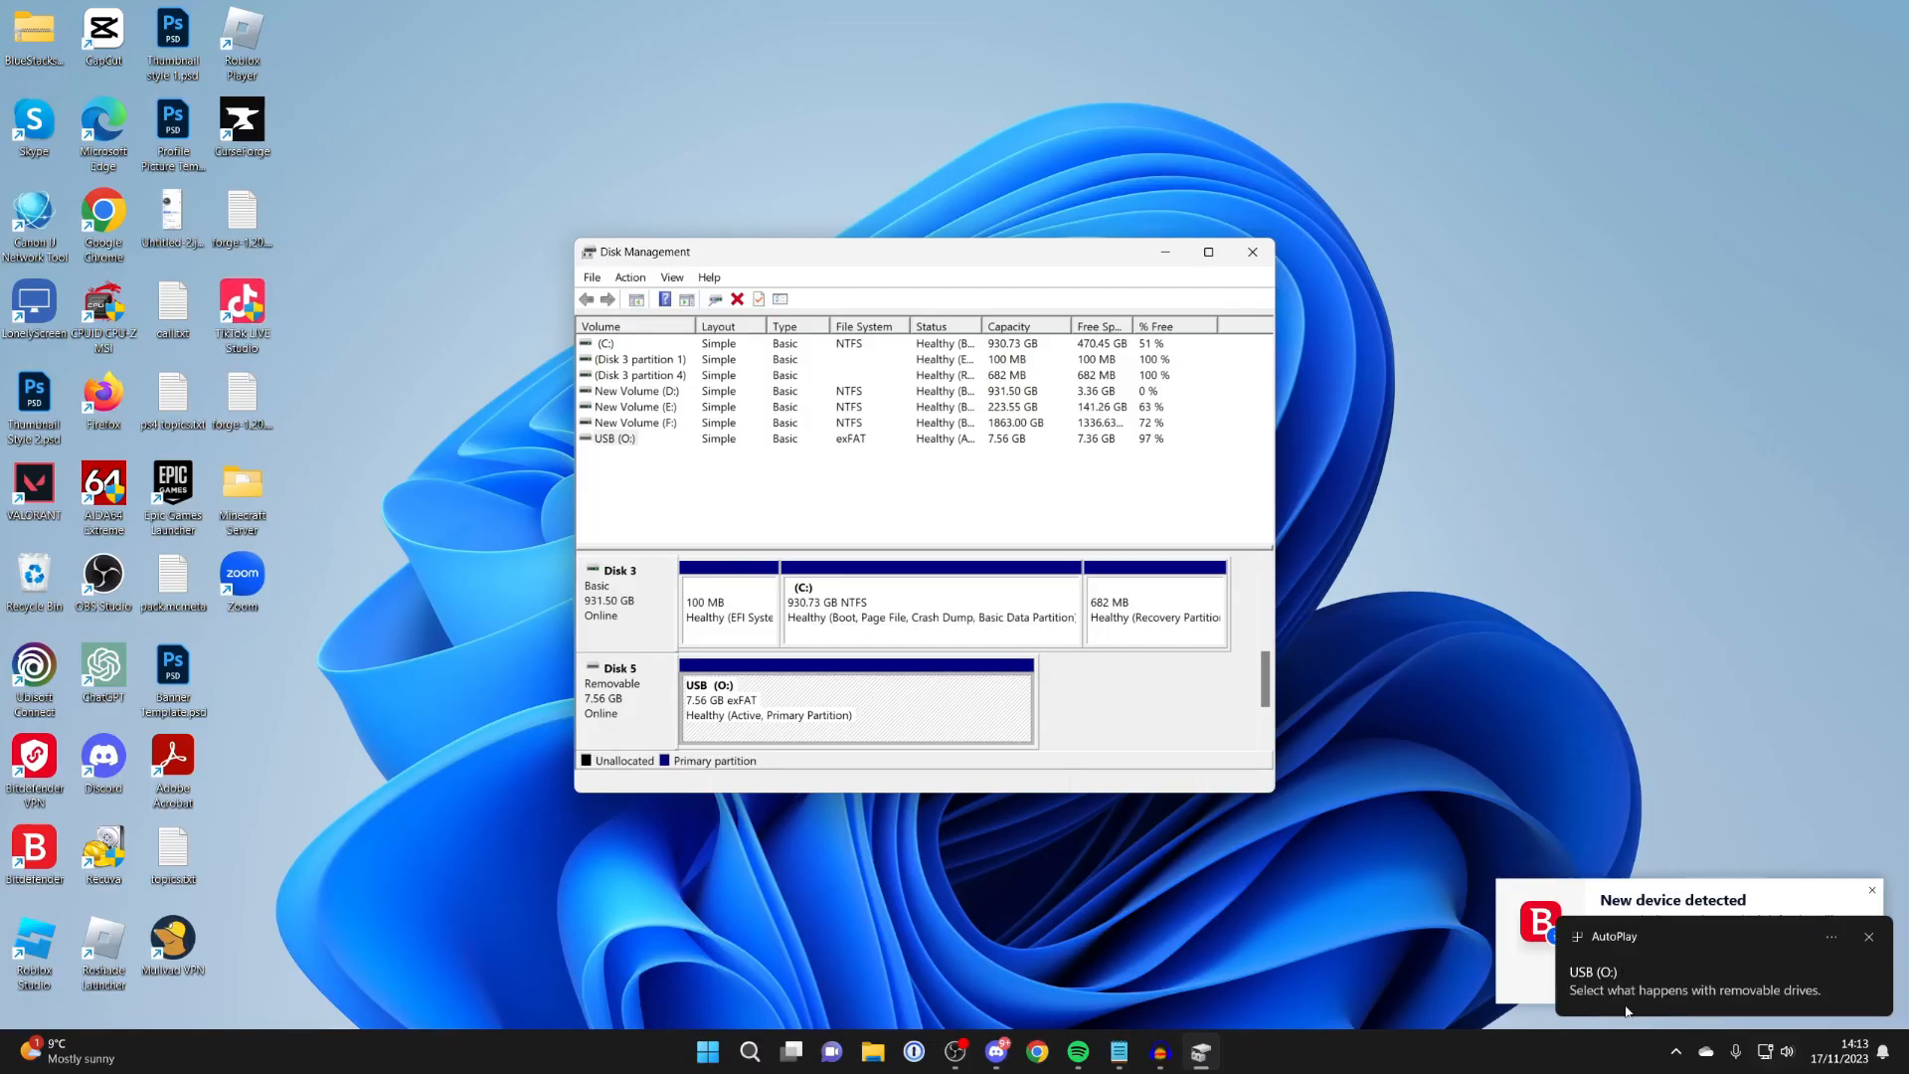
mouse_move(833, 1051)
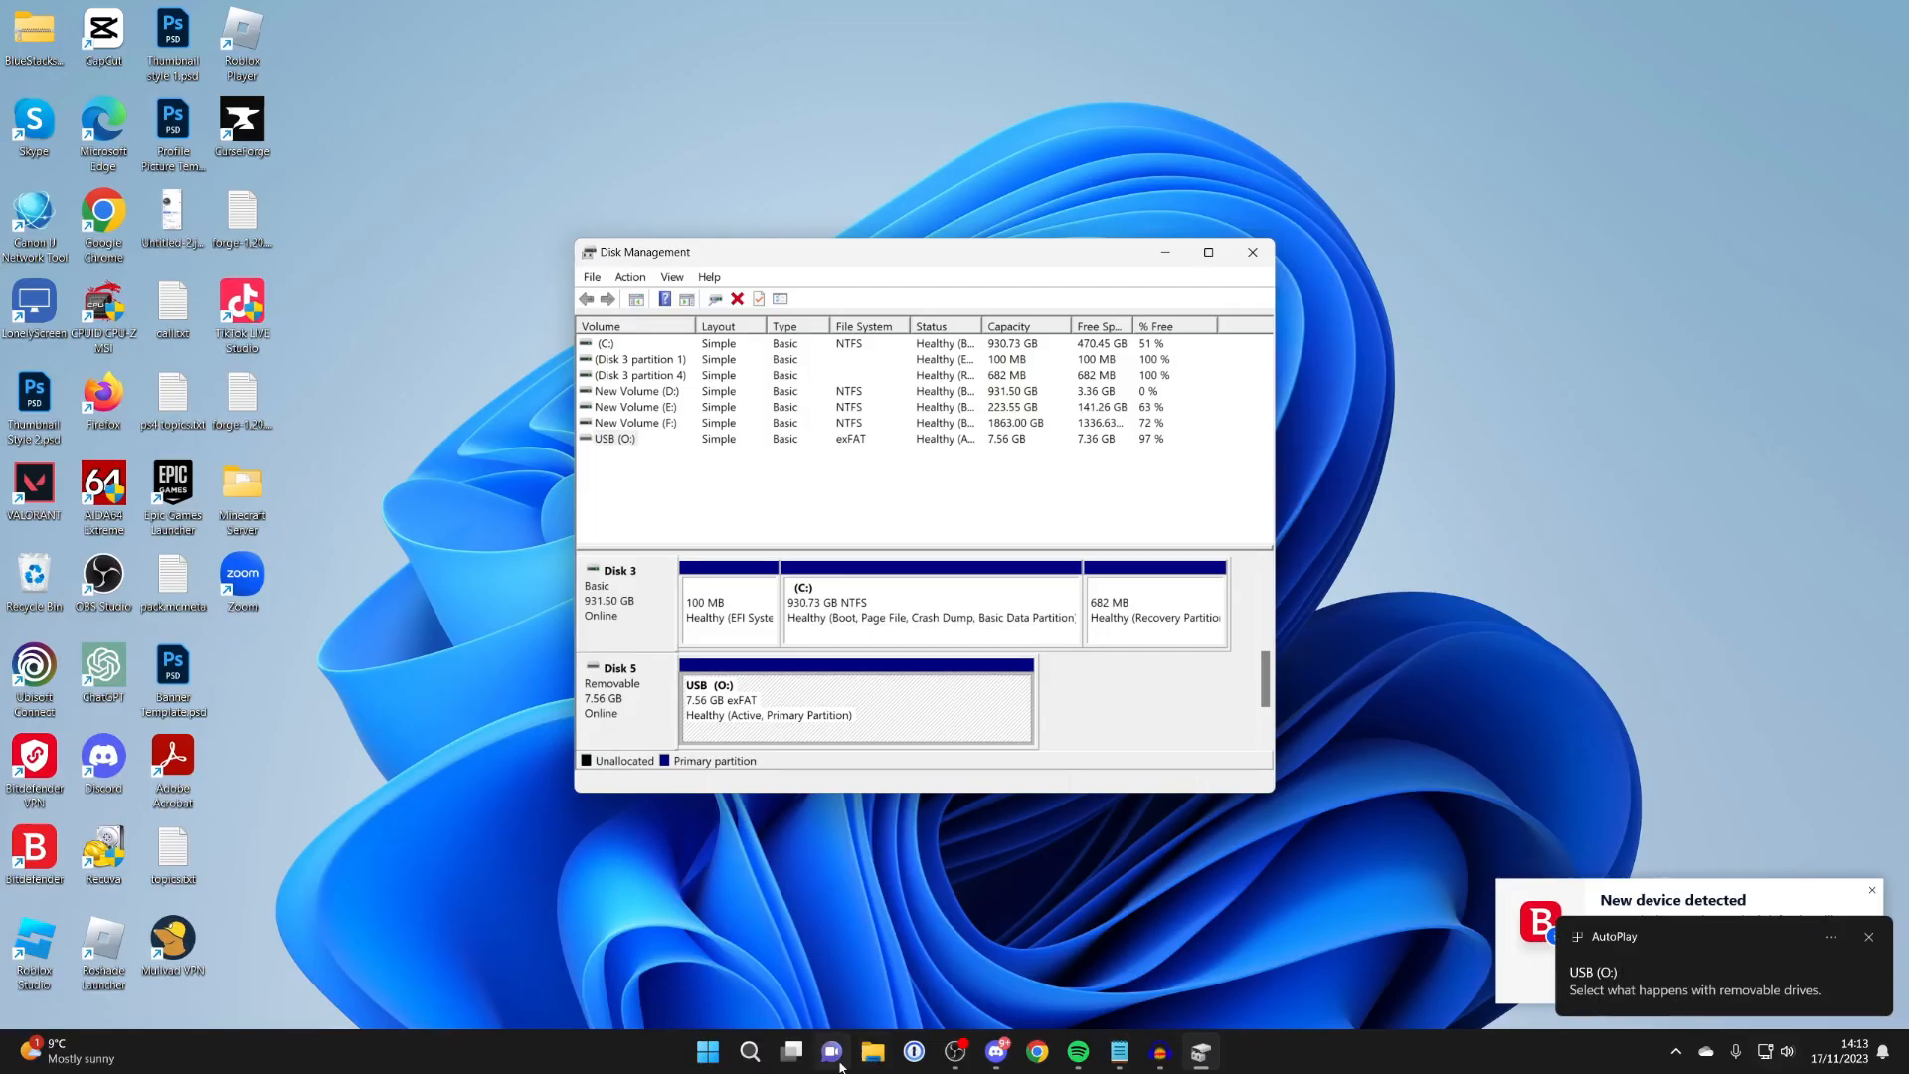
Open USB (O:) from This PC to view its files, then close File Explorer
left_click(872, 1051)
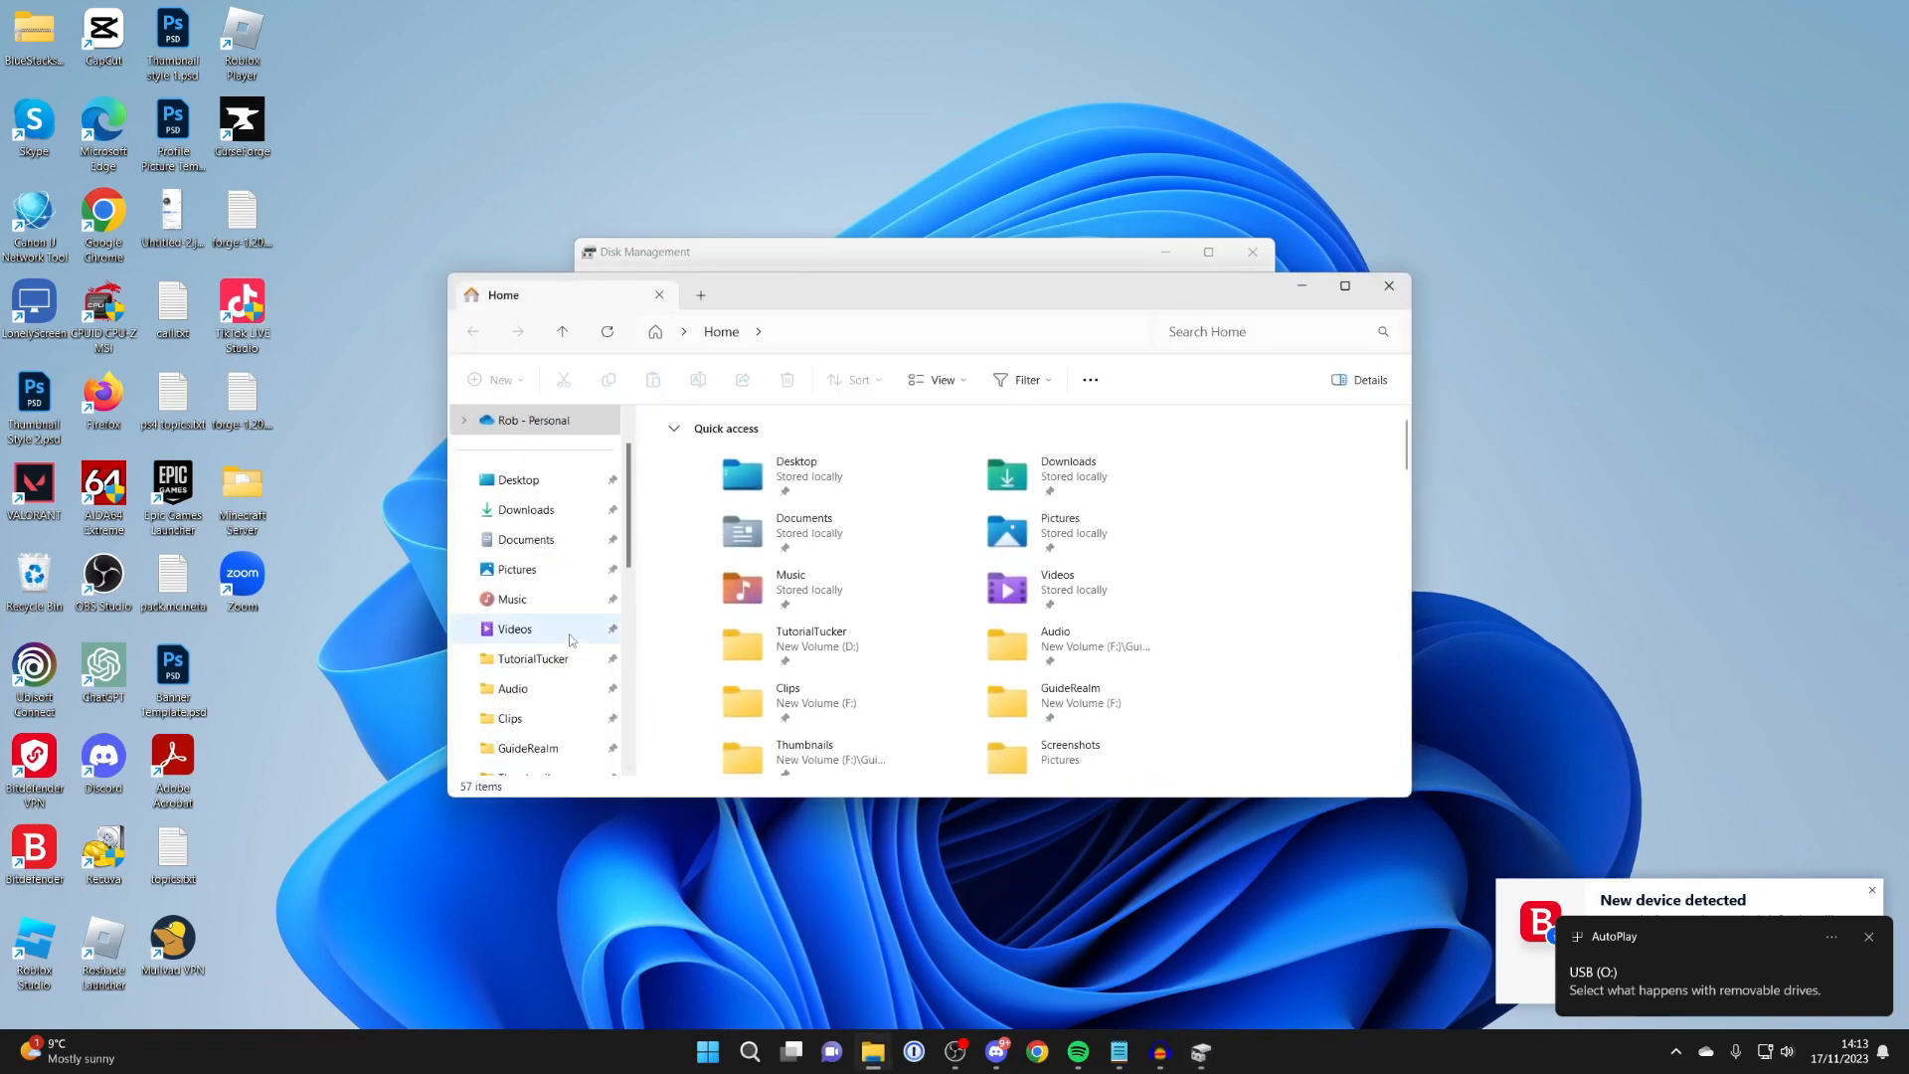
left_click(516, 717)
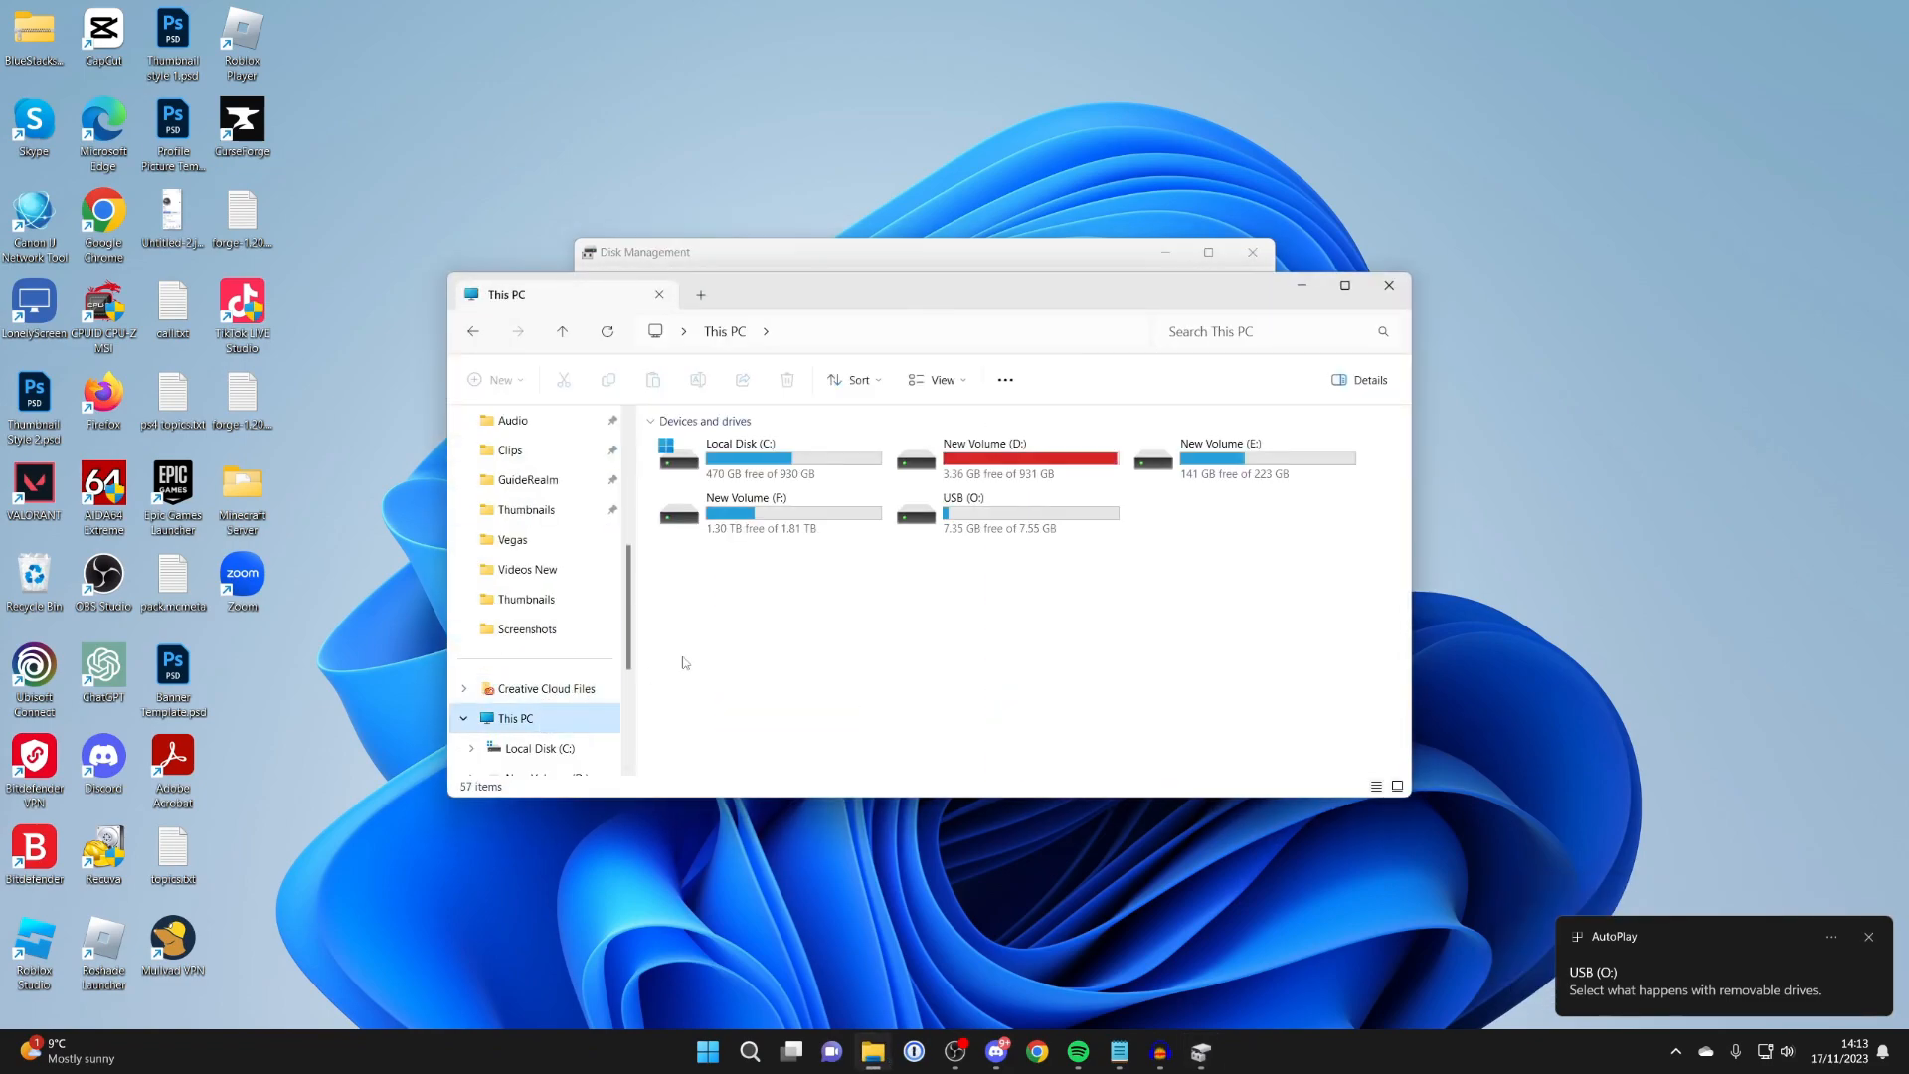
left_click(1004, 512)
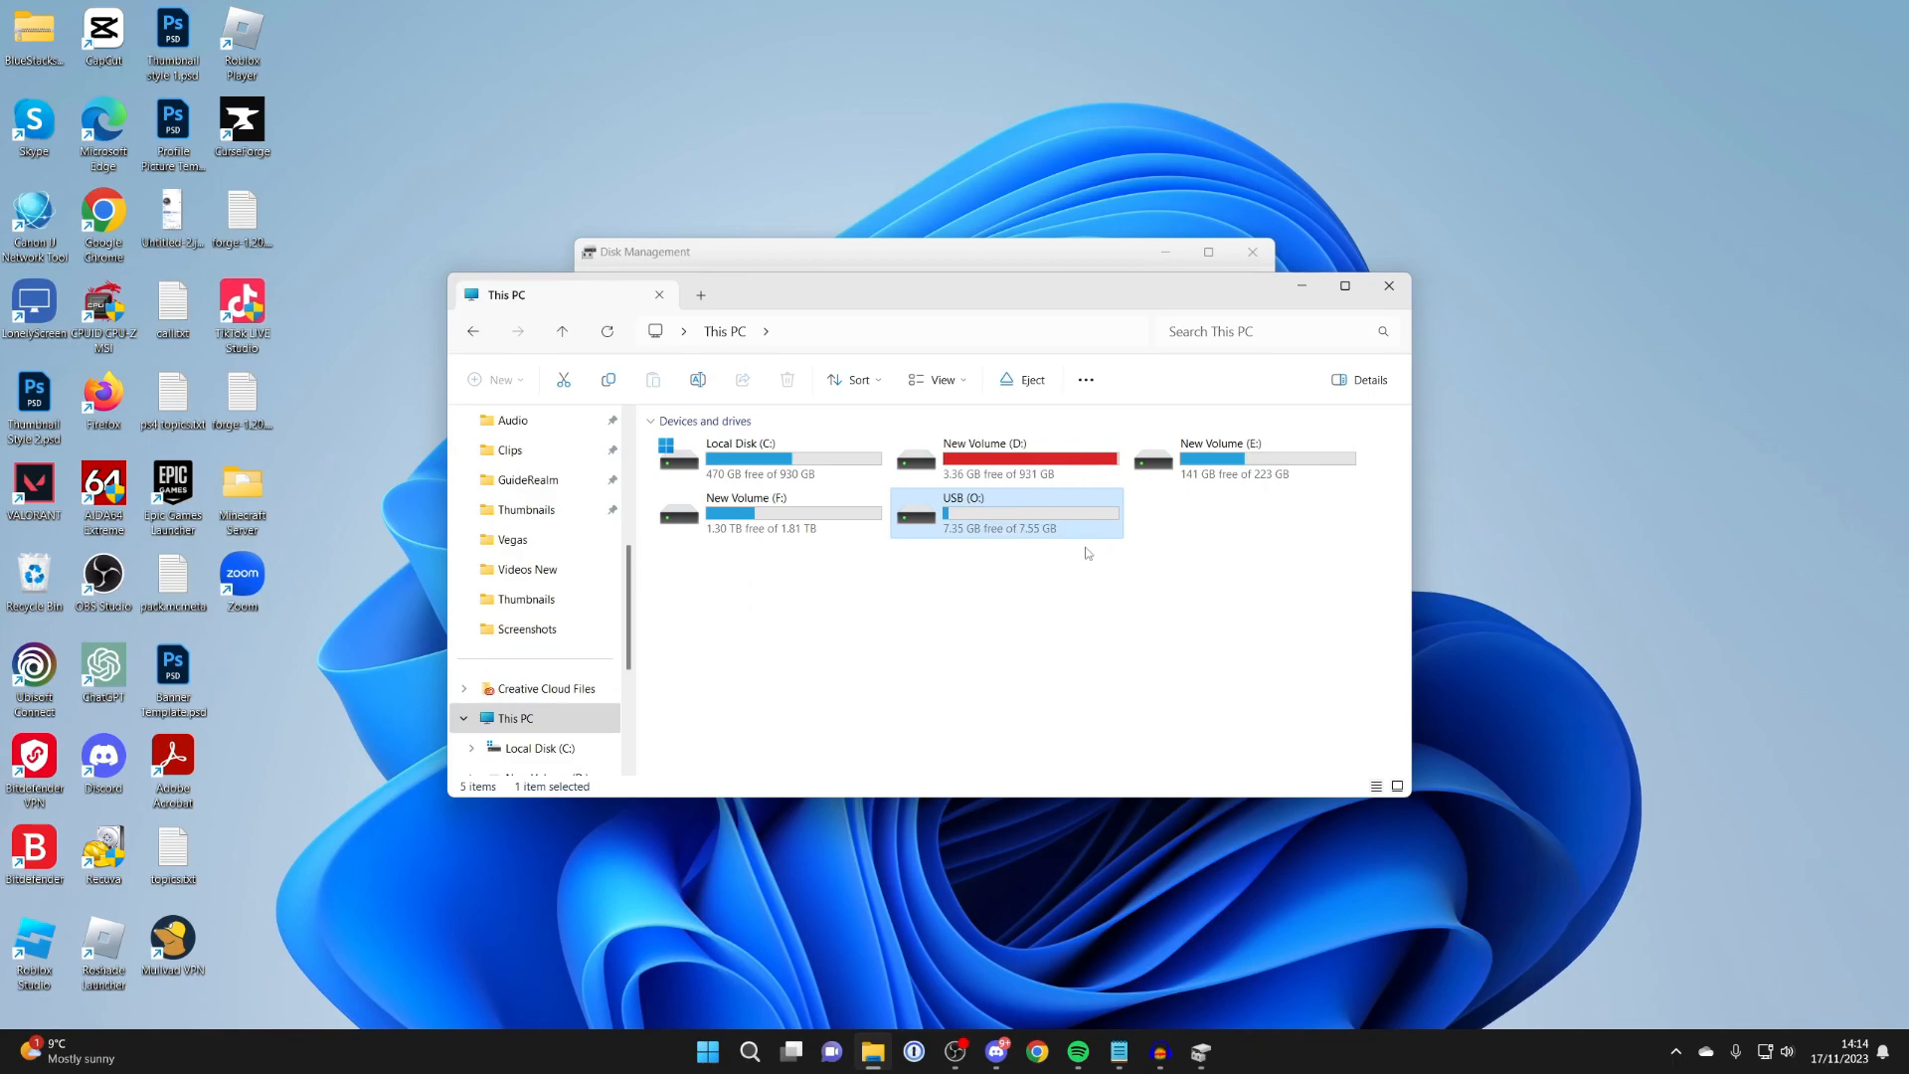
double_click(962, 511)
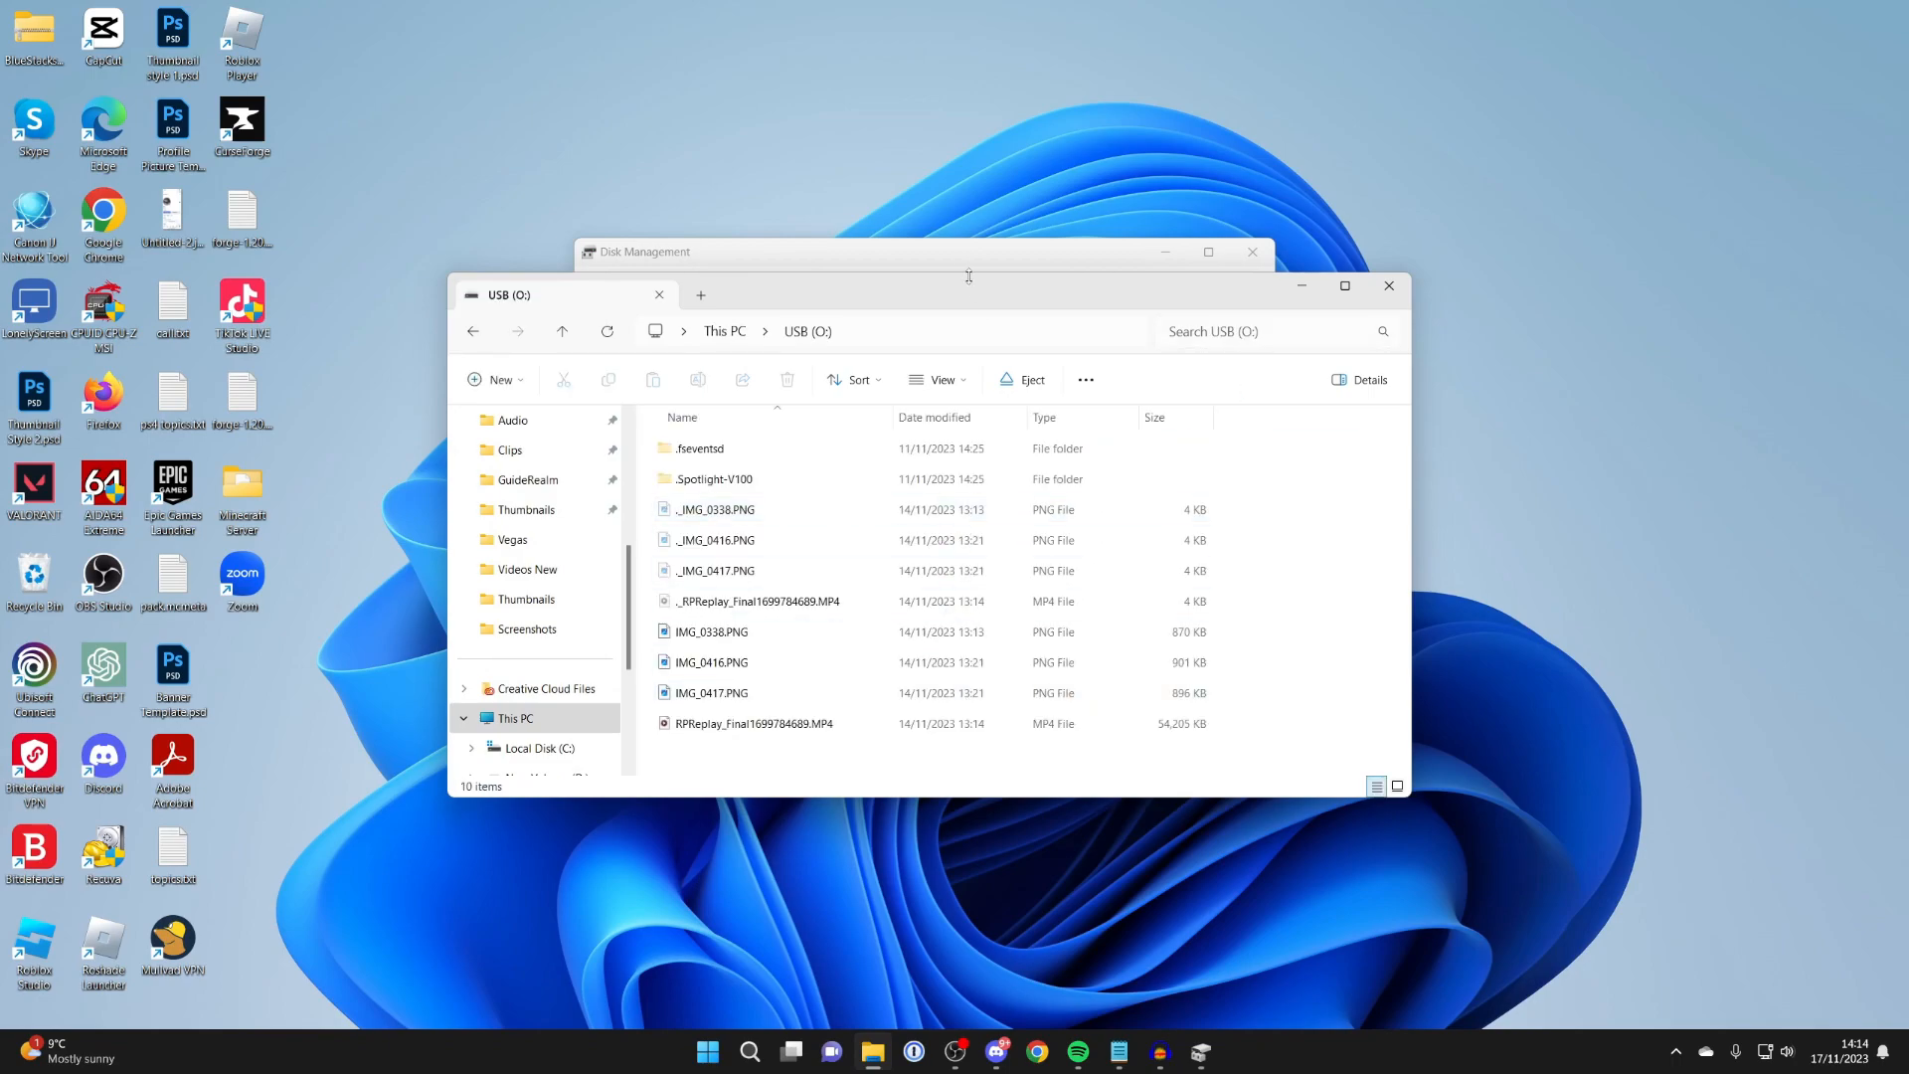
mouse_move(1389, 287)
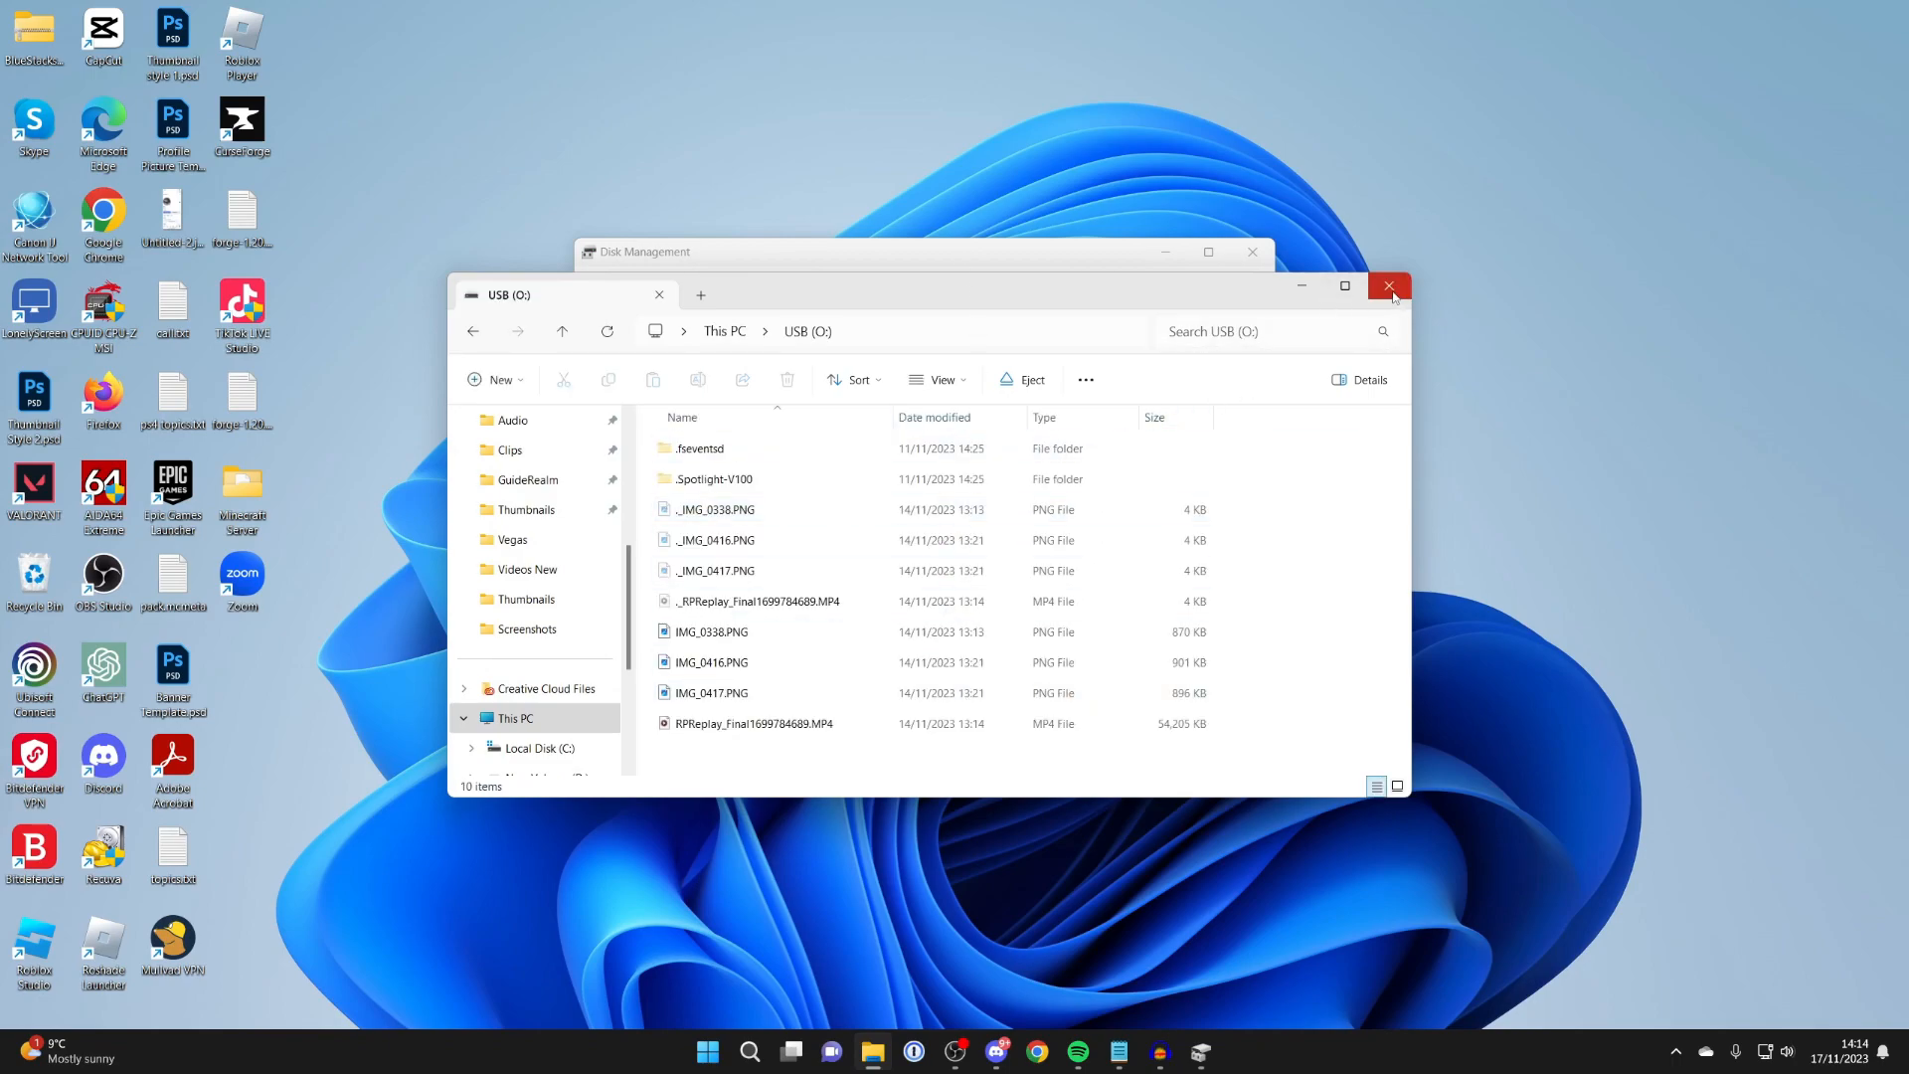
left_click(1390, 286)
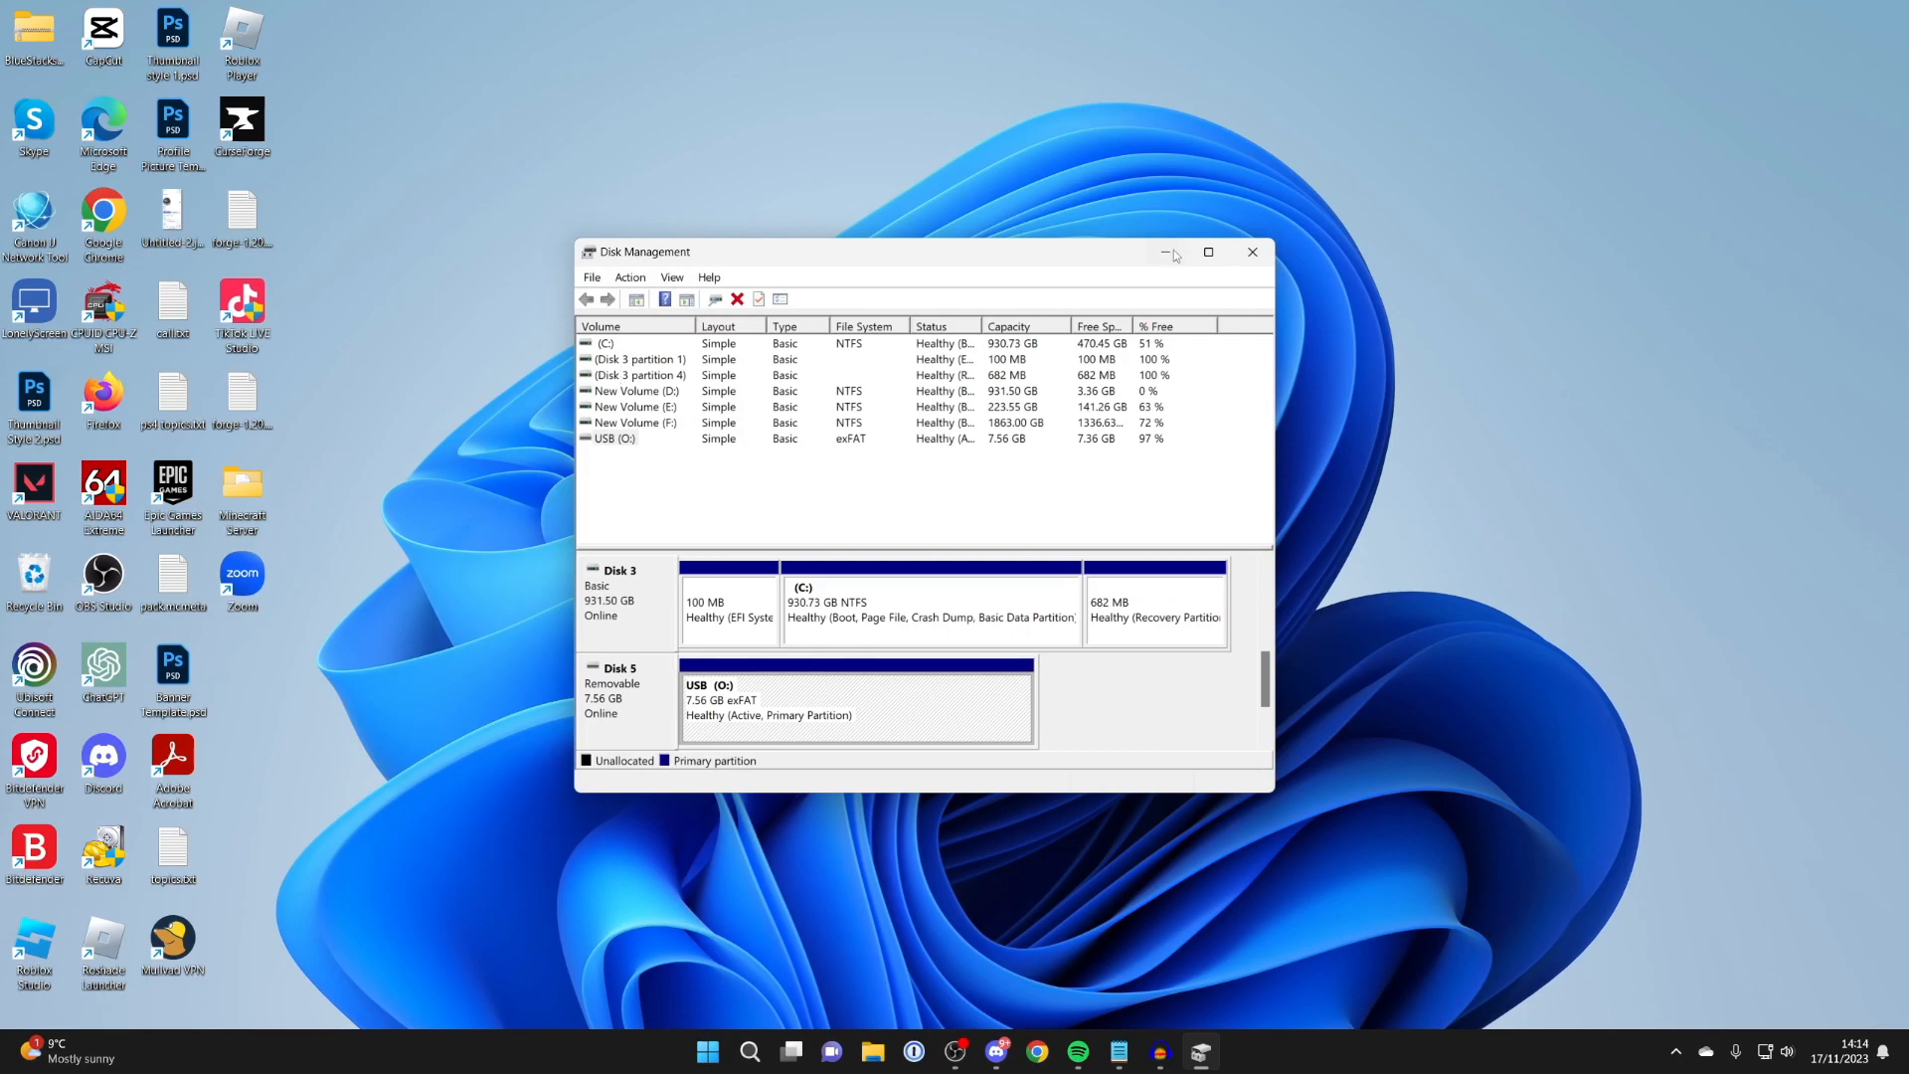
Close Disk Management and search Windows for 'device' to reach Device Manager
left_click(1251, 251)
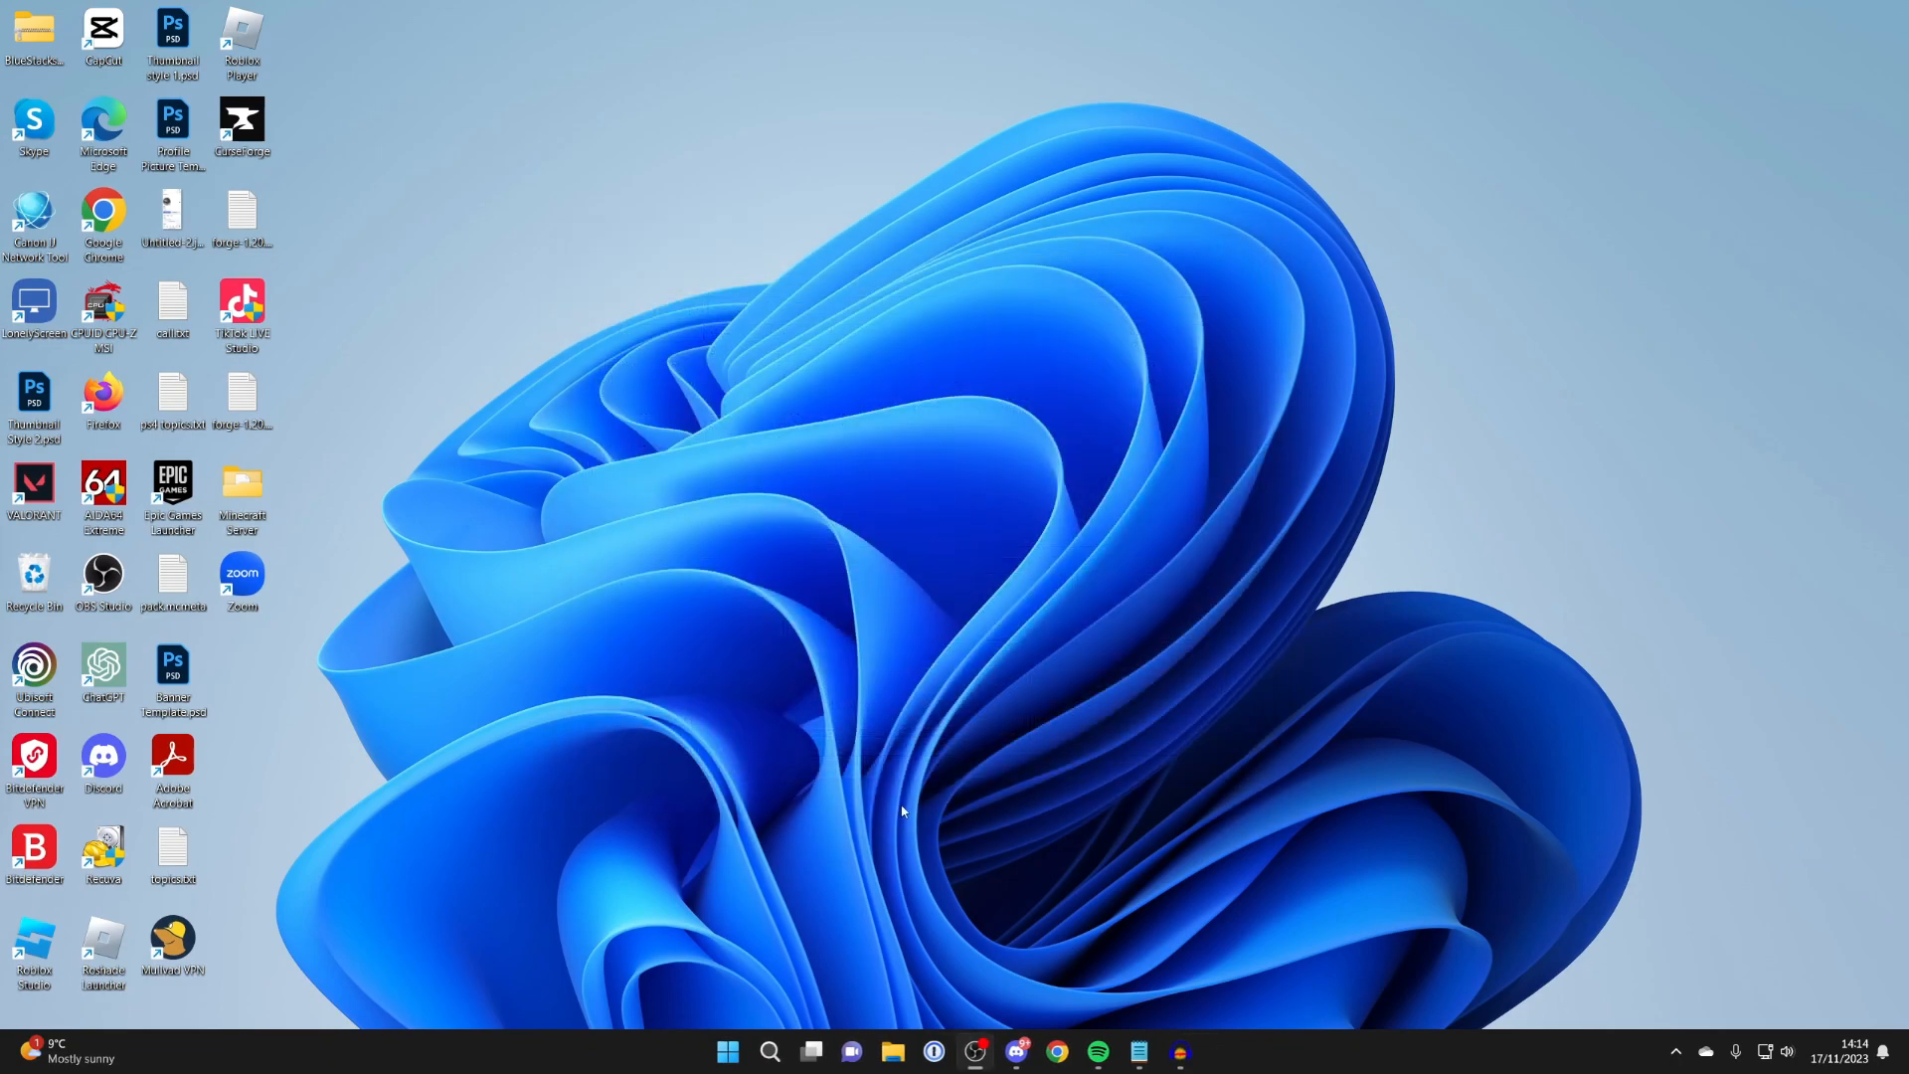
mouse_move(801, 977)
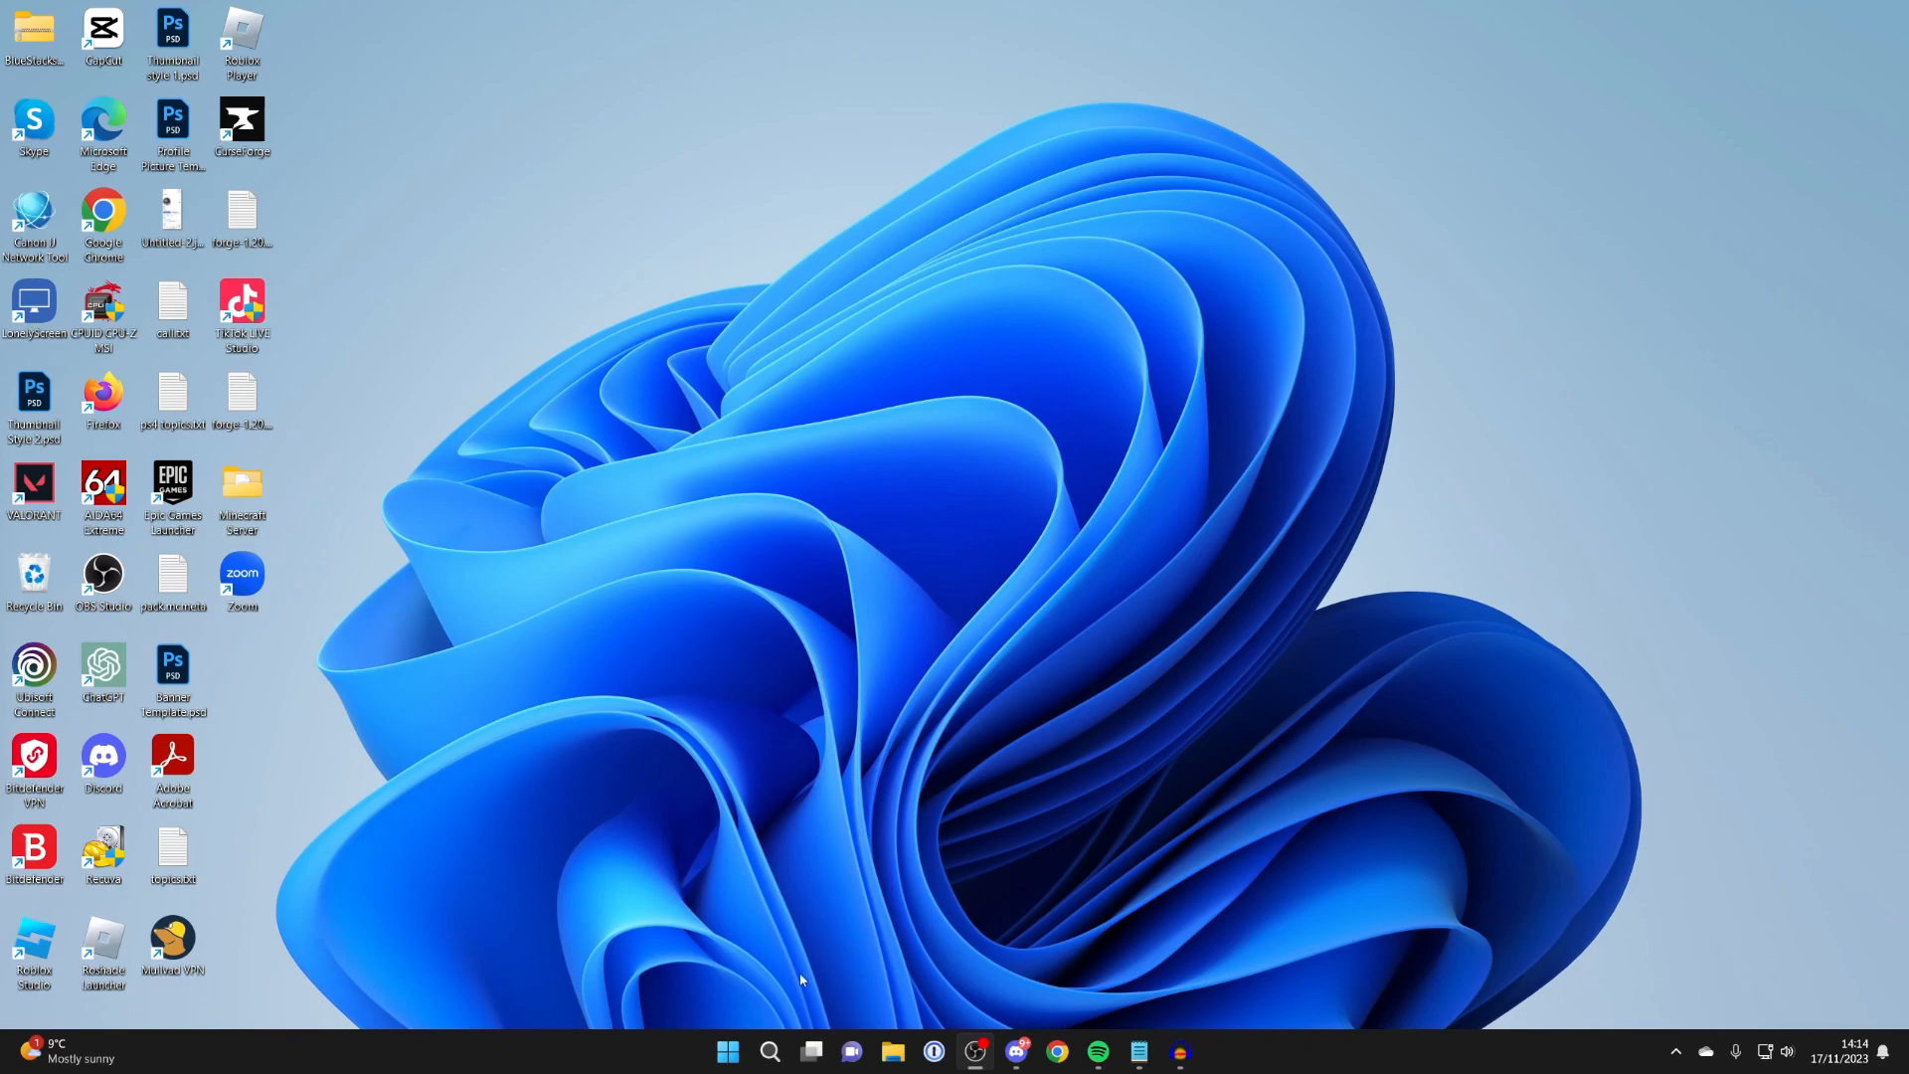
left_click(770, 1052)
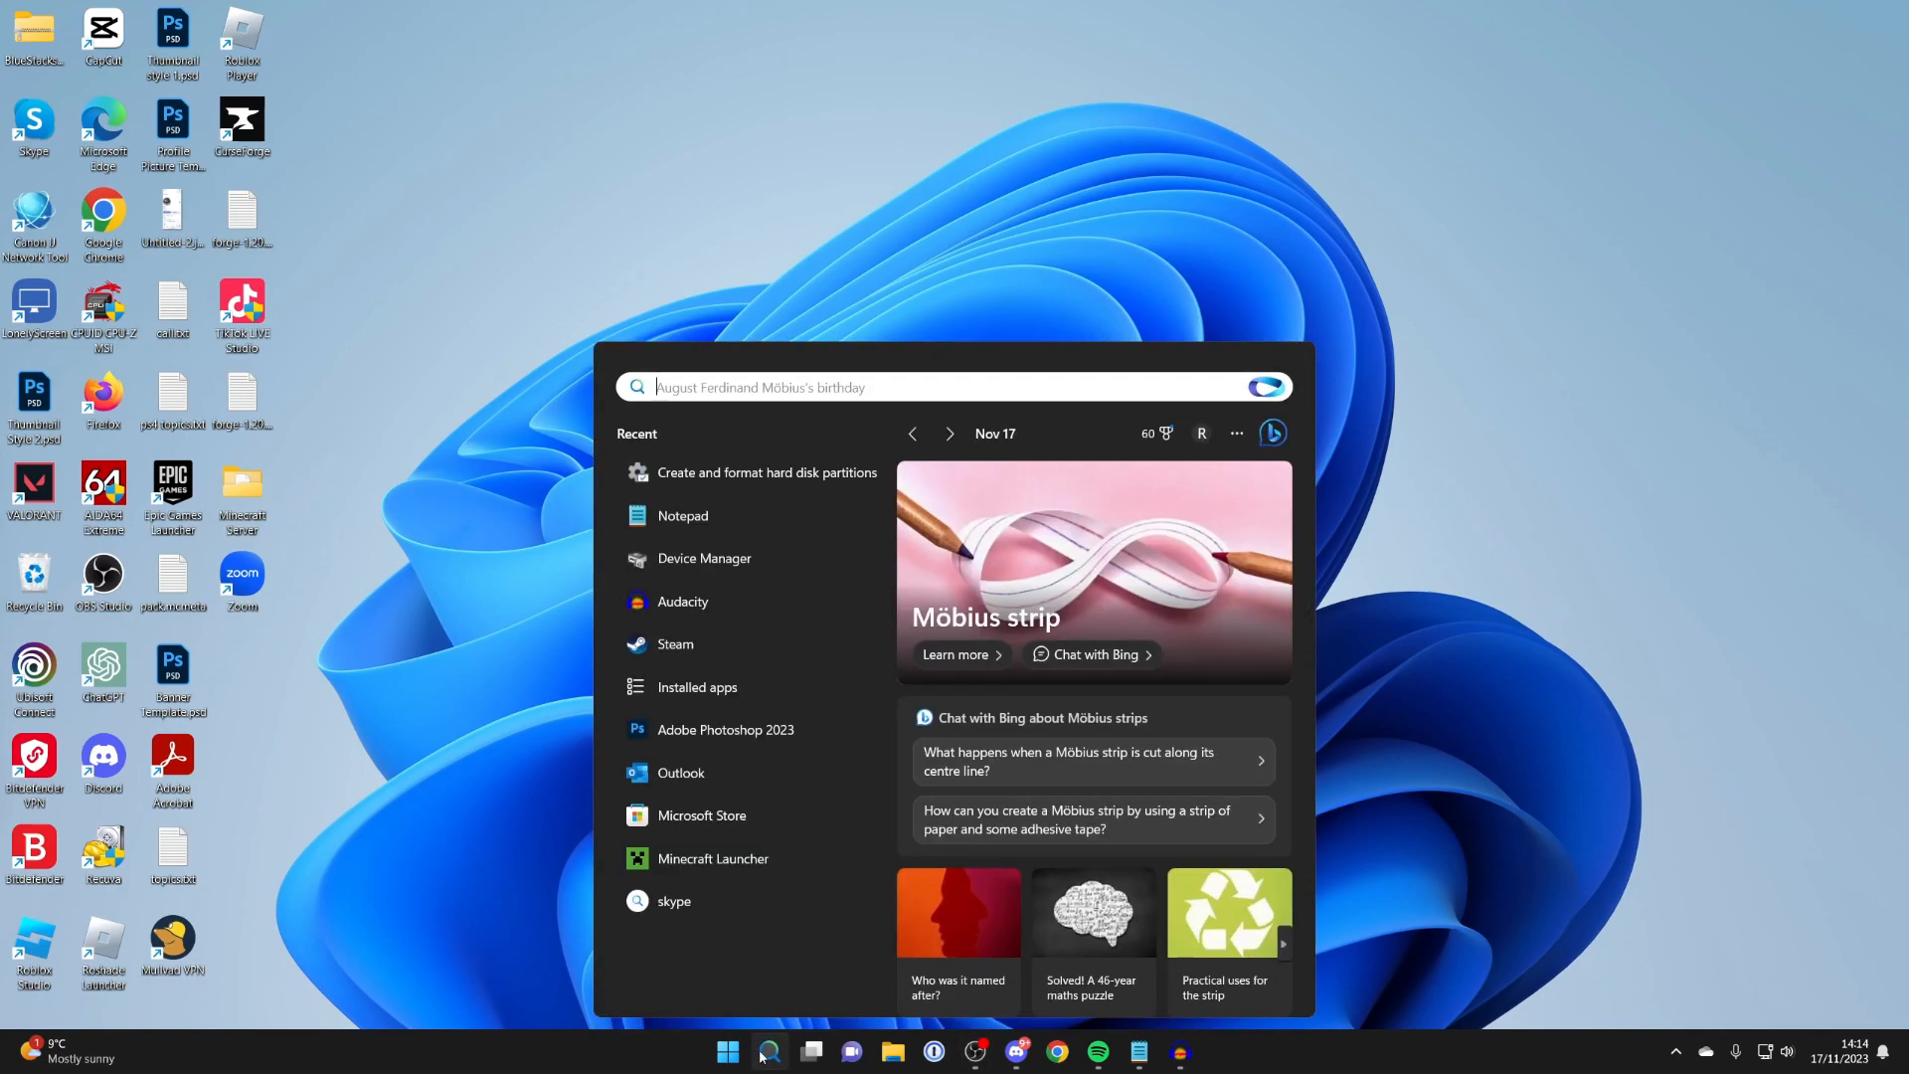
type("device")
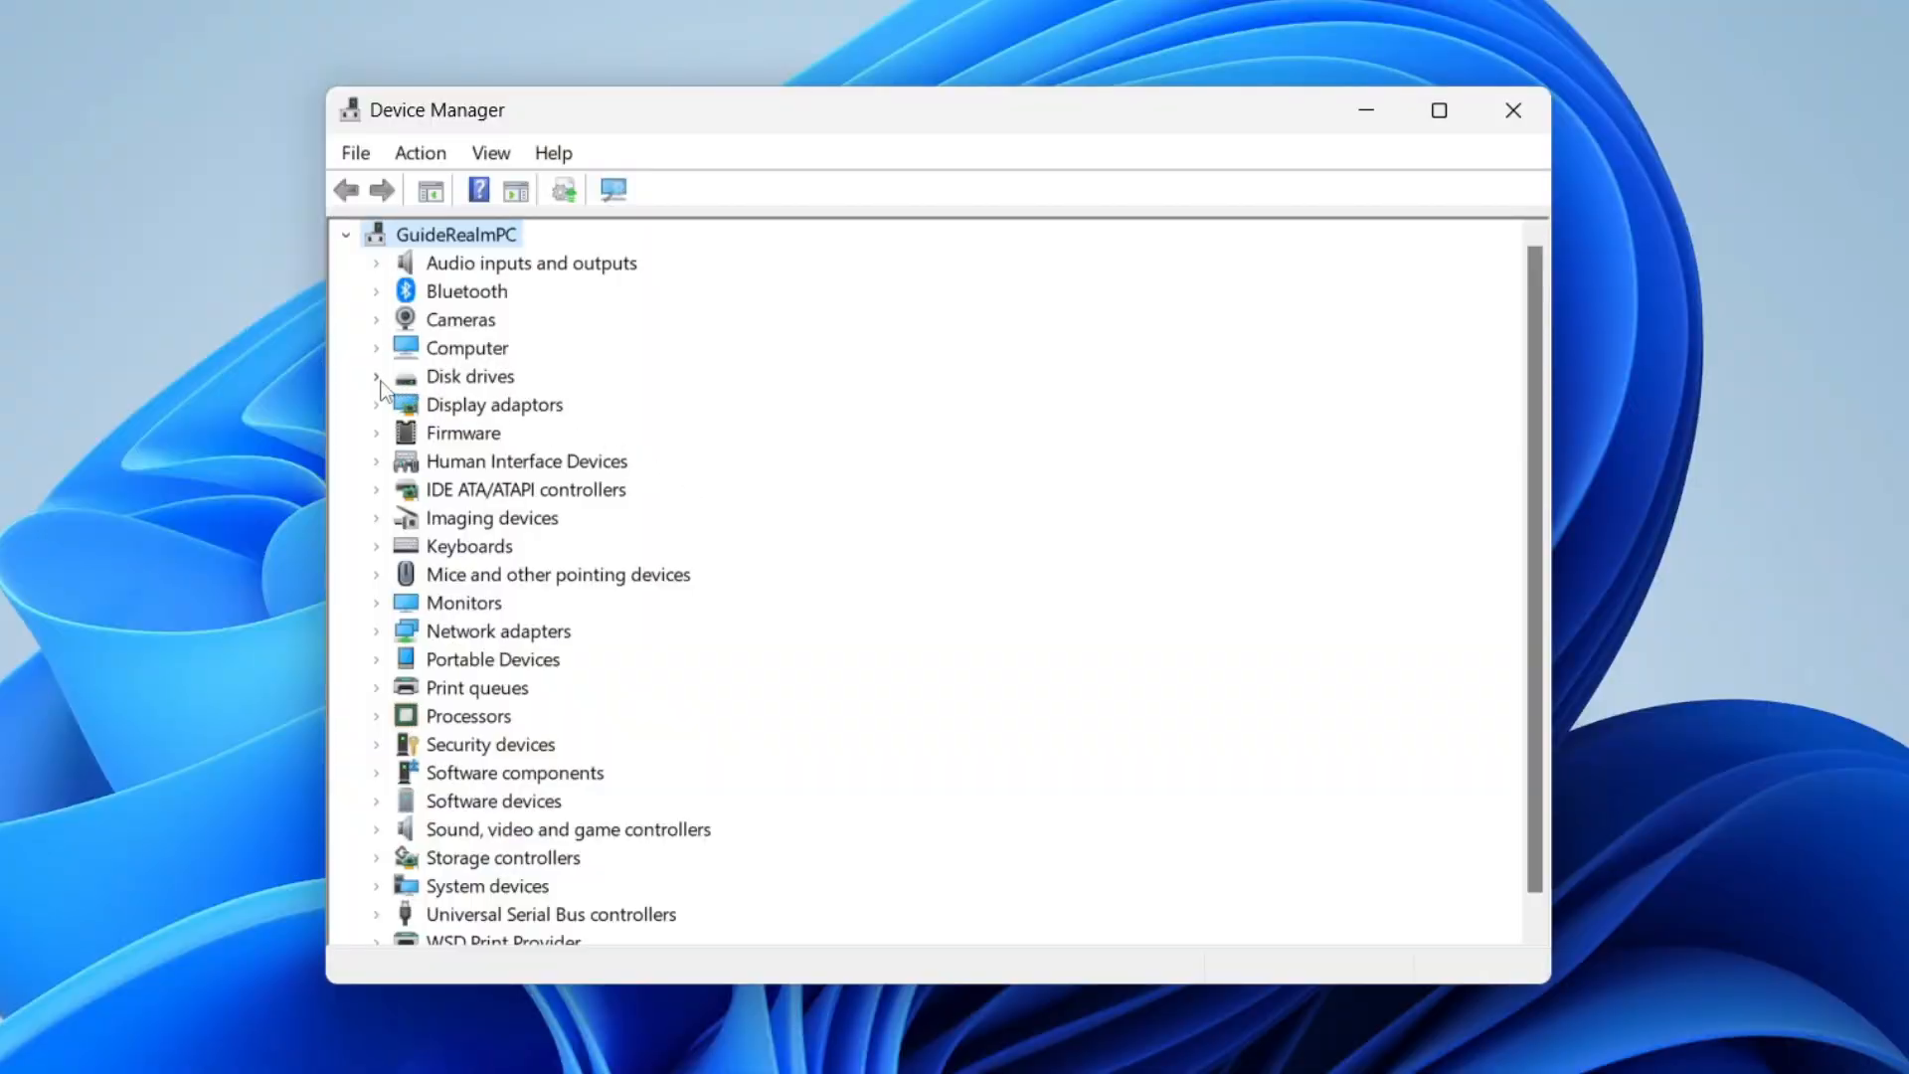
Expand Disk drives and Display adaptors, and right-click Generic Flash Disk USB Device
left_click(376, 376)
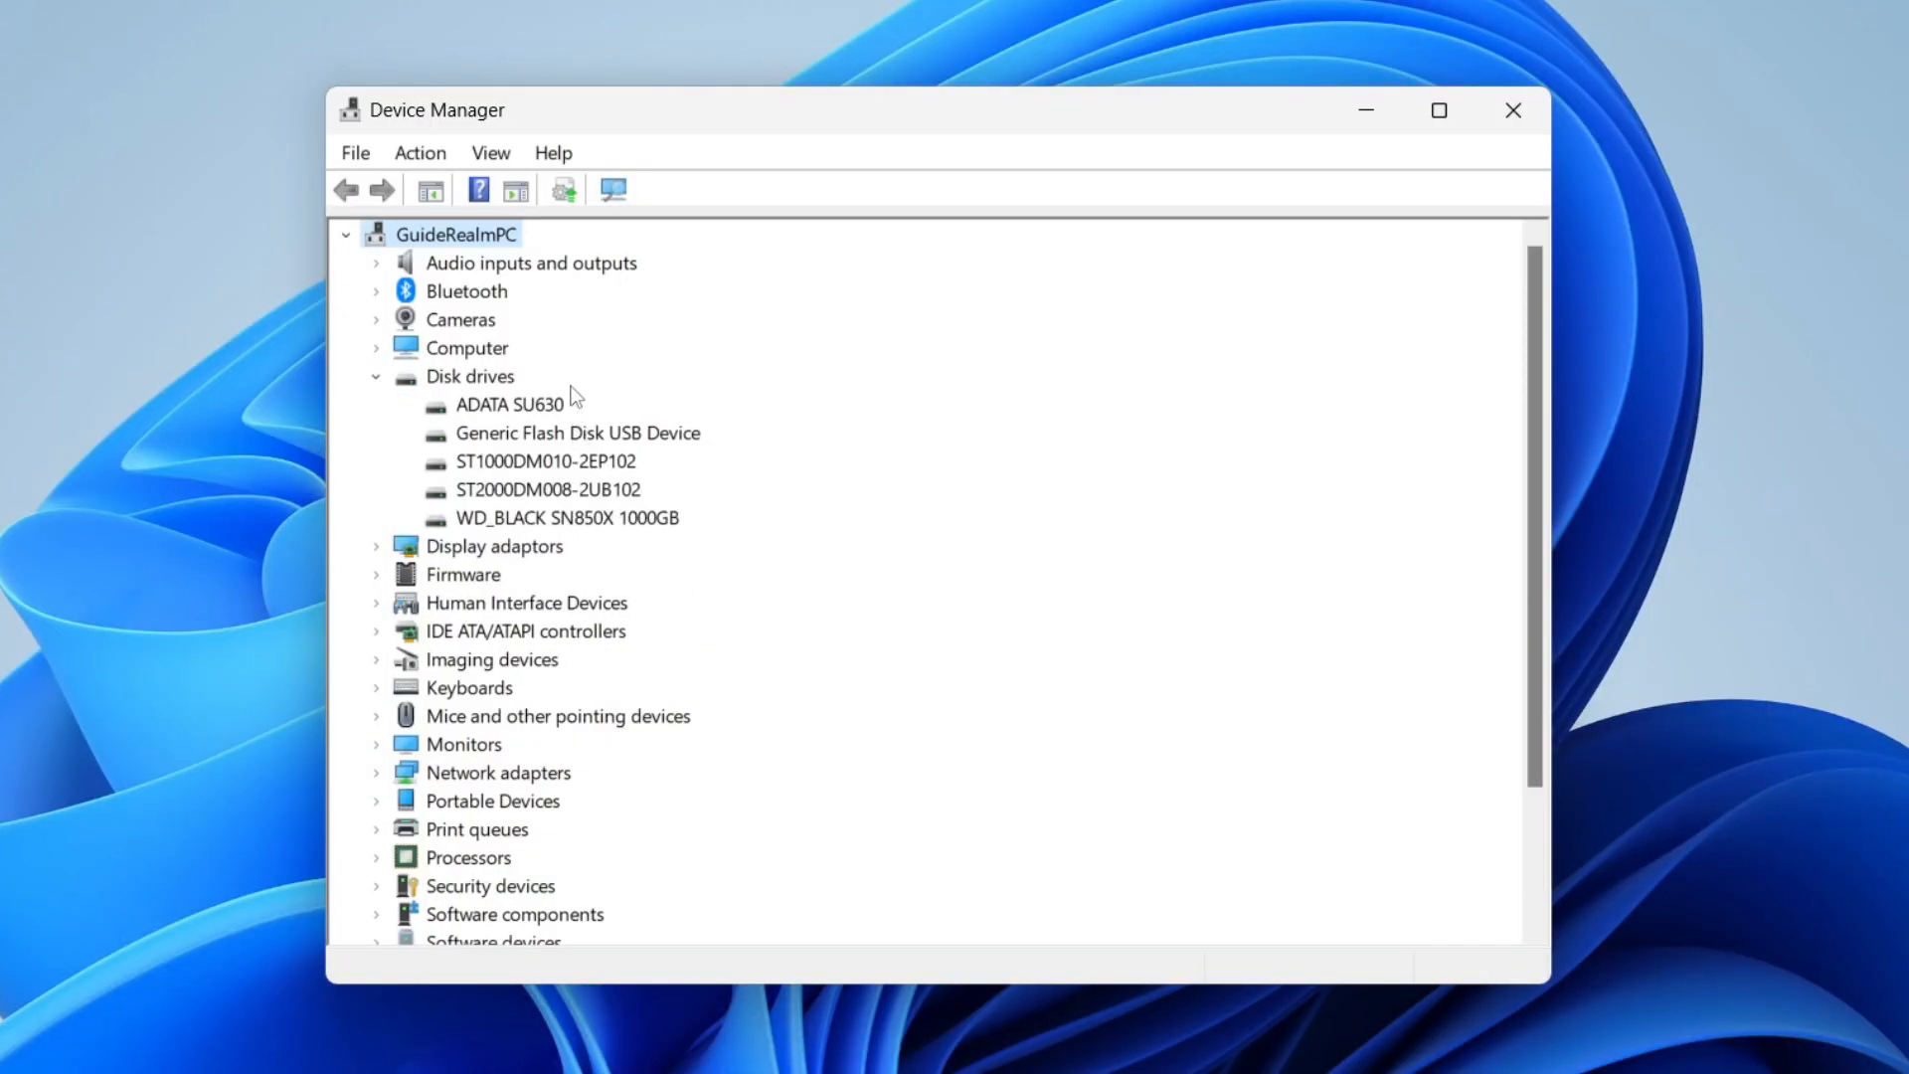
mouse_move(579, 752)
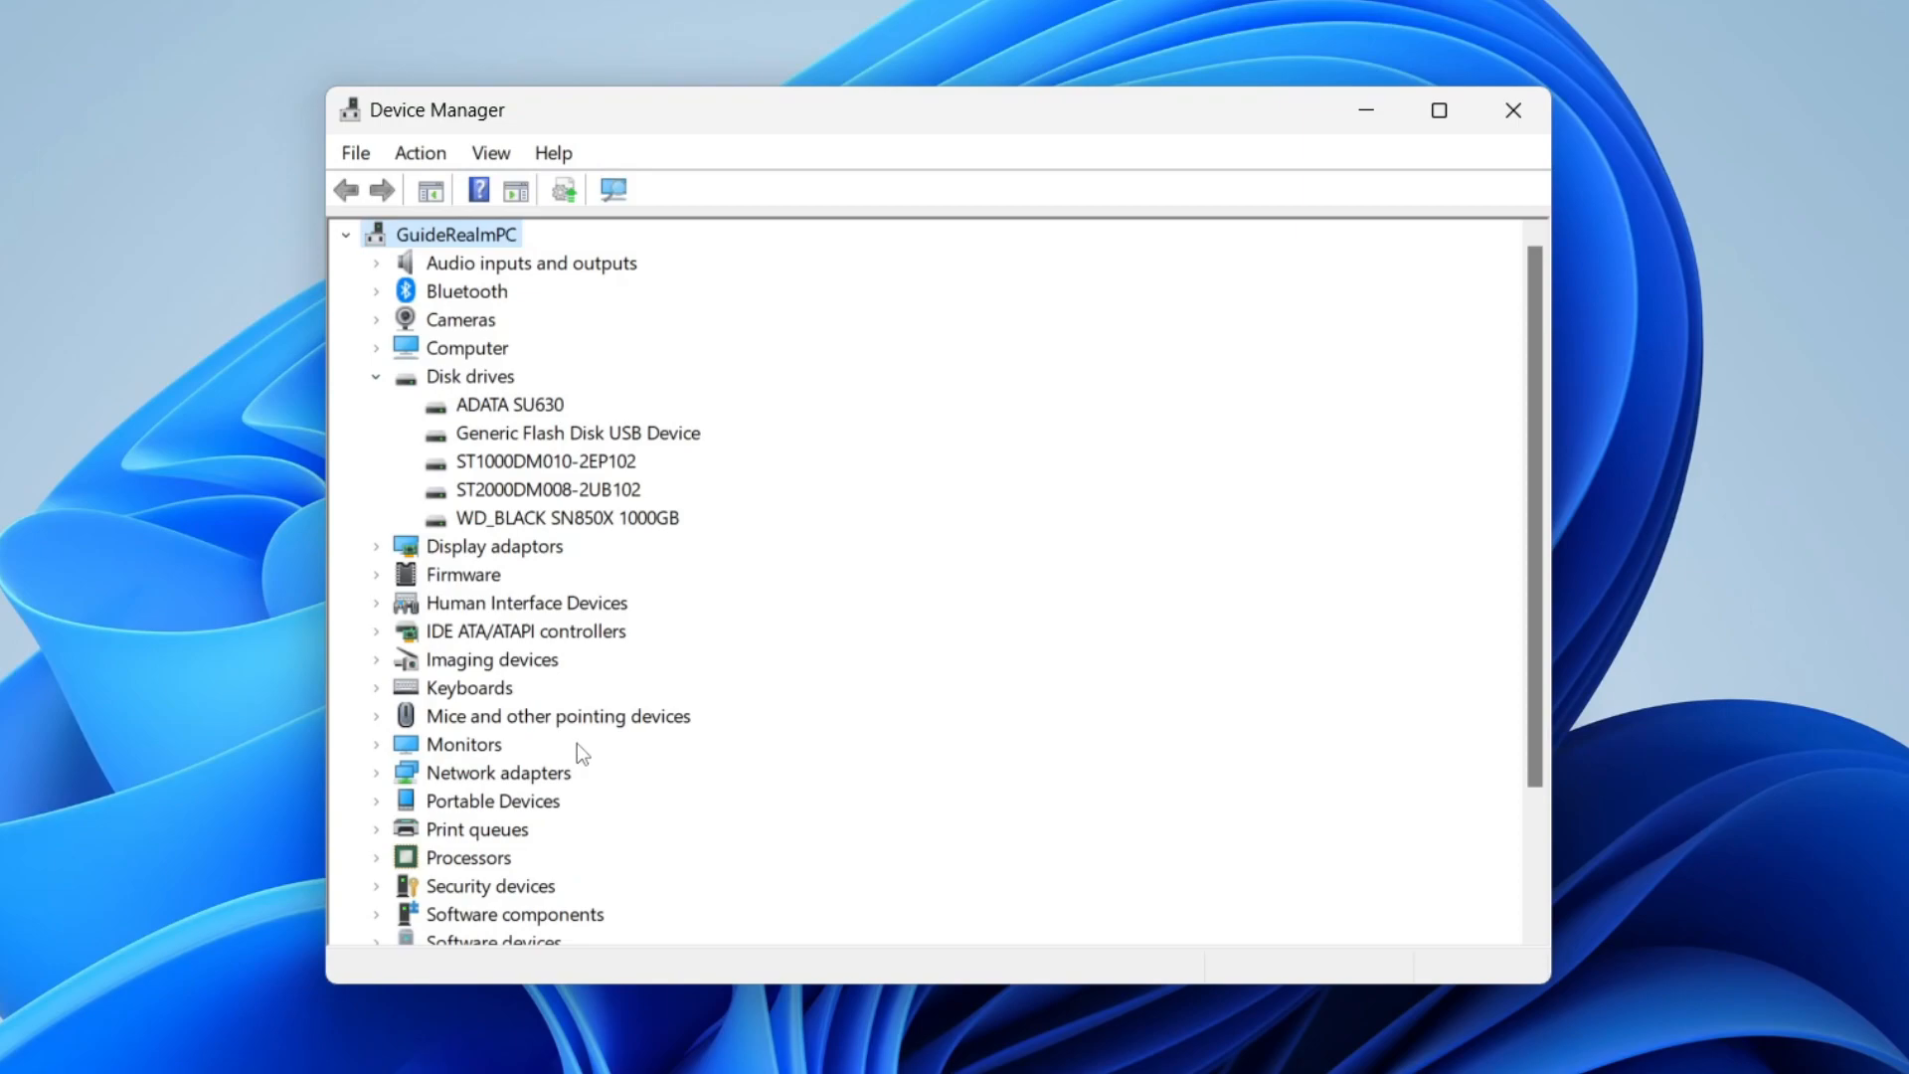
mouse_move(563, 597)
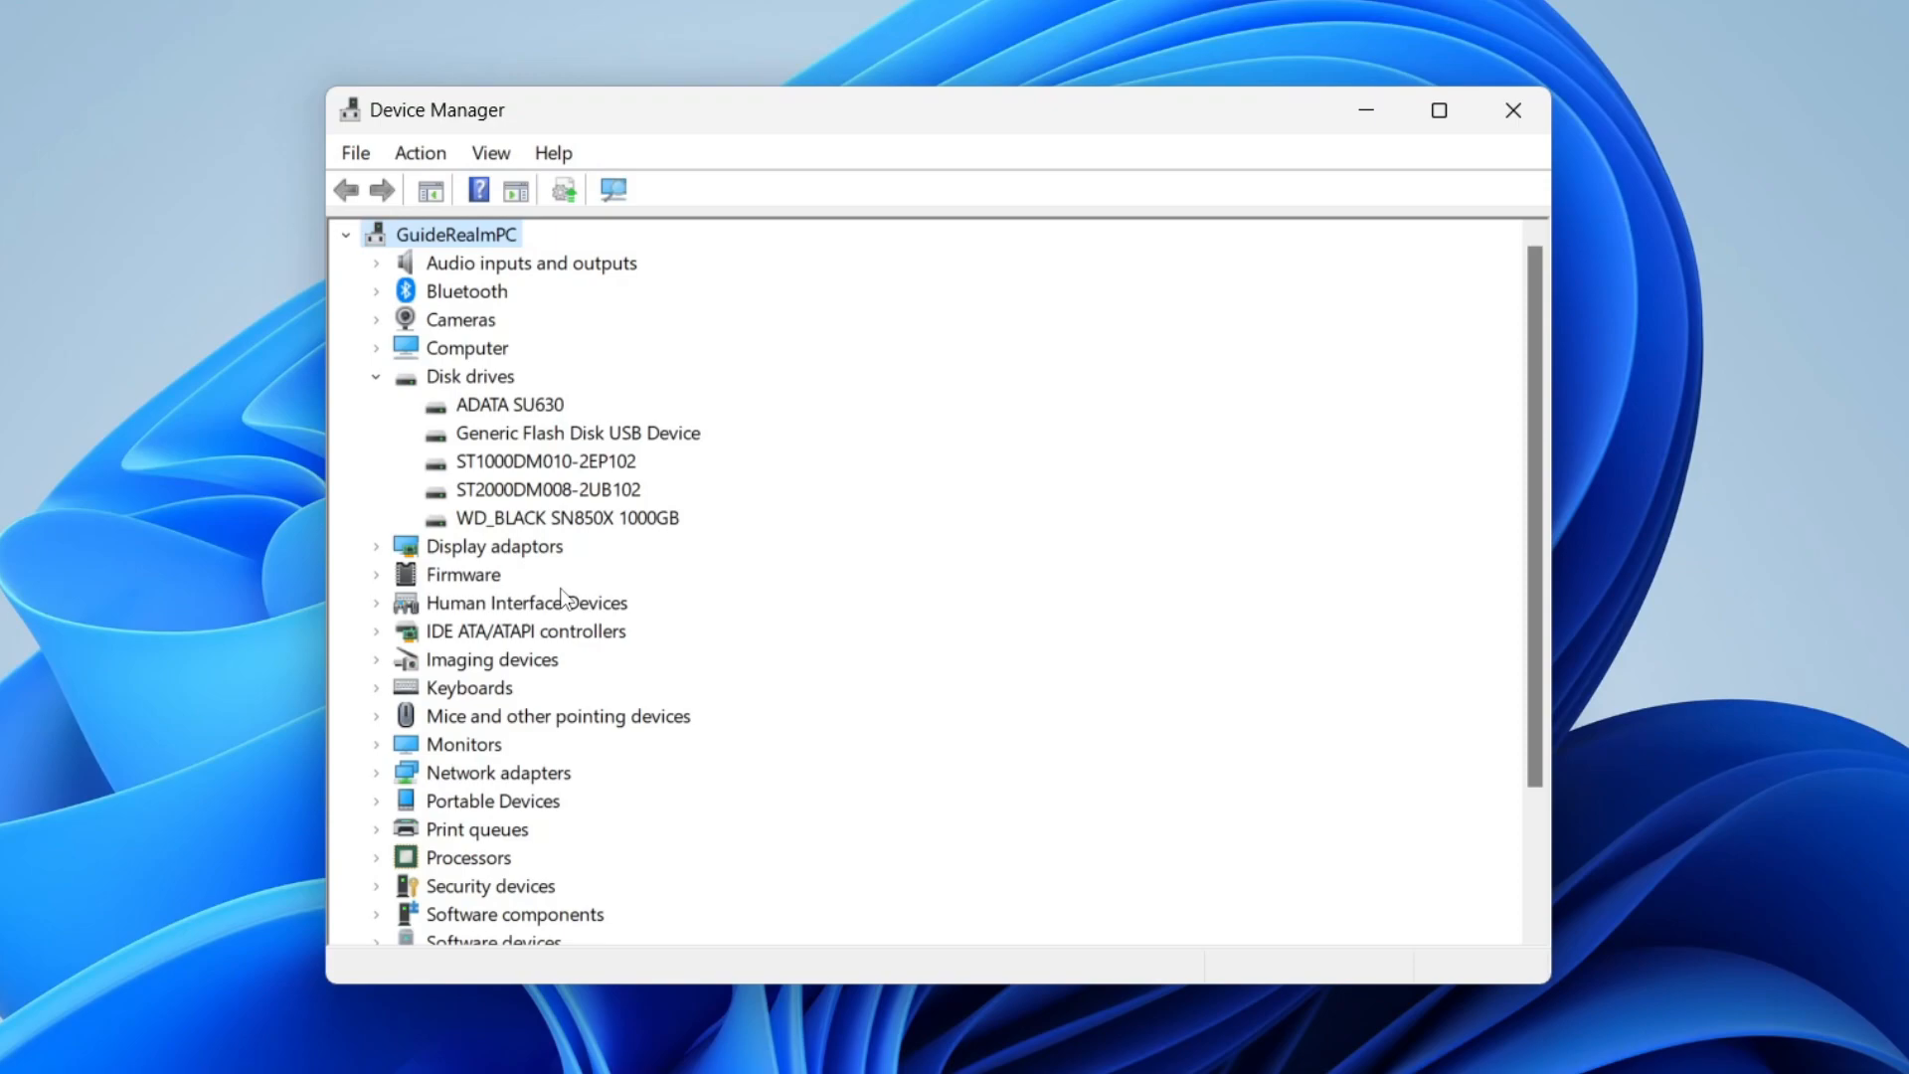
left_click(376, 546)
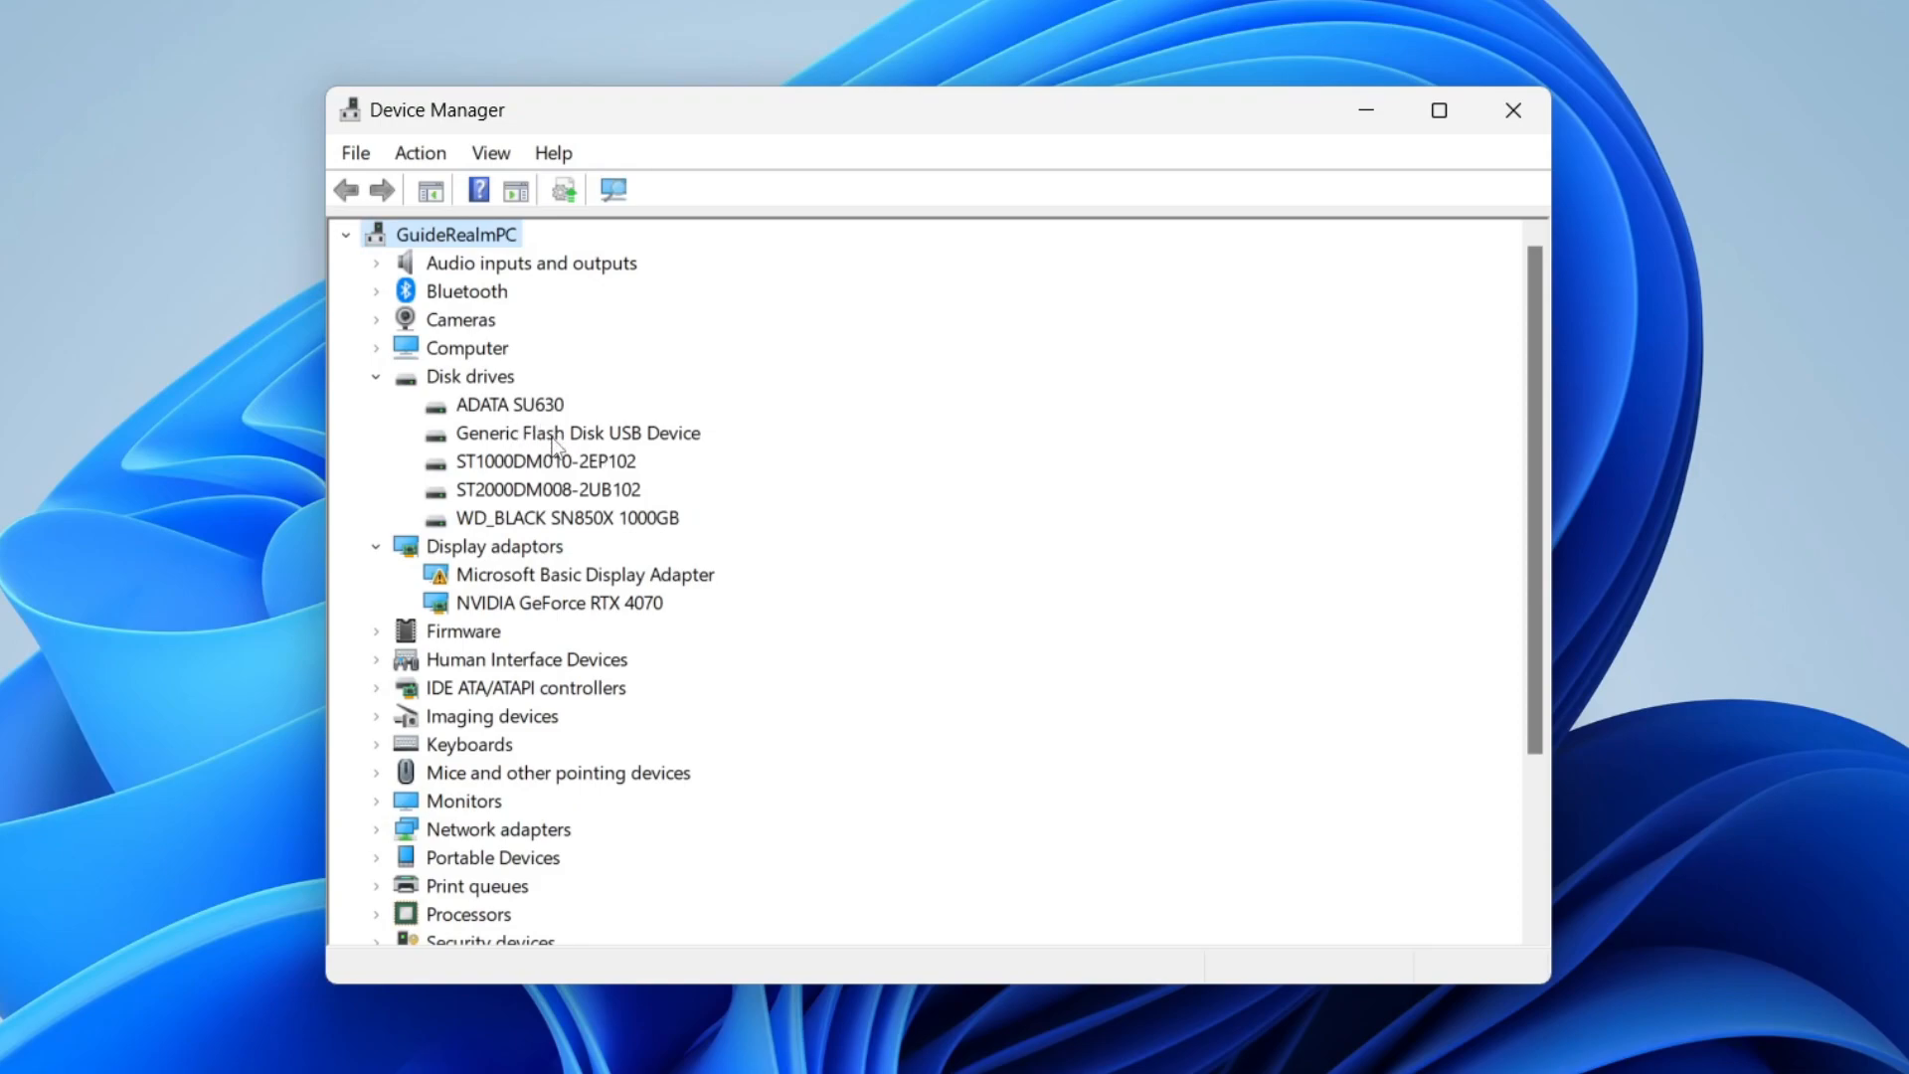
right_click(577, 433)
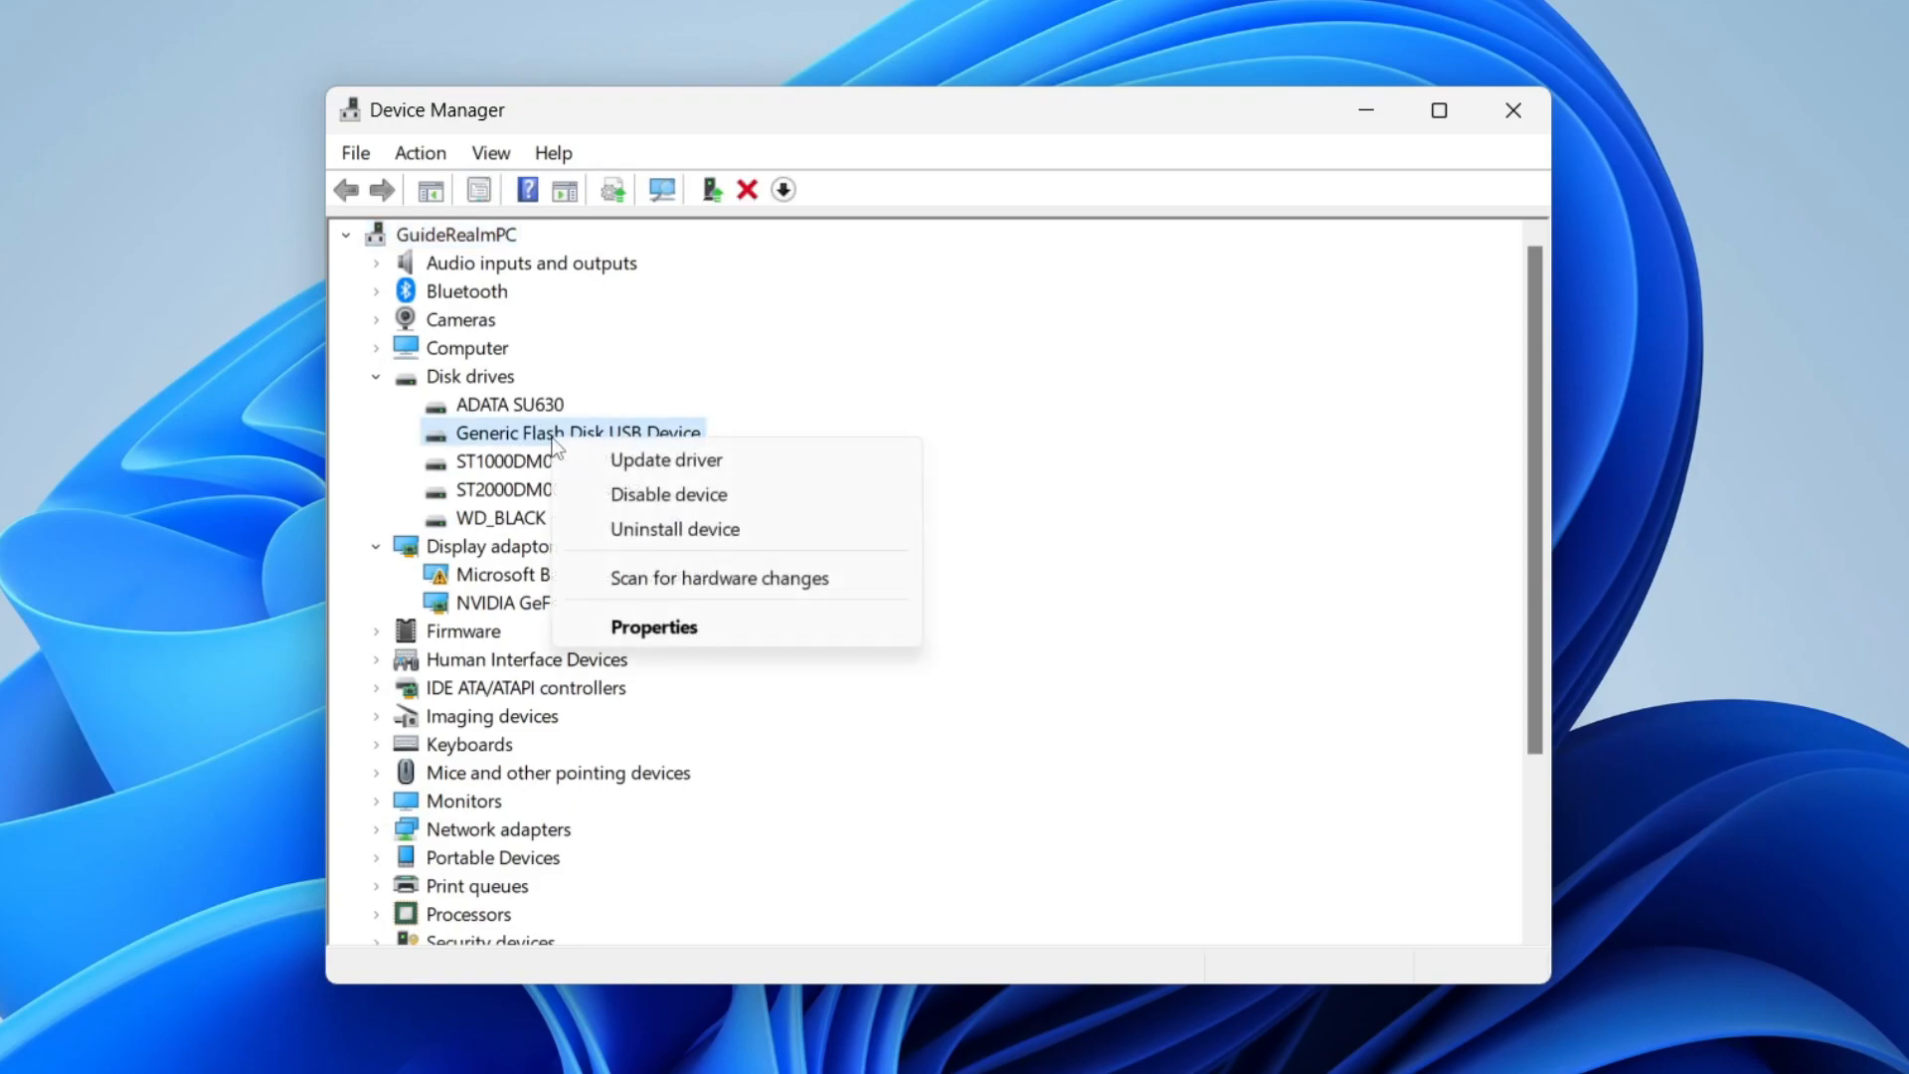
Choose Uninstall device for the Generic Flash Disk USB Device
left_click(673, 528)
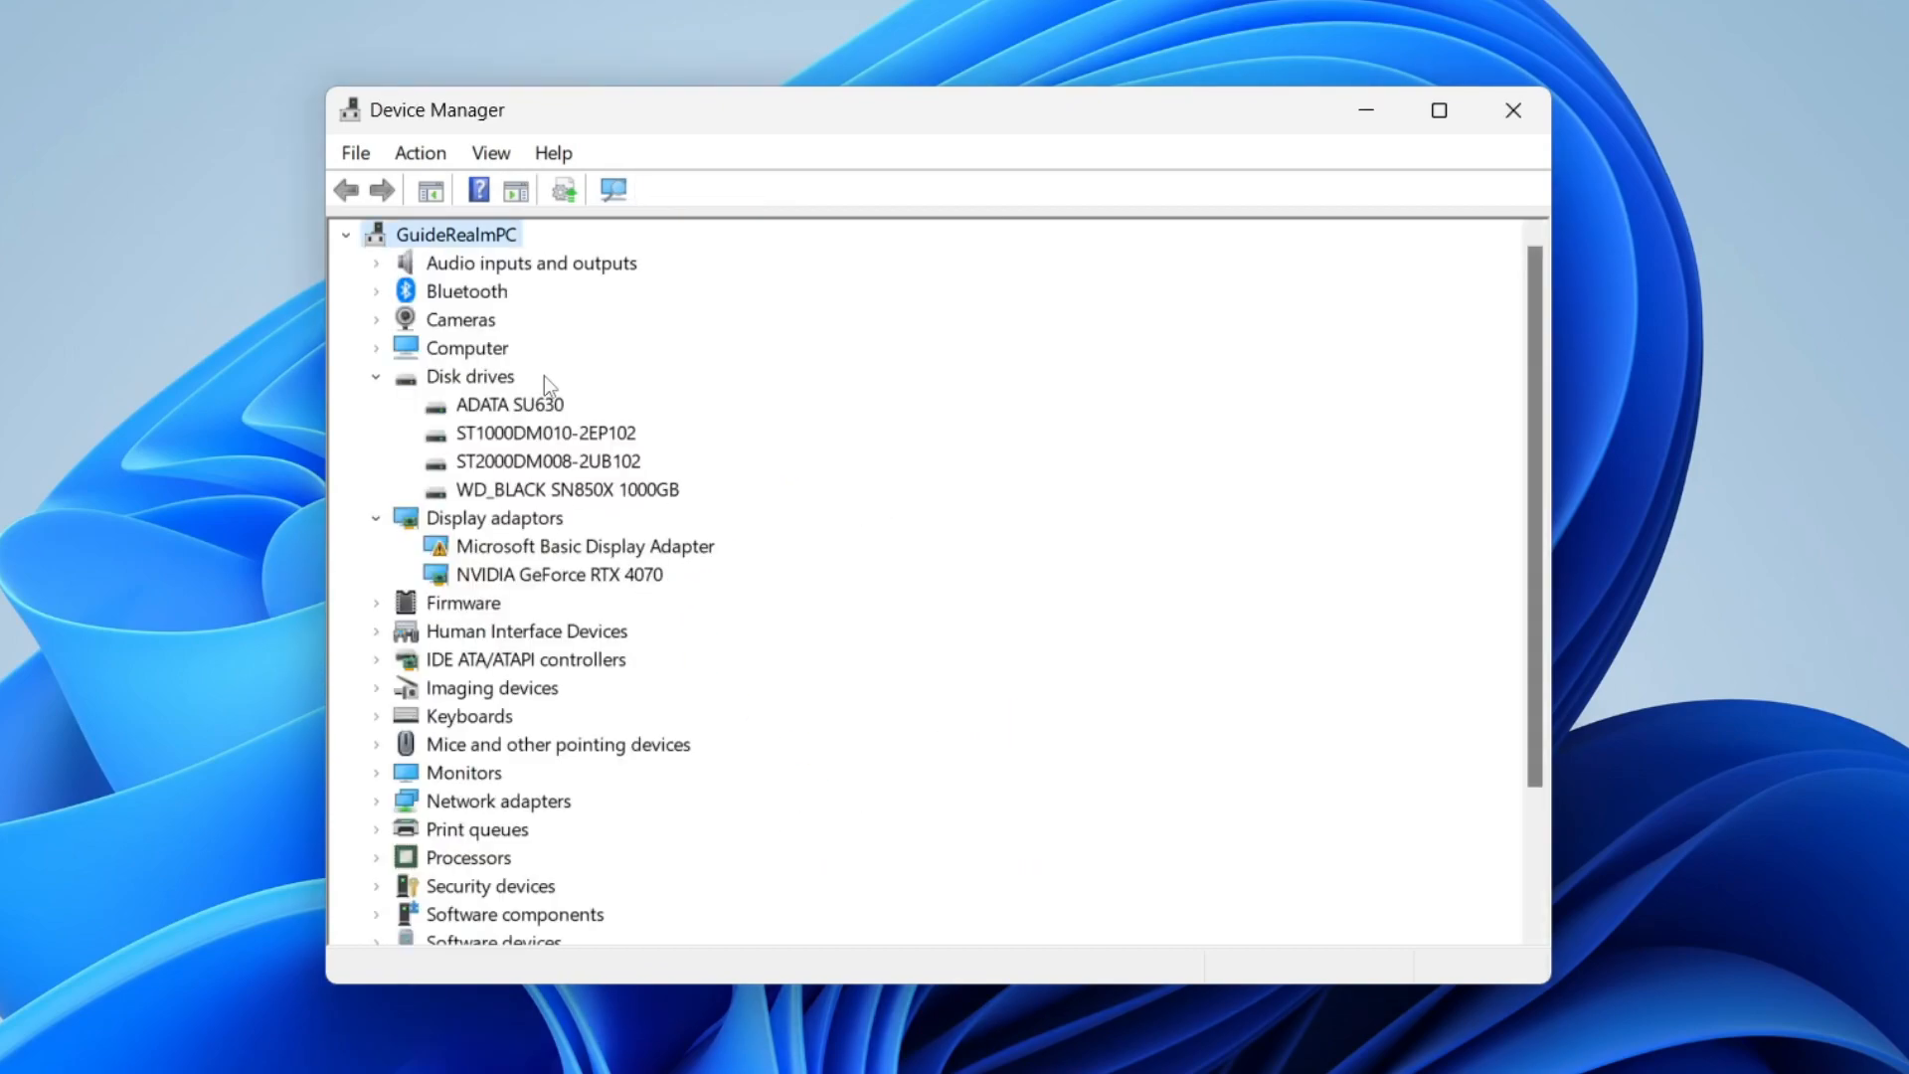
mouse_move(613, 391)
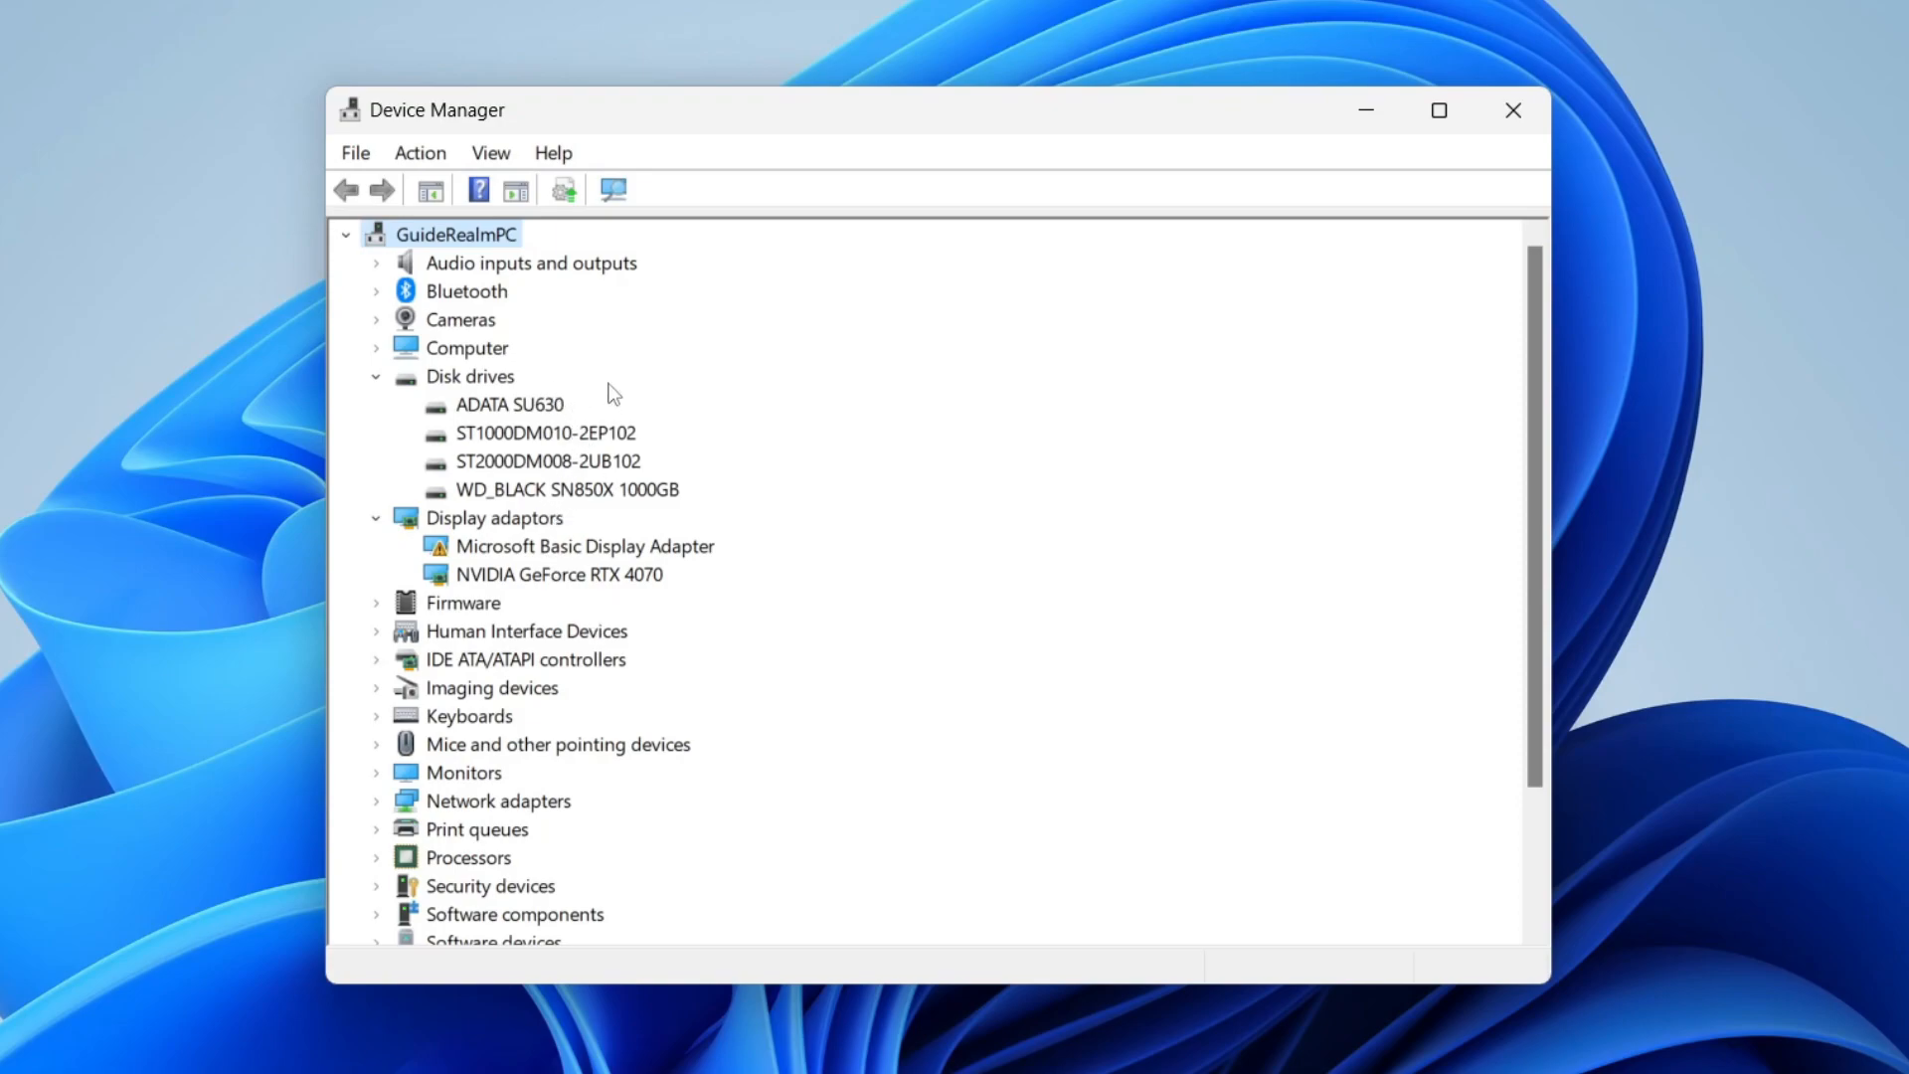
mouse_move(511, 509)
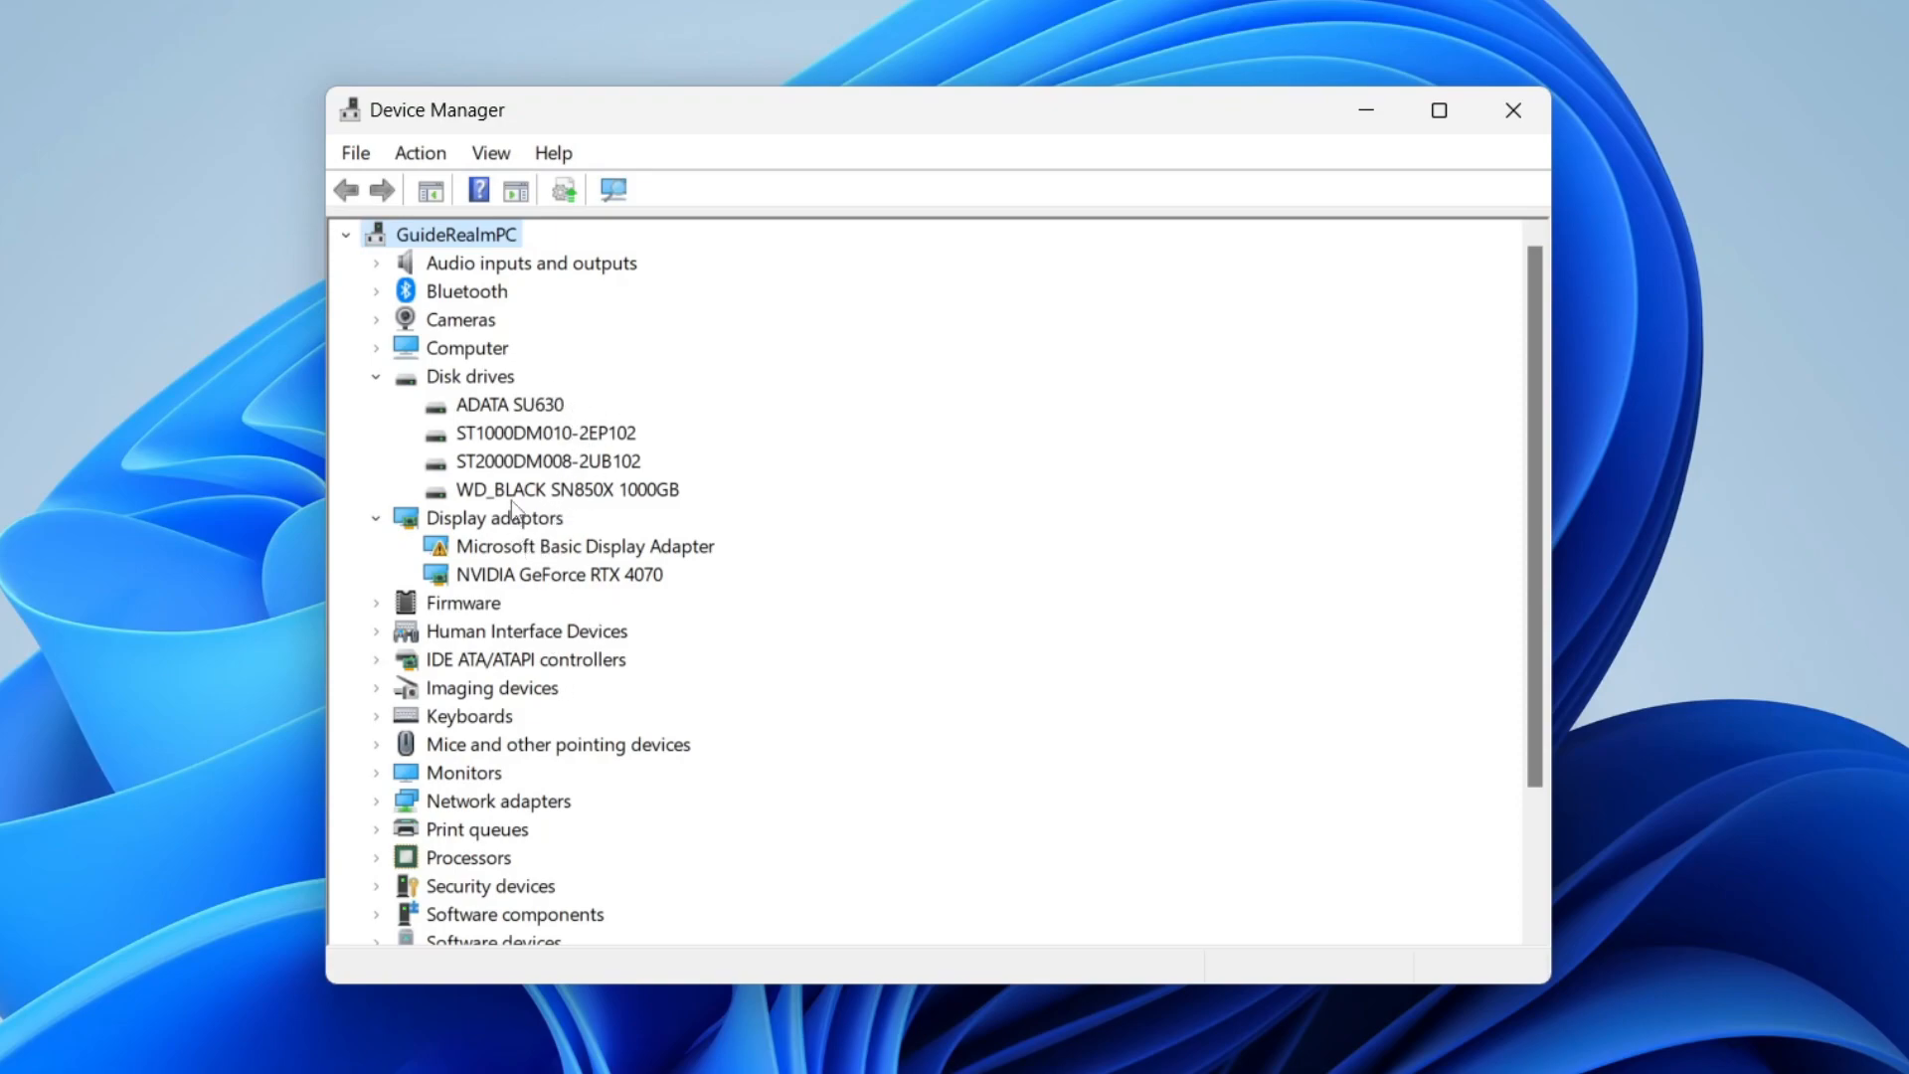
mouse_move(613, 190)
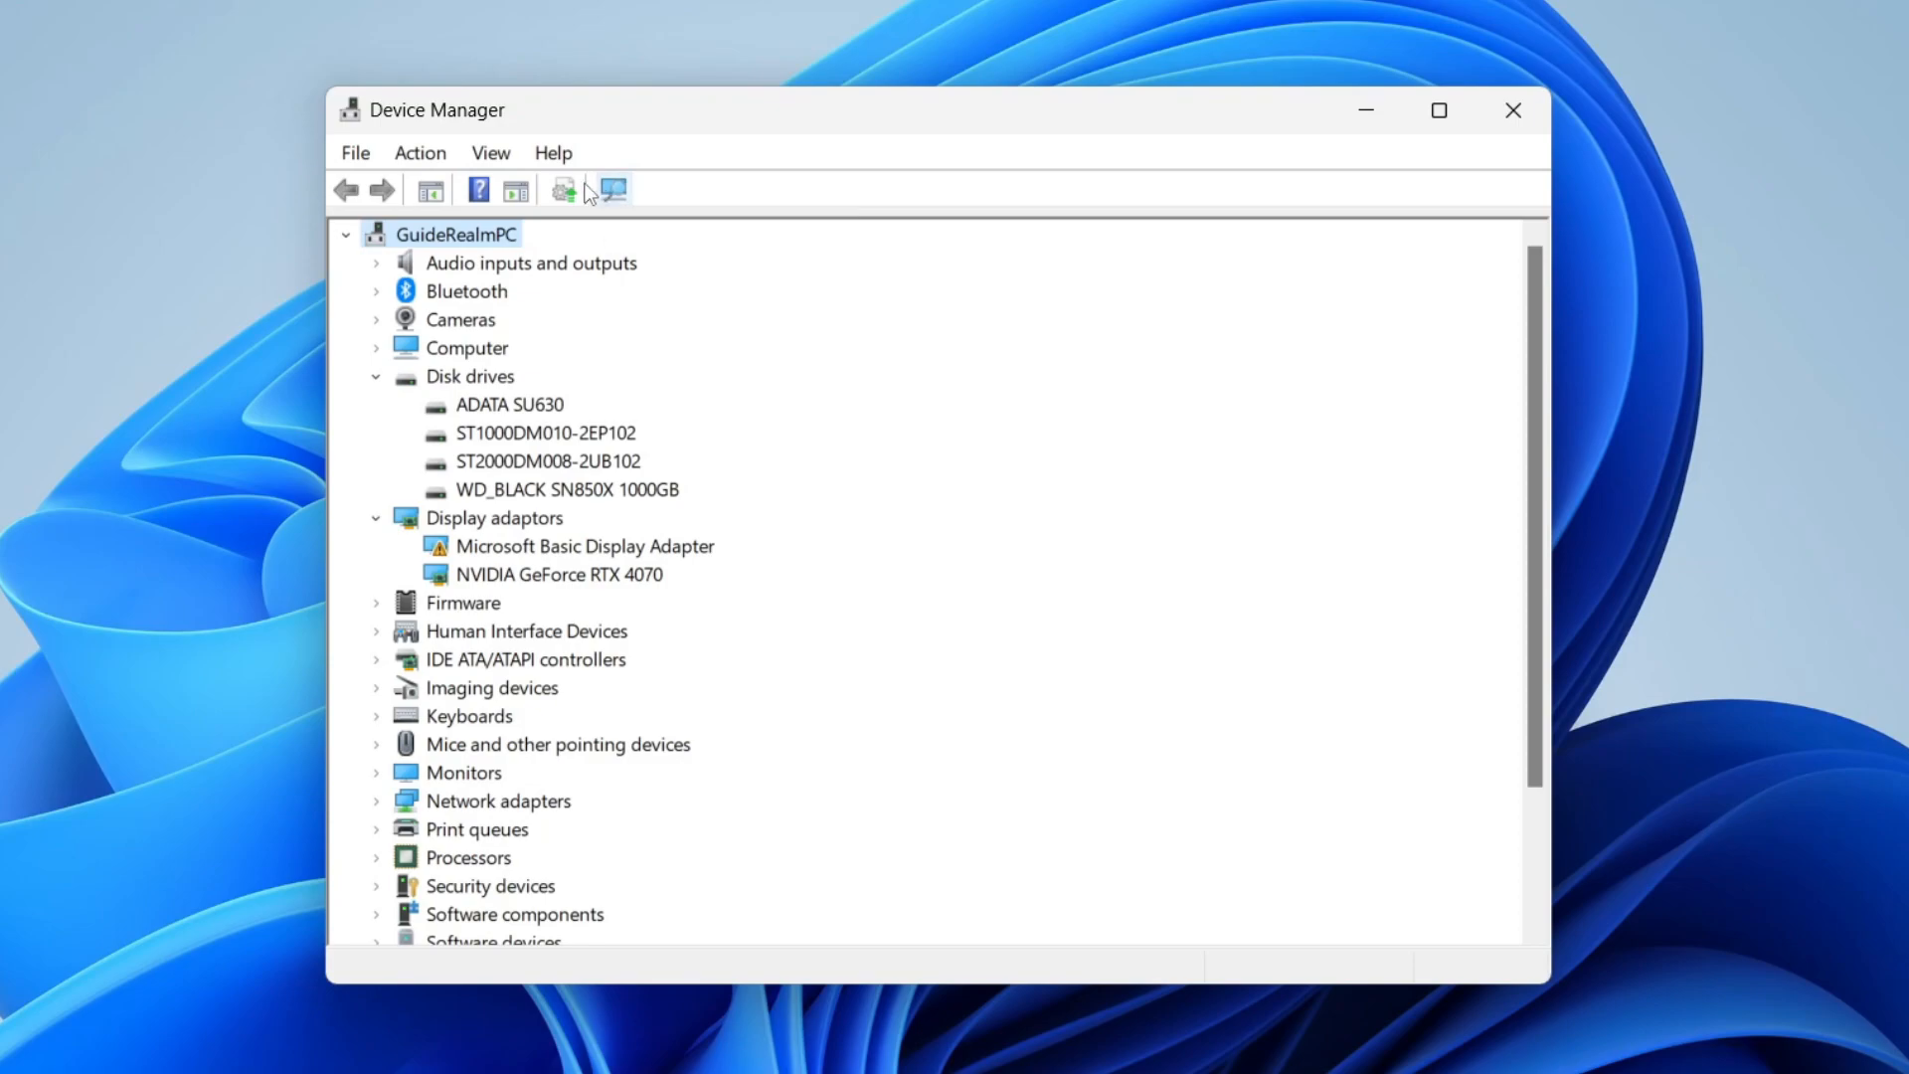
Run Scan for hardware changes from the Action menu to re-detect the flash disk
left_click(563, 190)
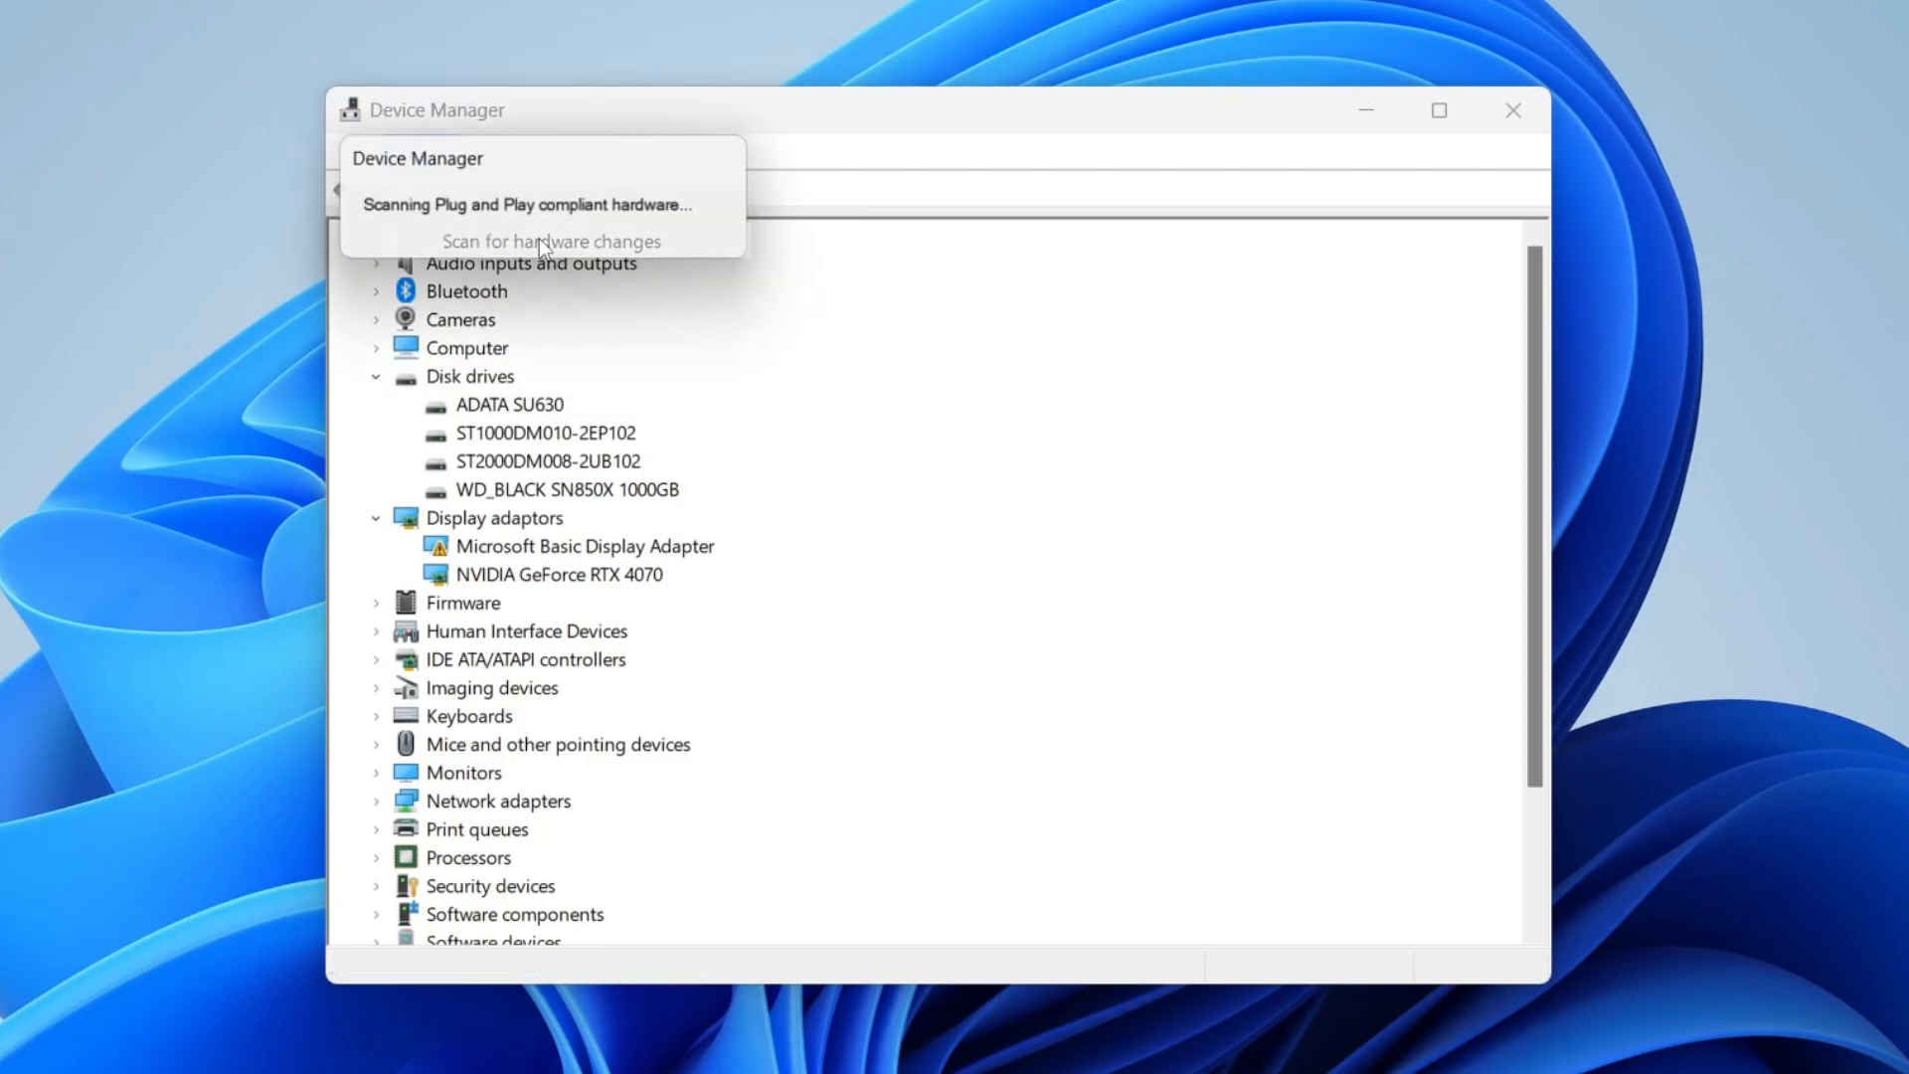
left_click(550, 240)
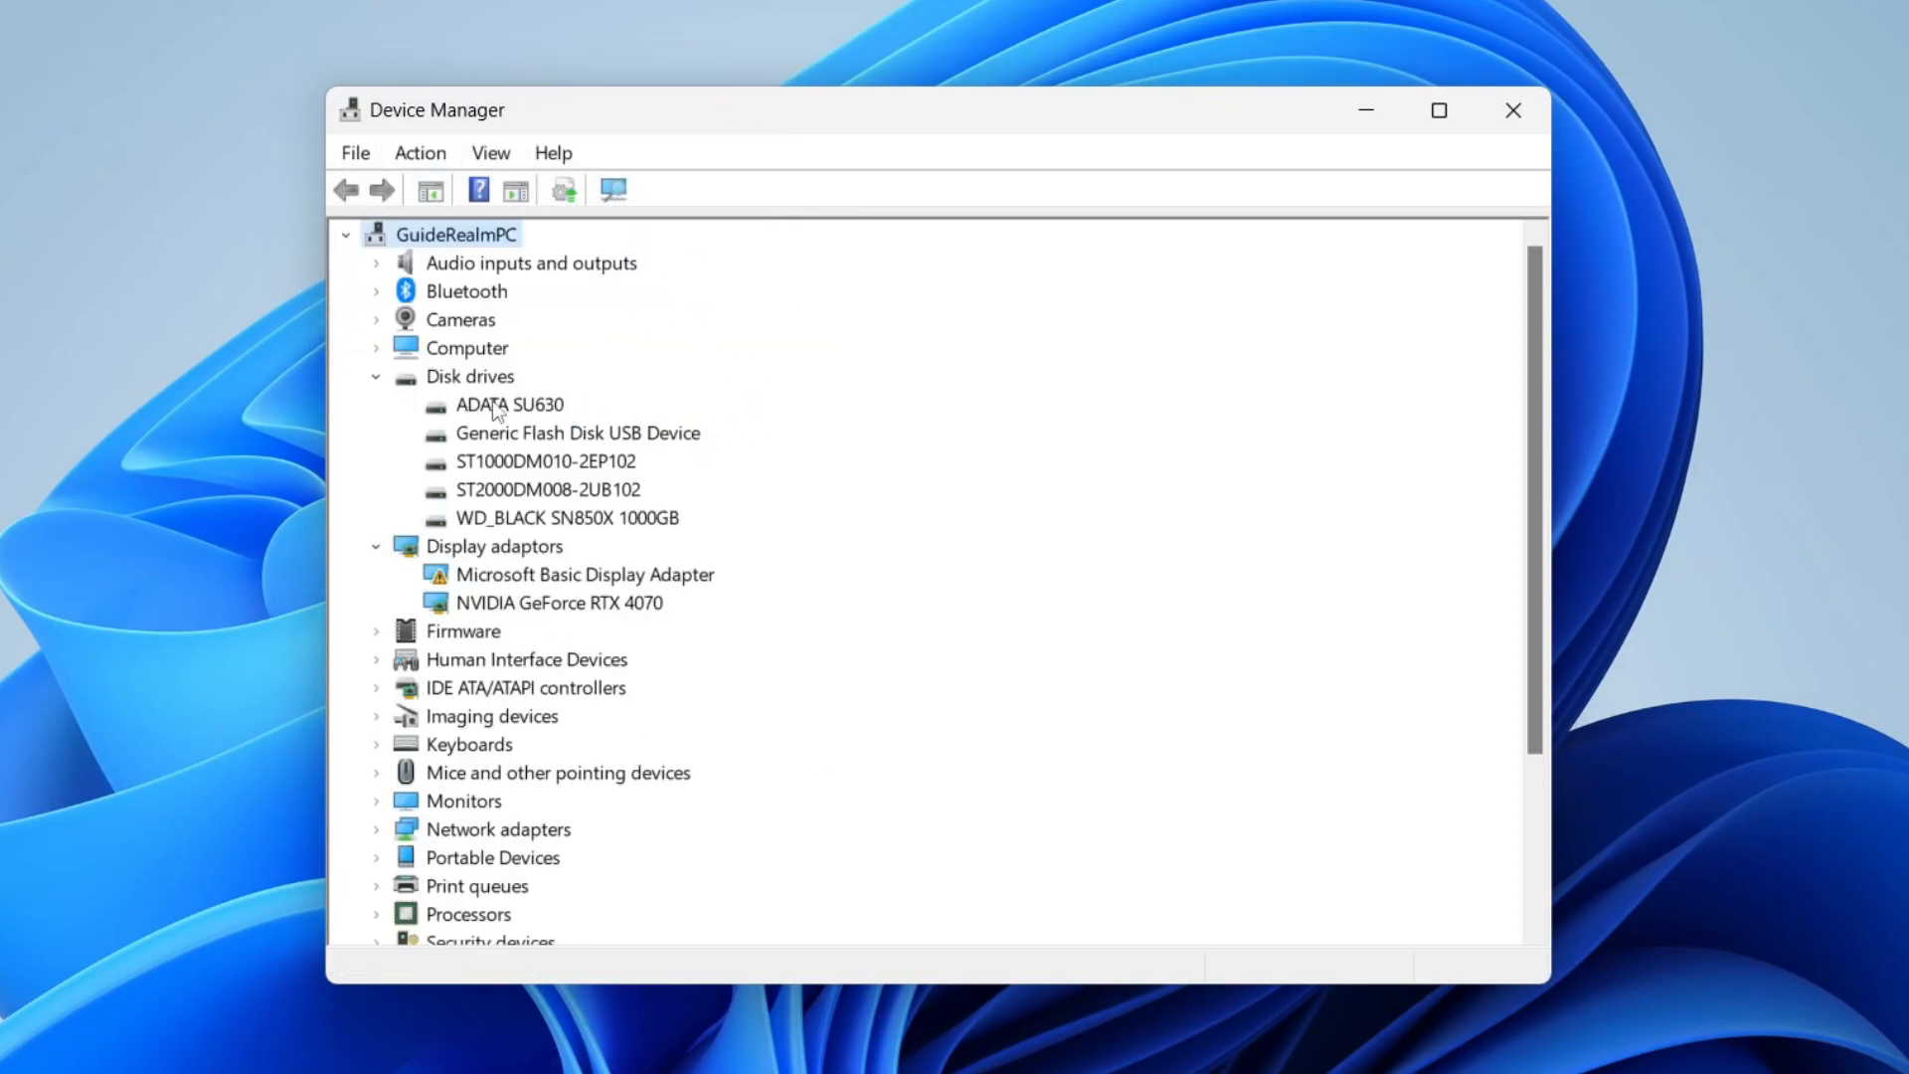
mouse_move(731, 466)
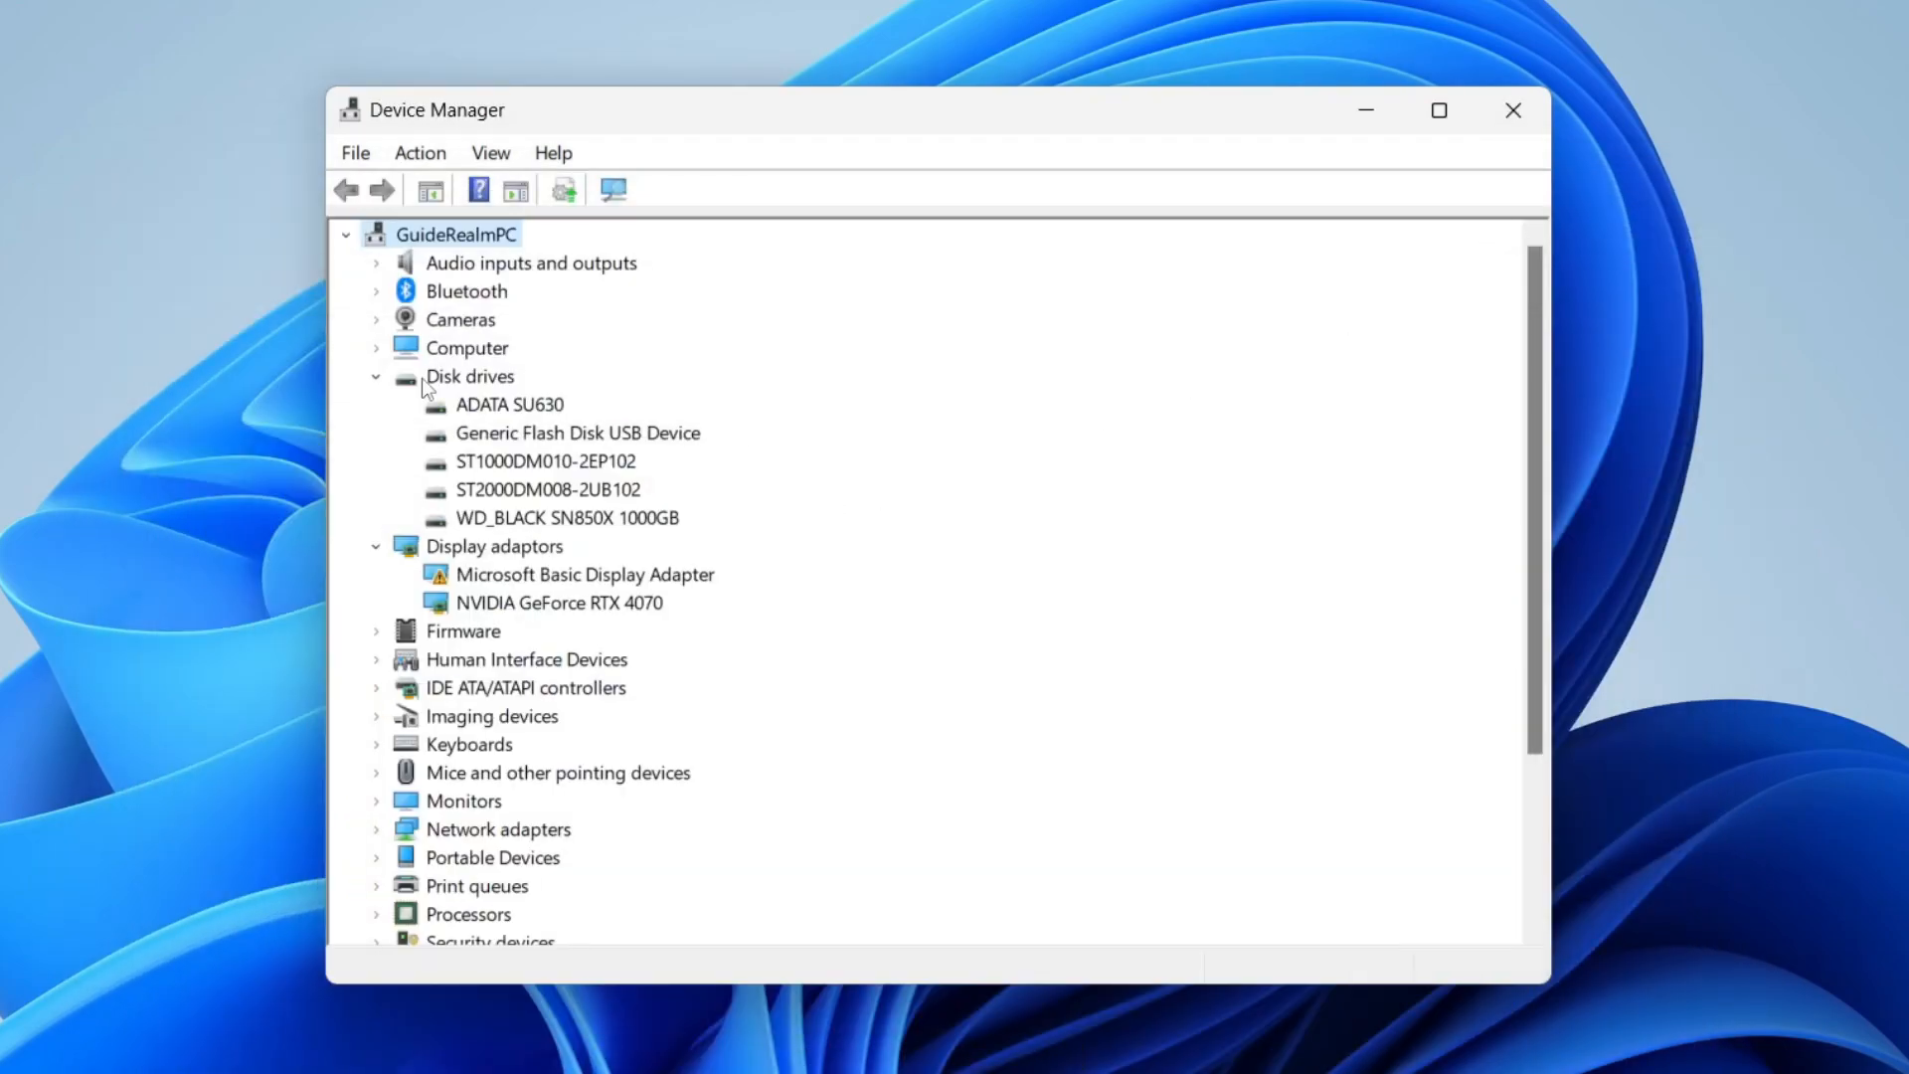
mouse_move(428, 428)
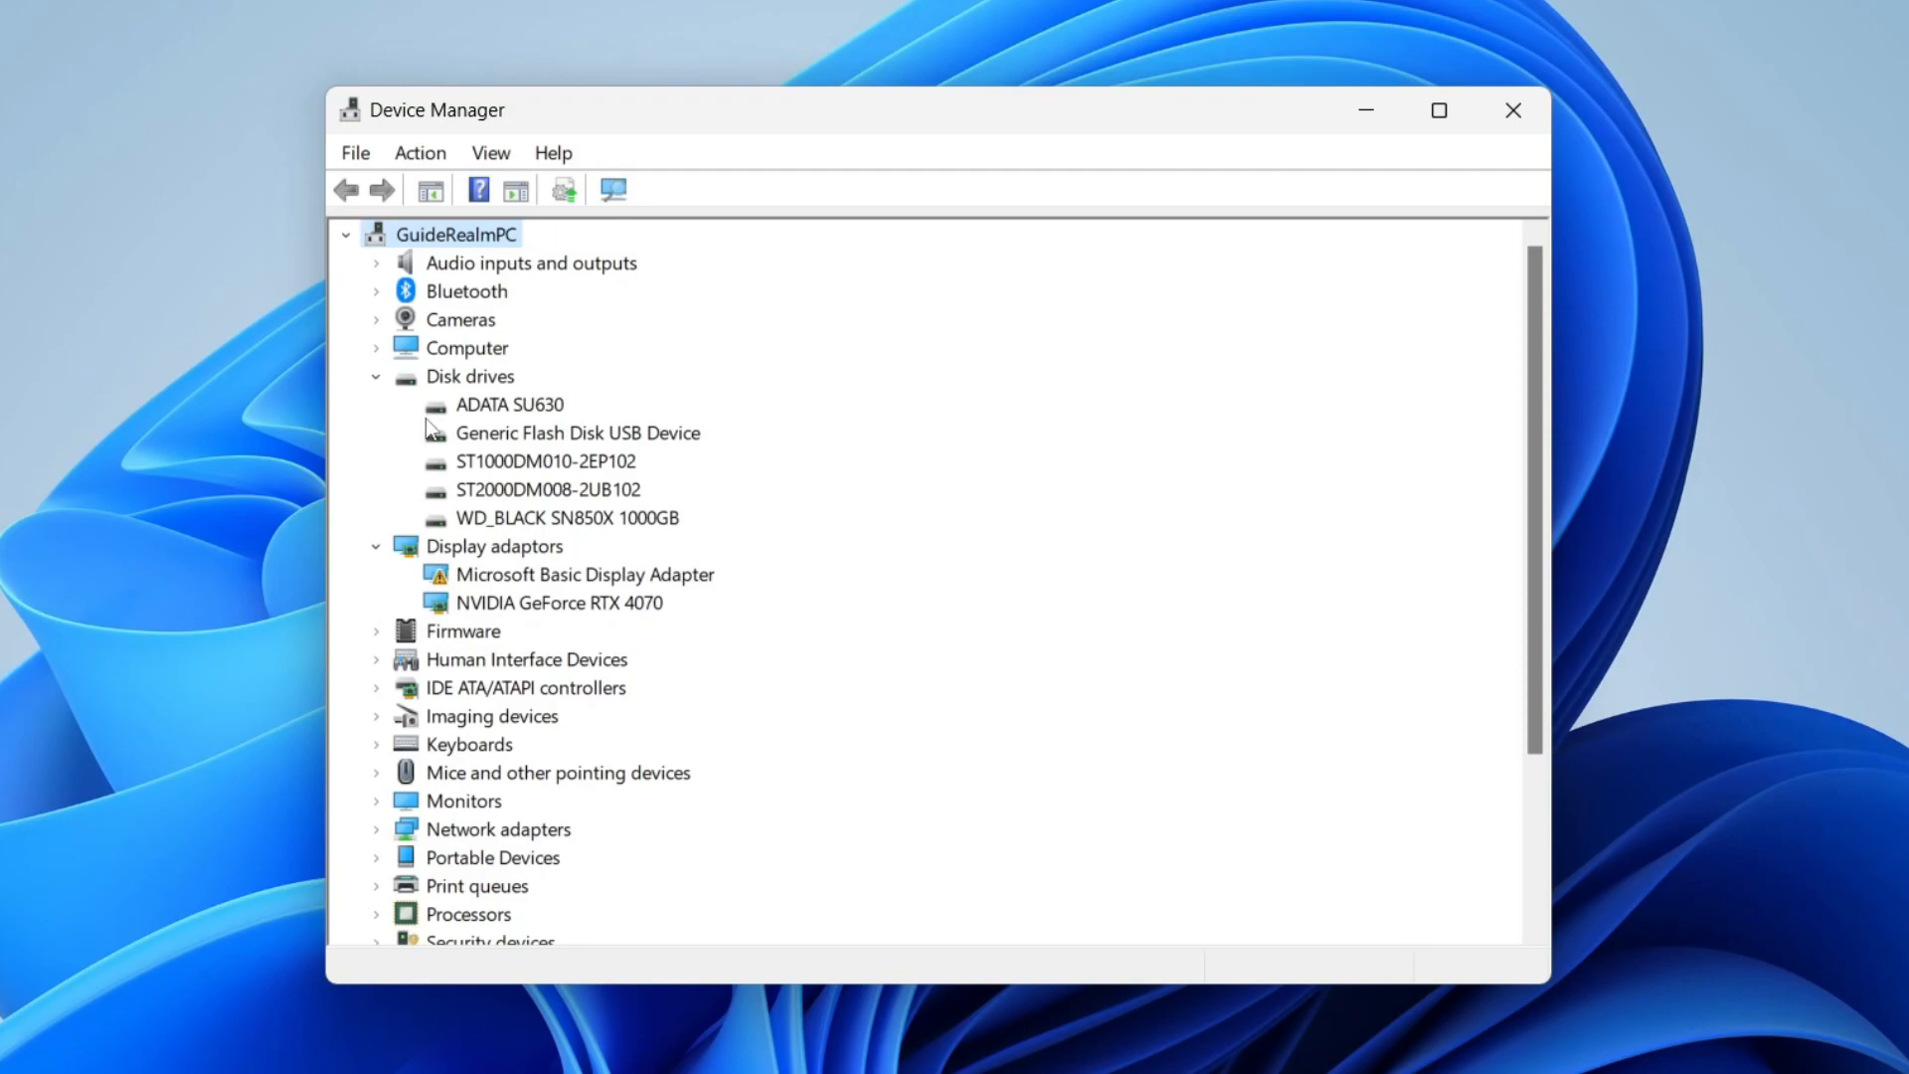
Run an automatic driver search for the Generic Flash Disk USB Device
right_click(577, 433)
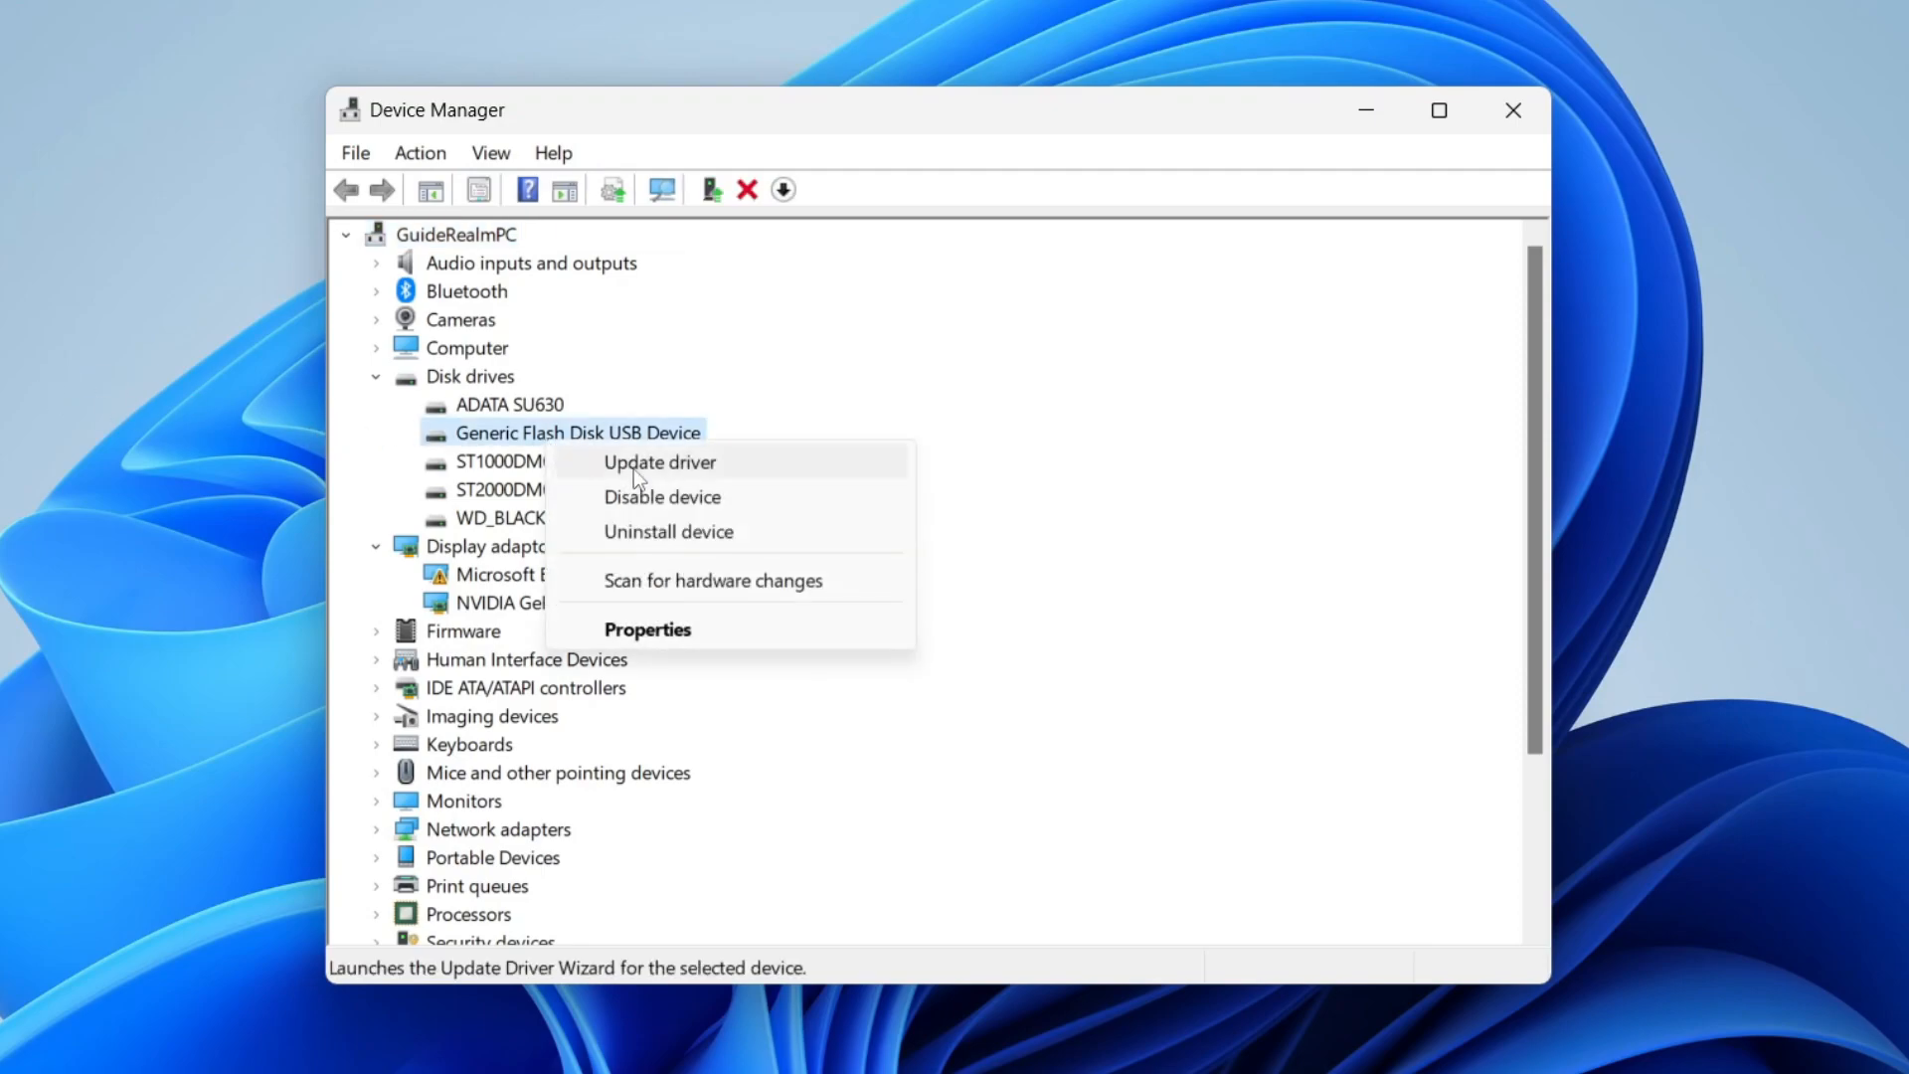
left_click(658, 462)
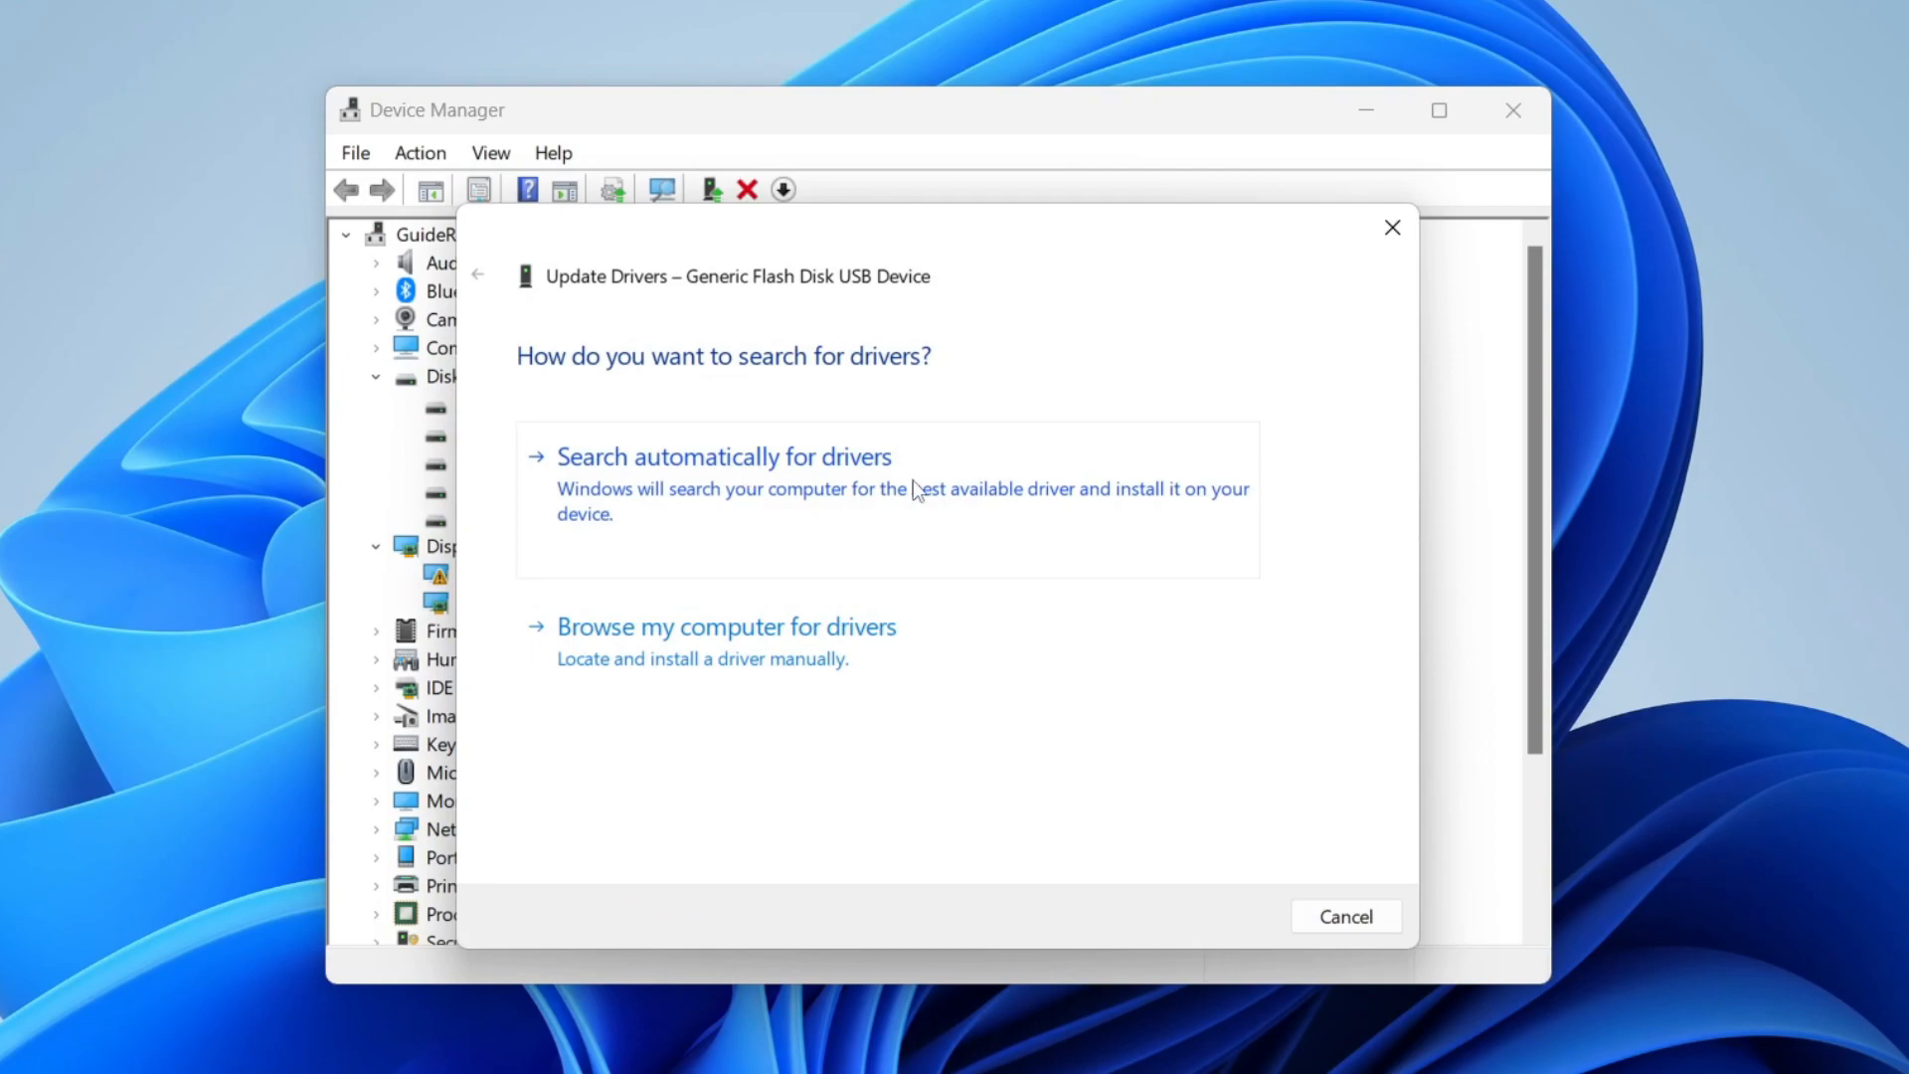
left_click(723, 457)
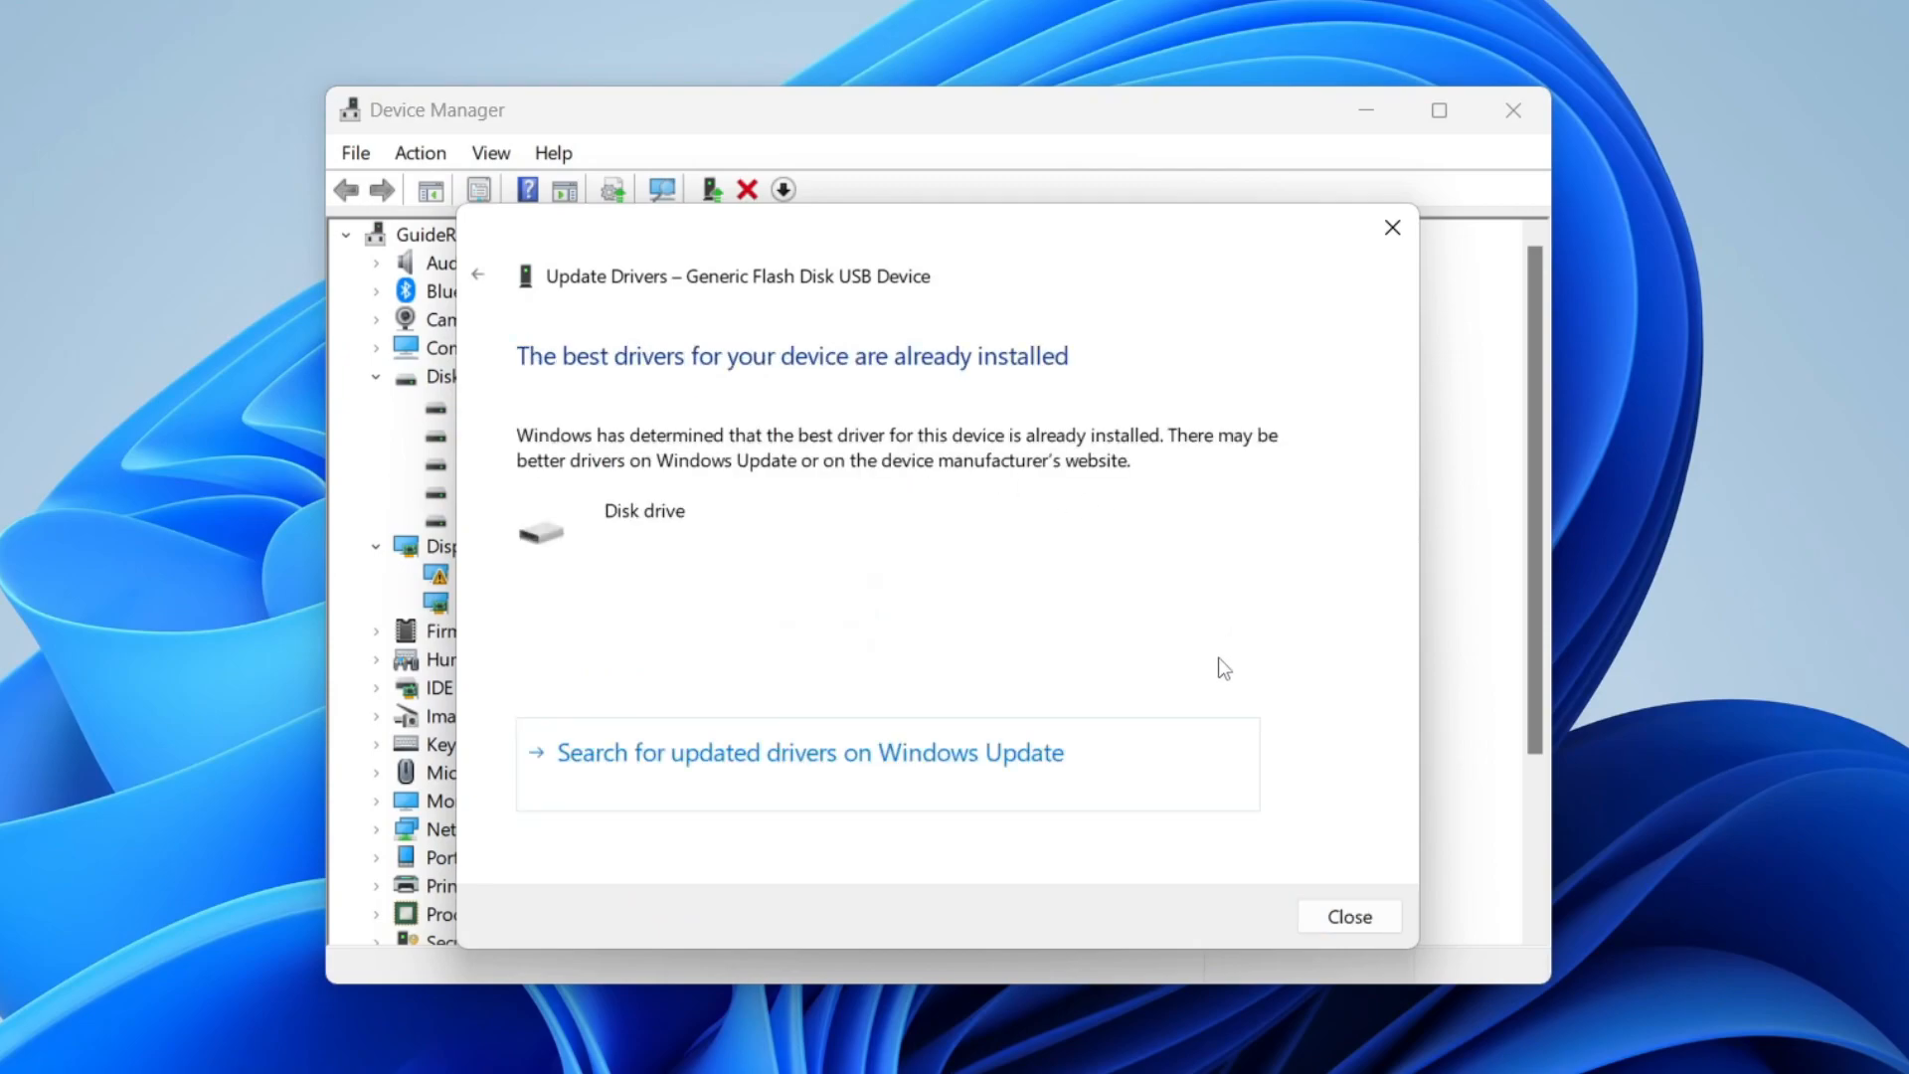
mouse_move(1350, 916)
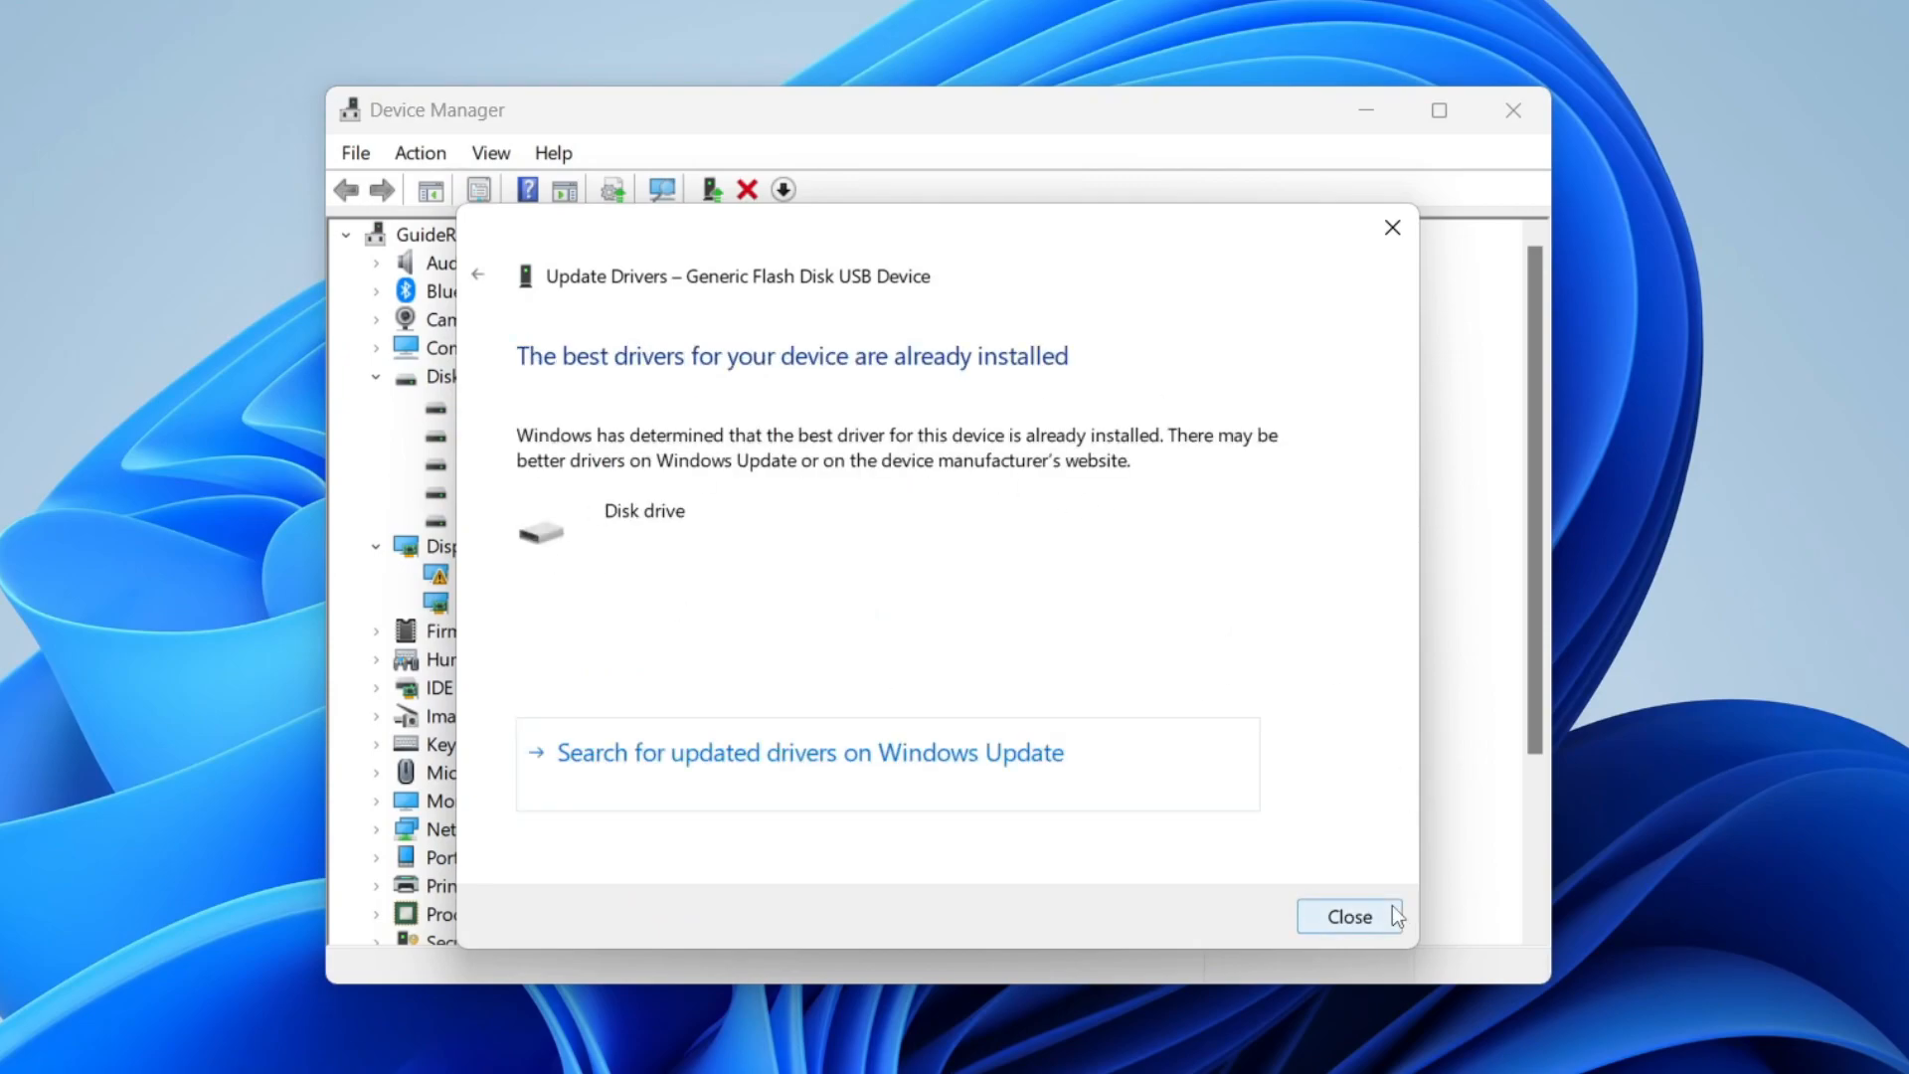
mouse_move(692, 409)
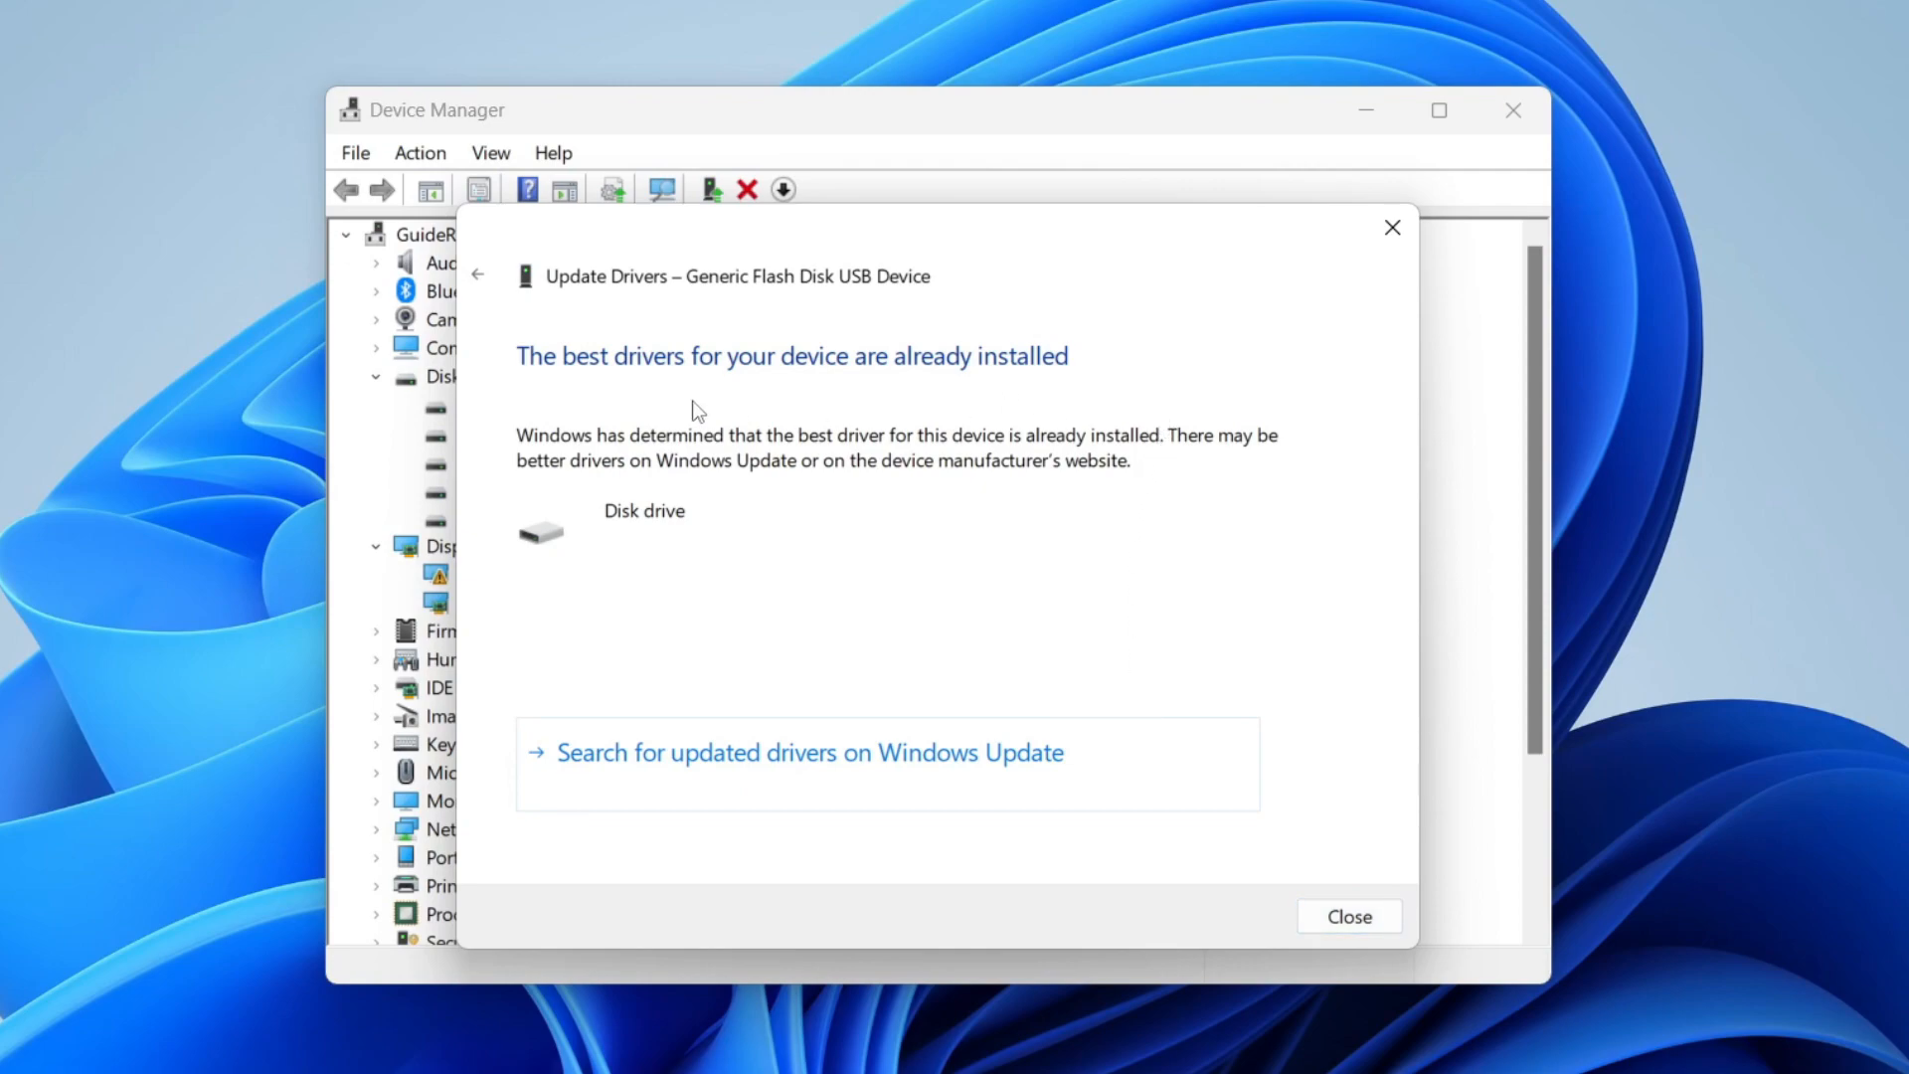
mouse_move(727, 569)
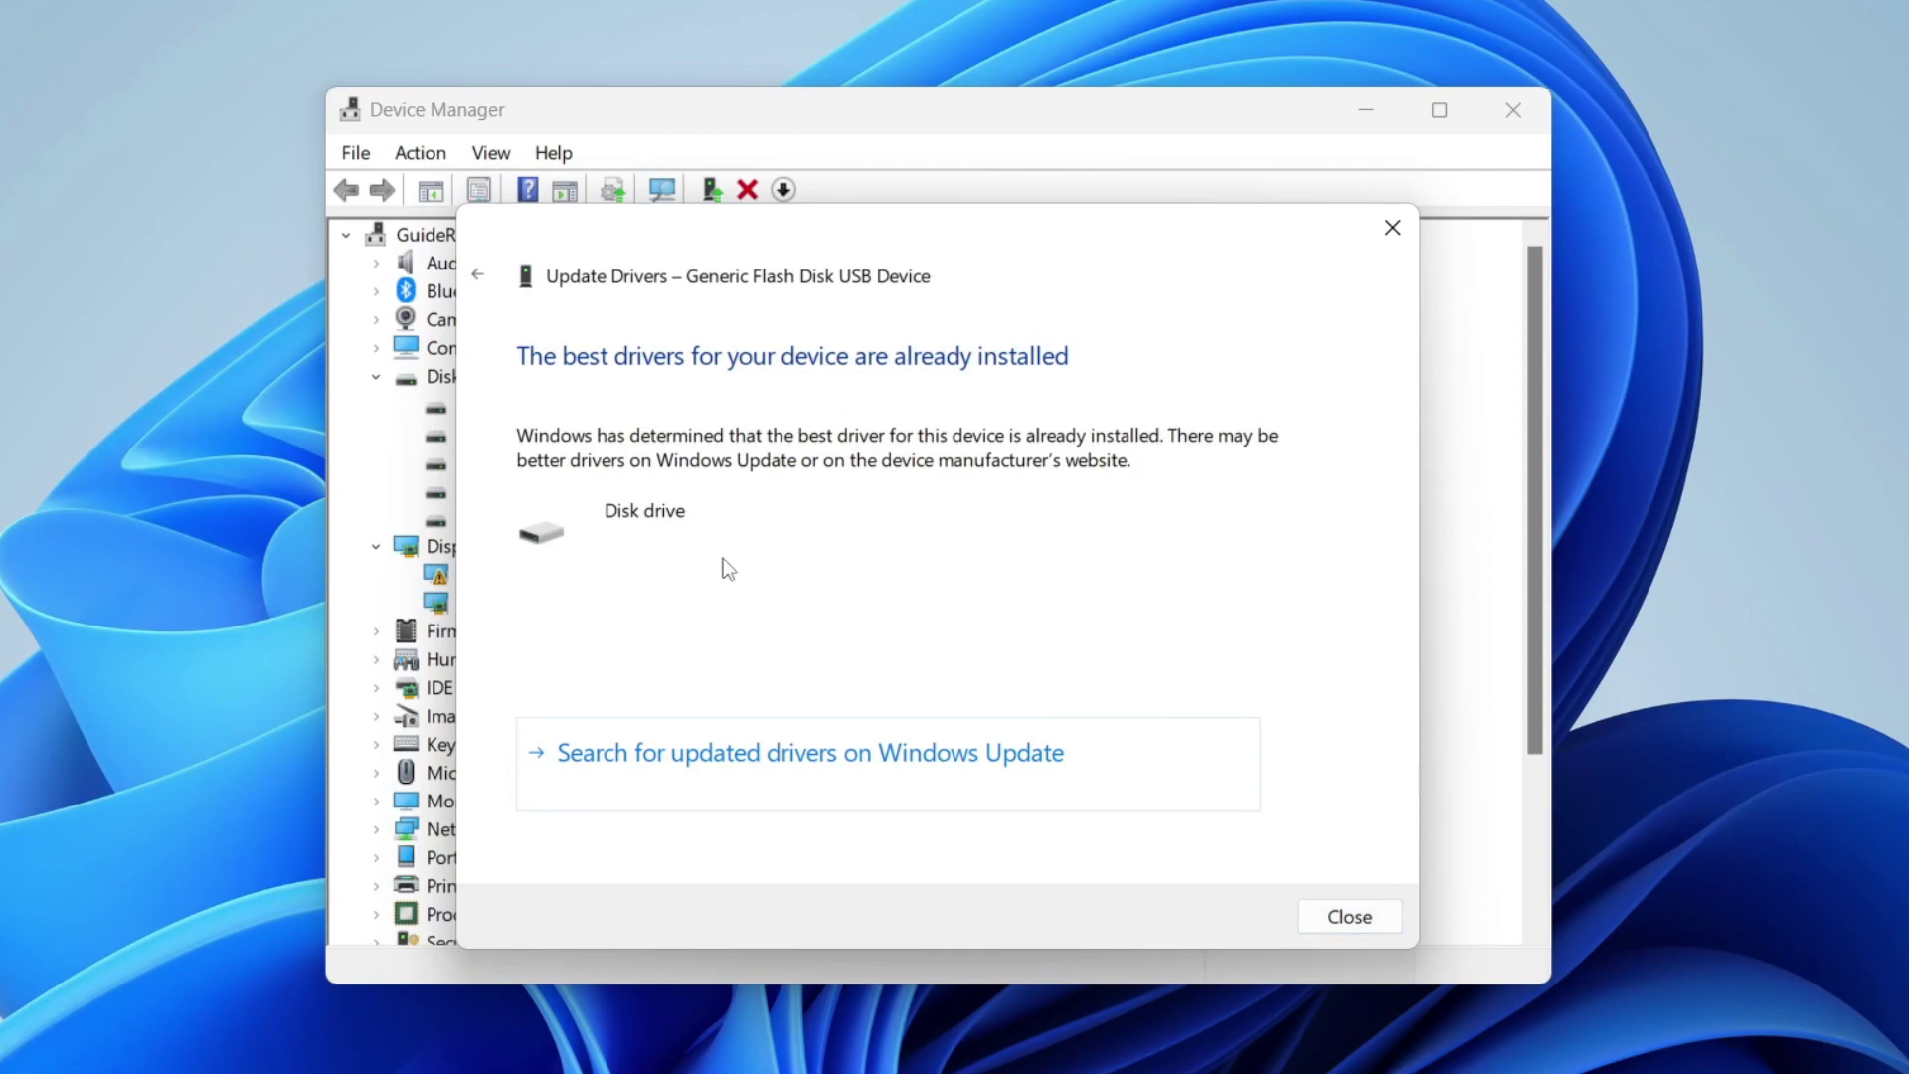
Dismiss the driver result, close Device Manager, and show USB (O:) in This PC
left_click(1349, 916)
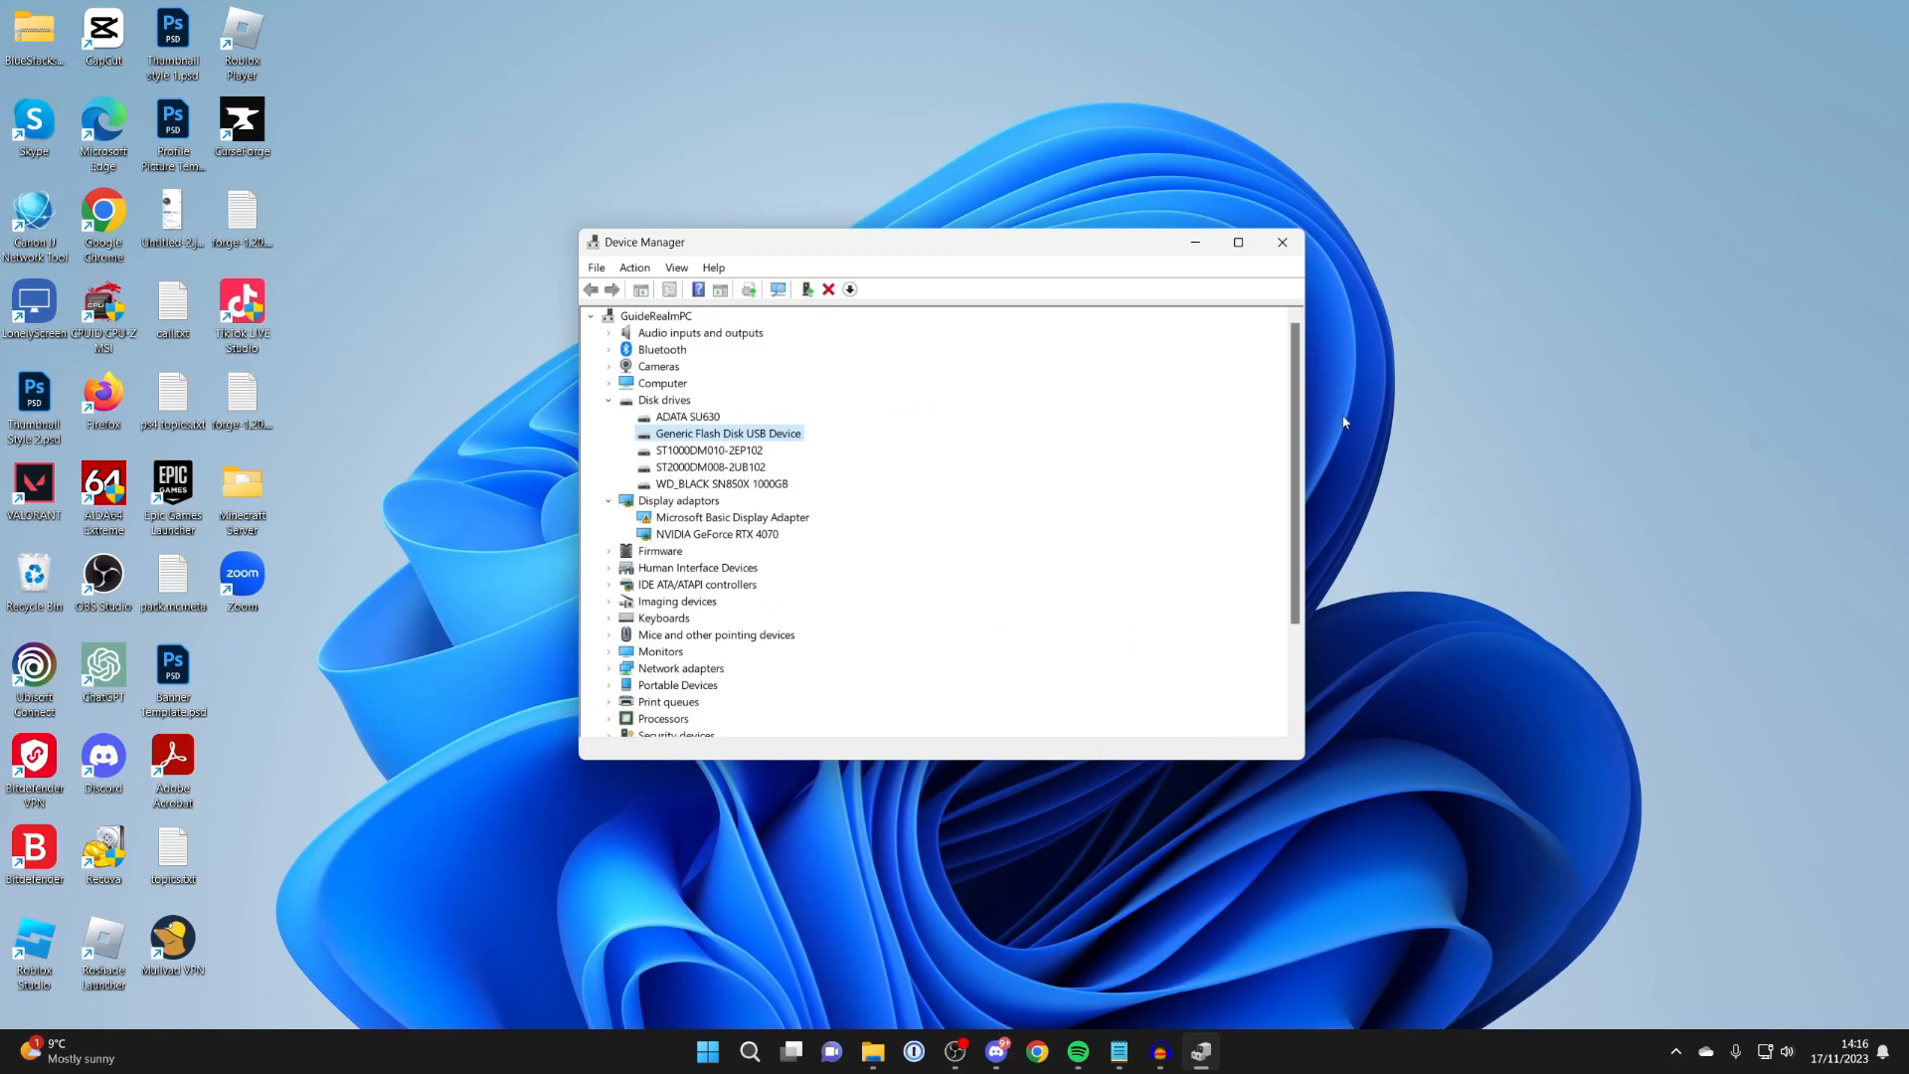
left_click(1281, 240)
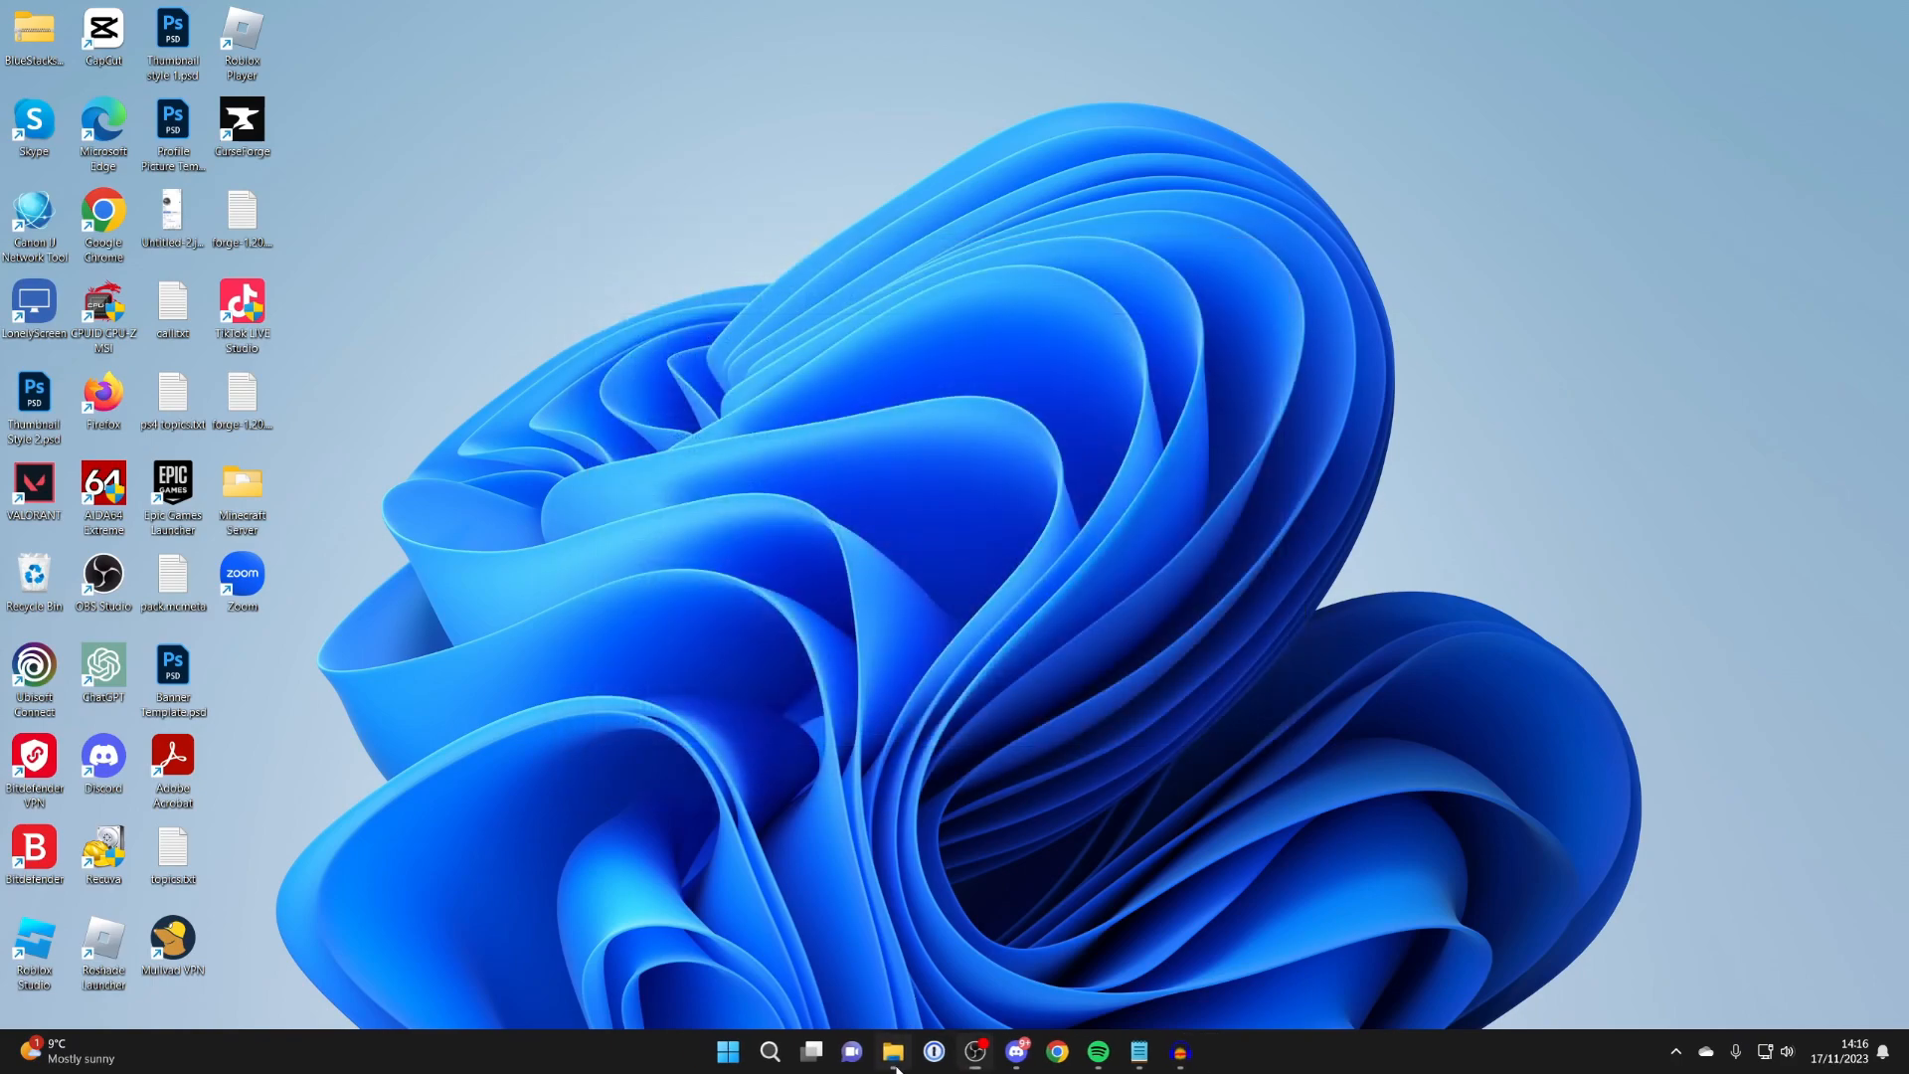
left_click(893, 1052)
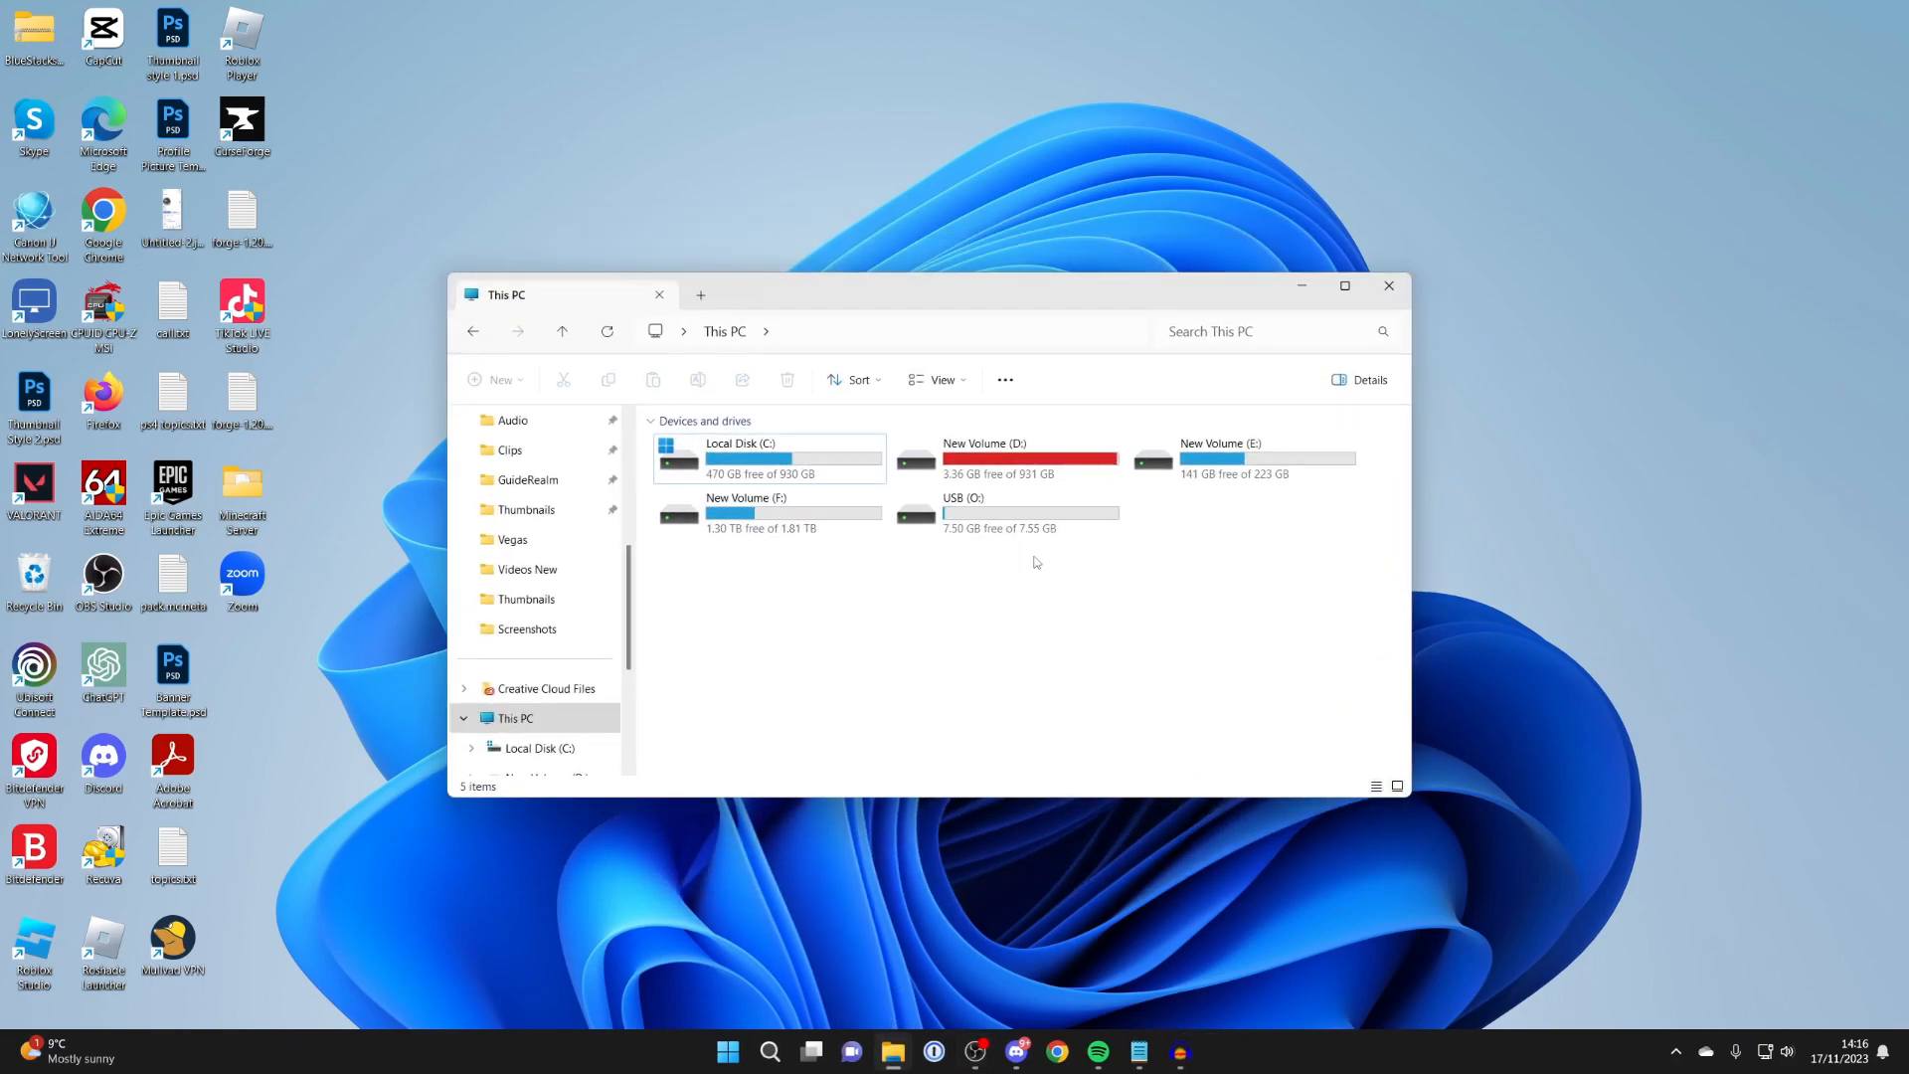